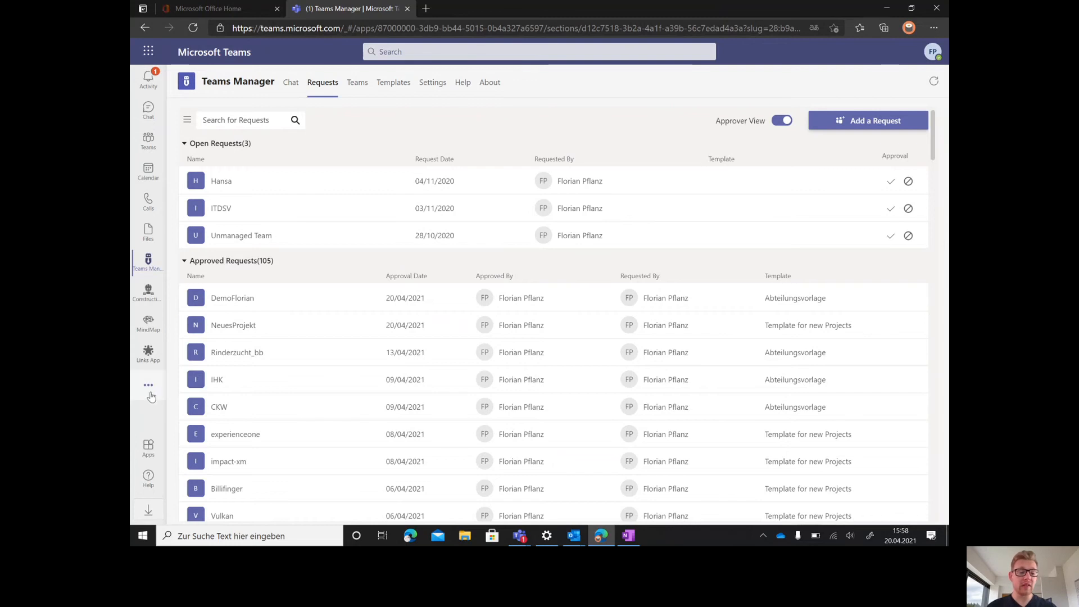
- Search the app store for 'teams manager' and open the Teams Manager app
click(148, 385)
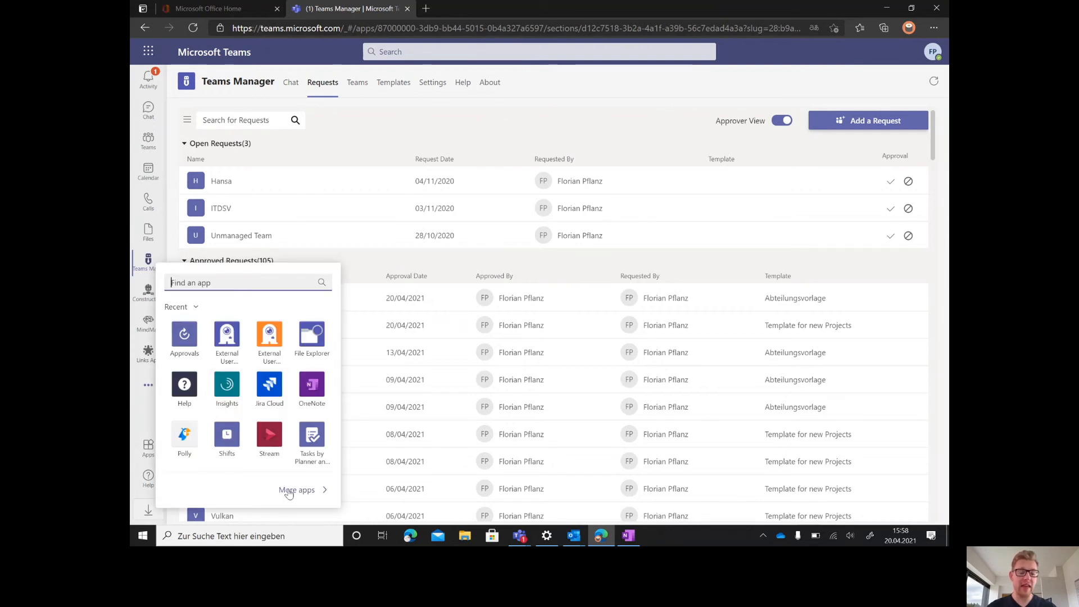
click(297, 489)
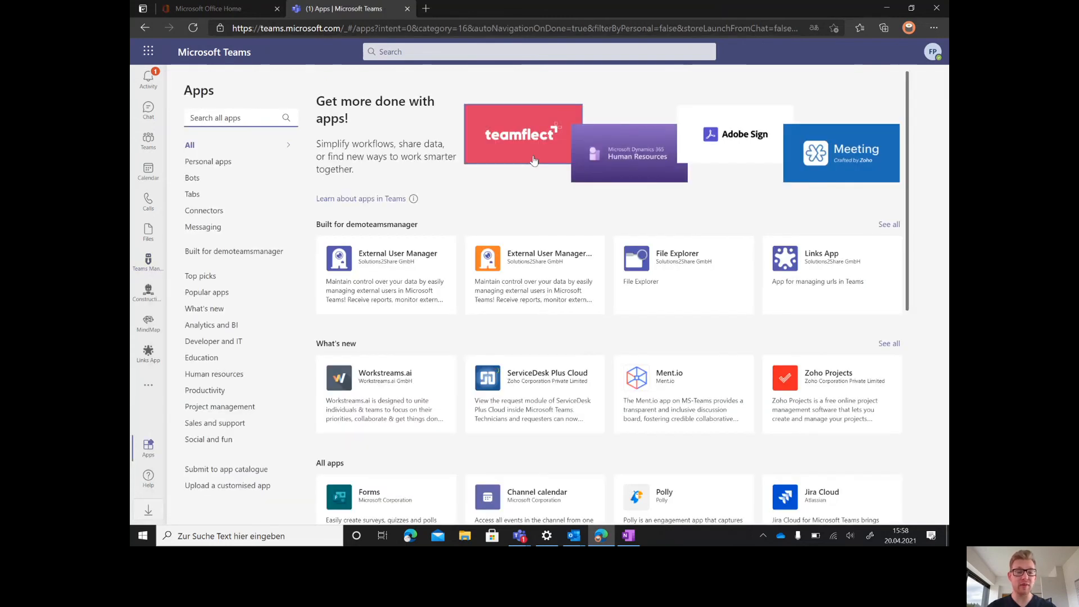
click(234, 117)
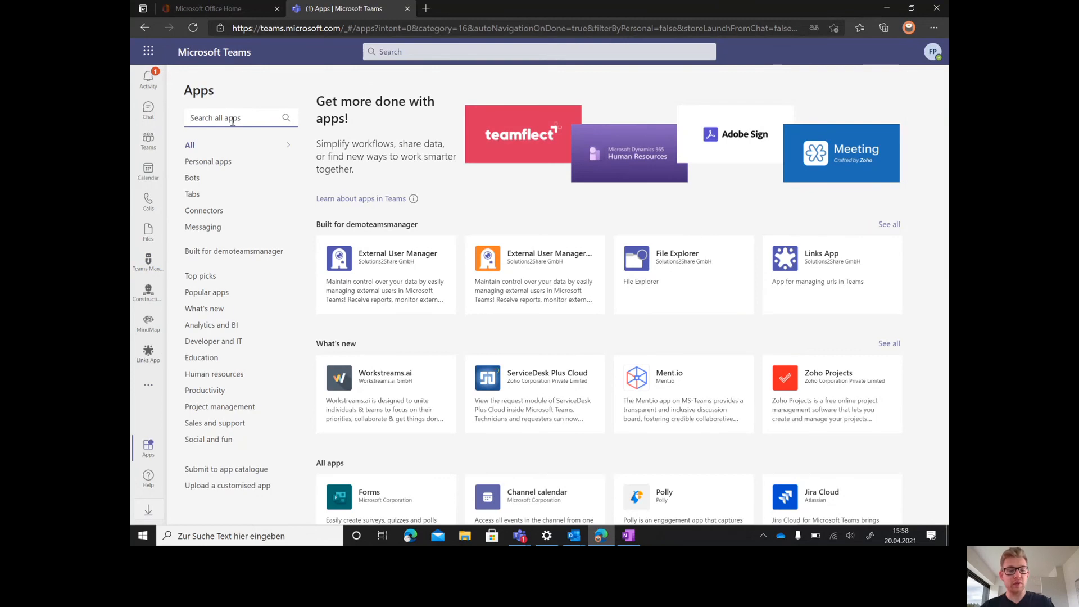
text(teams manager)
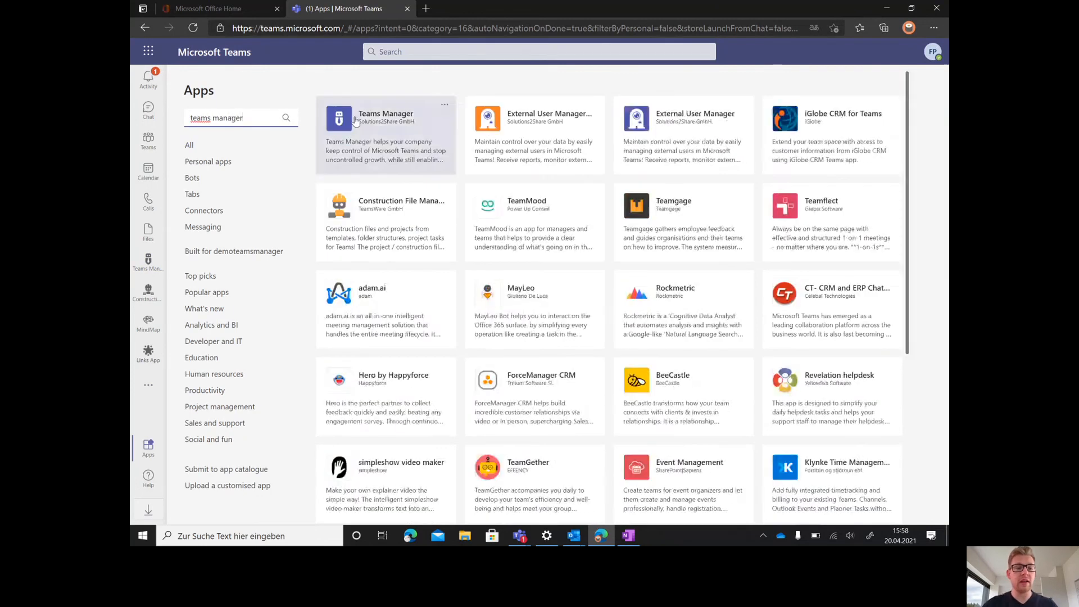
click(386, 134)
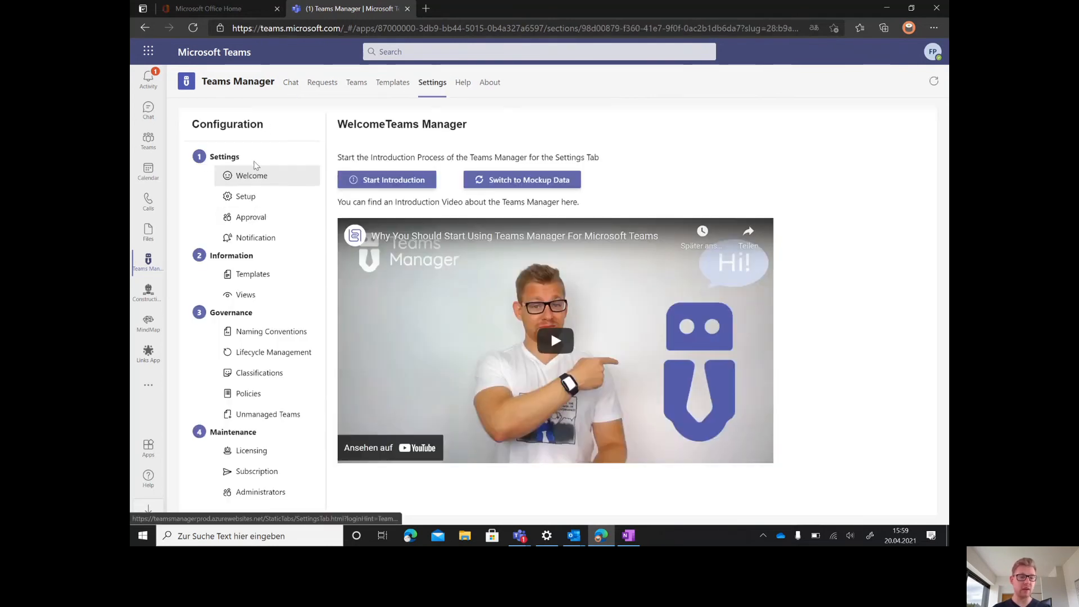
- Show the Teams overview listing your teams with the join-or-create option
click(245, 196)
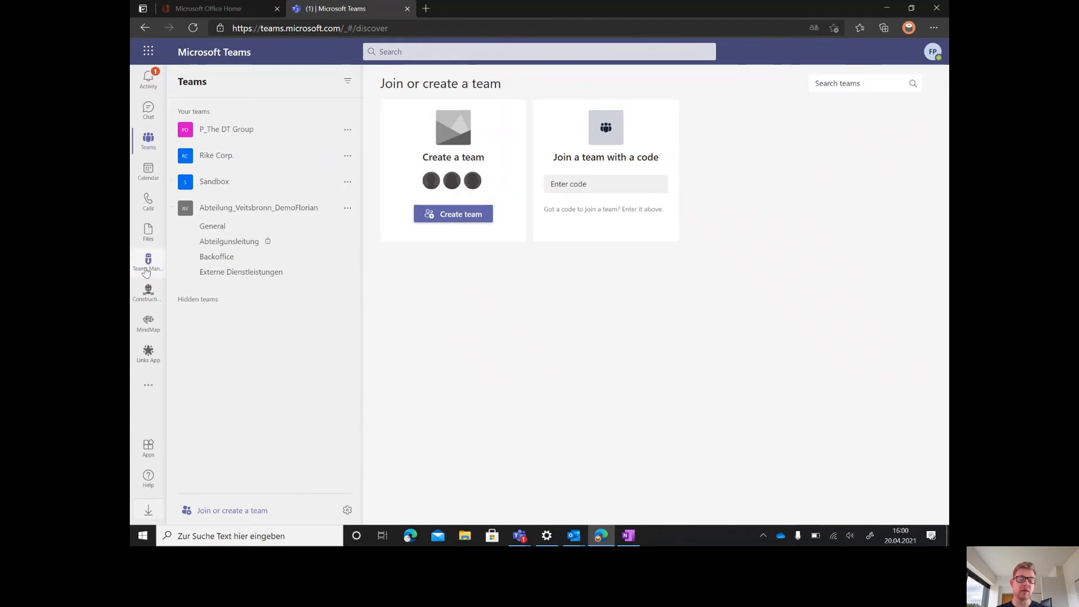
- Open Teams Manager's chat showing the pending approval request notification
click(147, 262)
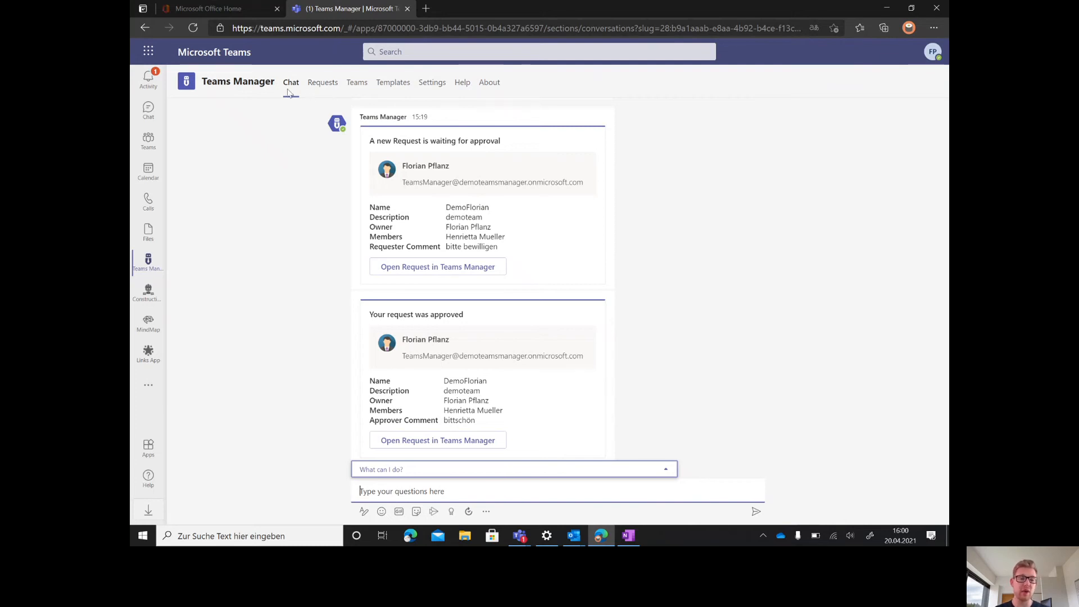
mouse_move(290, 82)
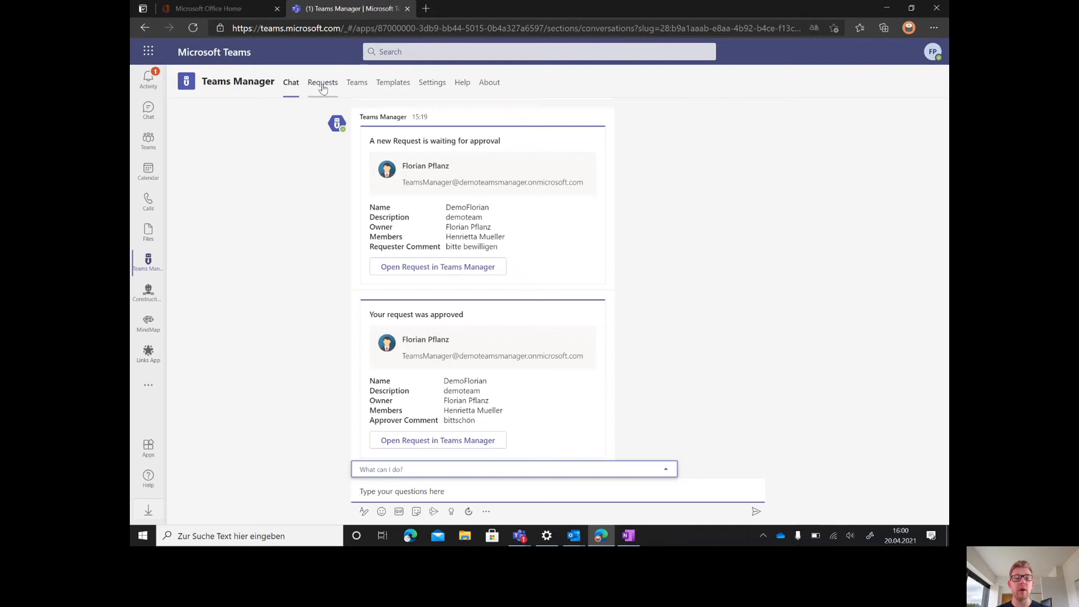
- Review the managed teams, then show team requests with Approver View turned on
click(323, 82)
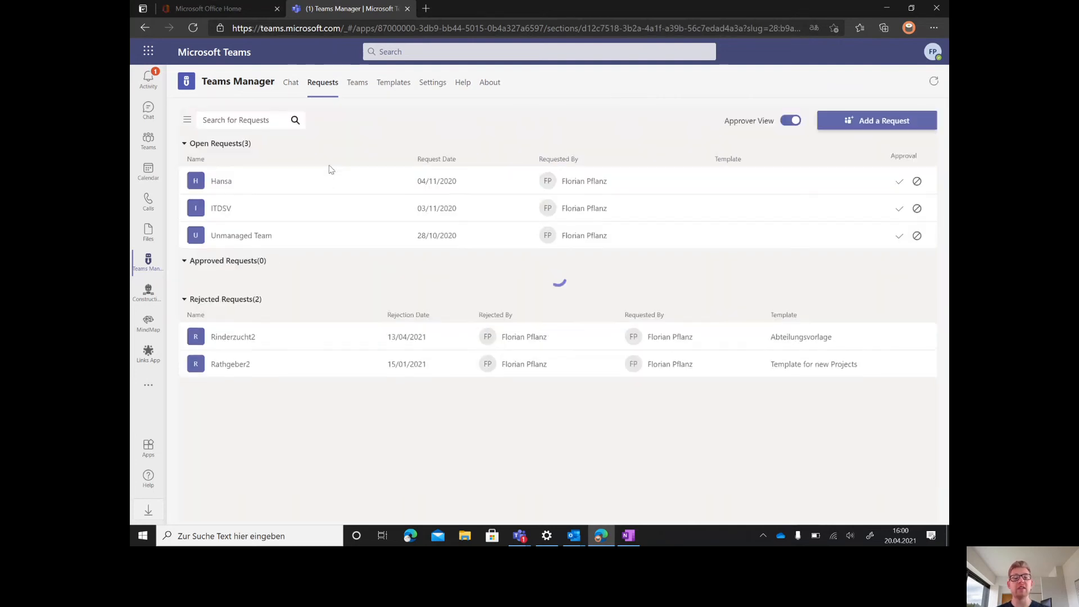
click(356, 82)
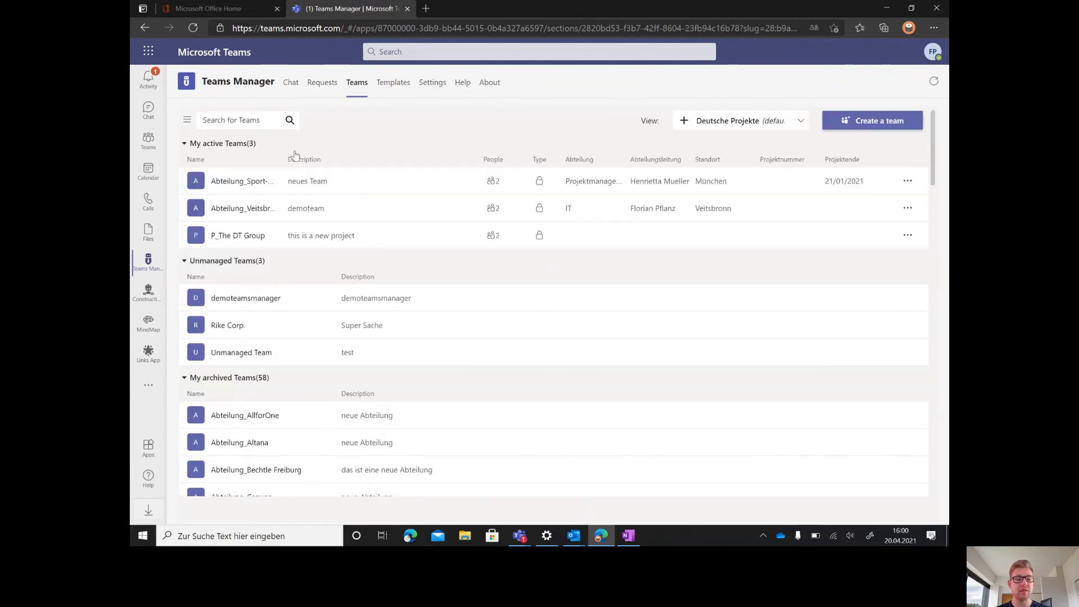
mouse_move(289, 447)
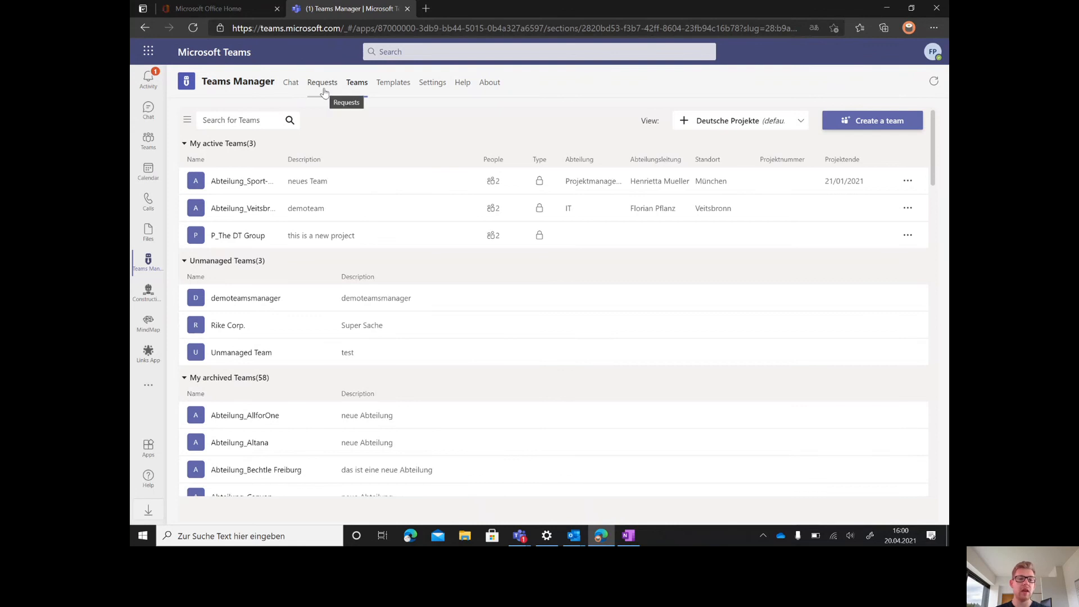
click(323, 82)
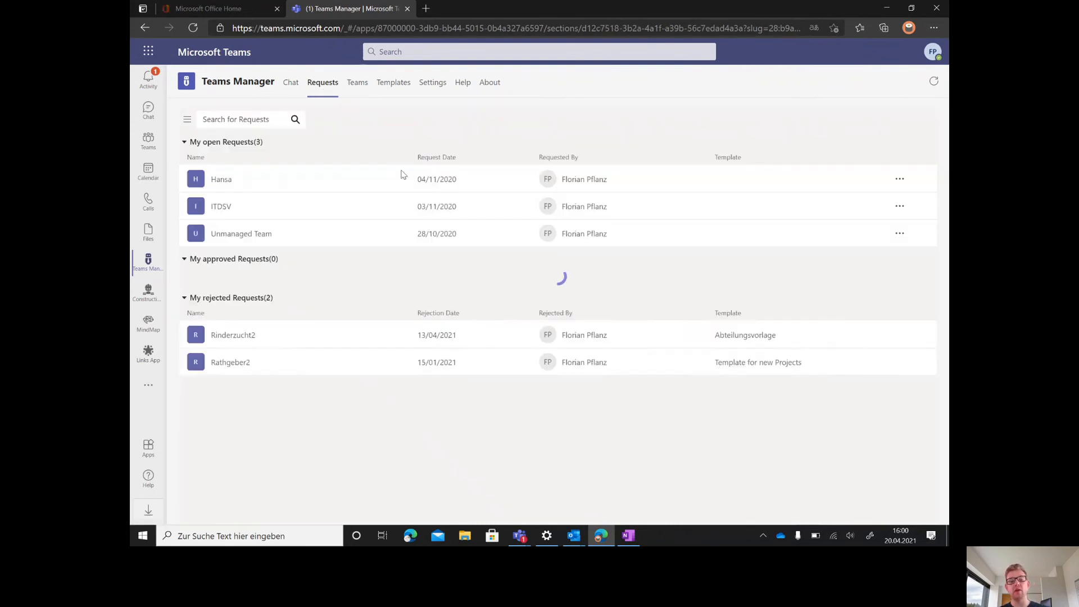
click(782, 120)
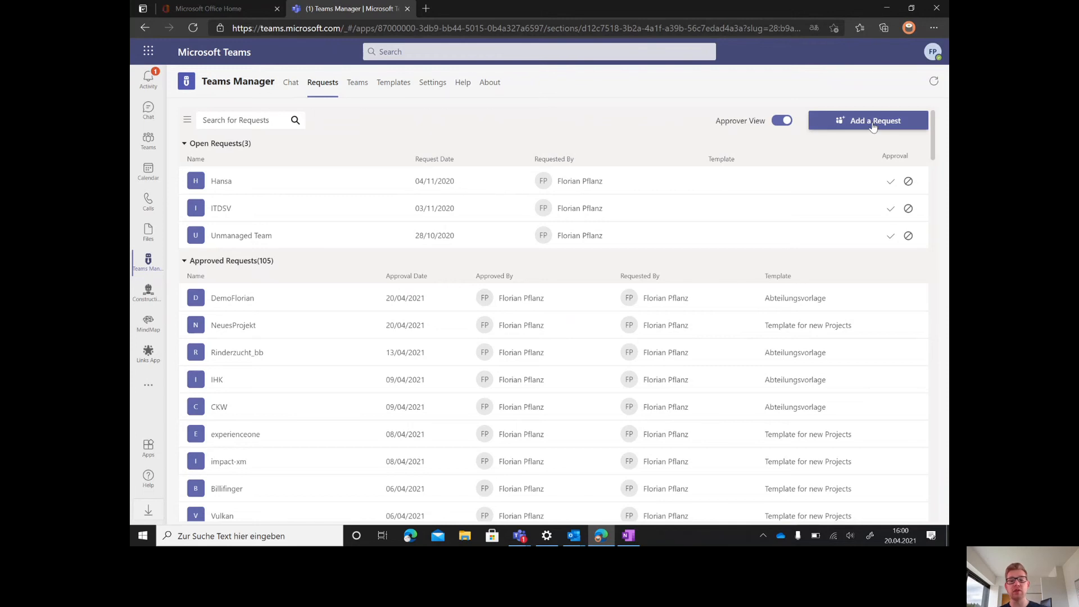
- Start a new team request from the 'Template for new Projects' template
click(876, 120)
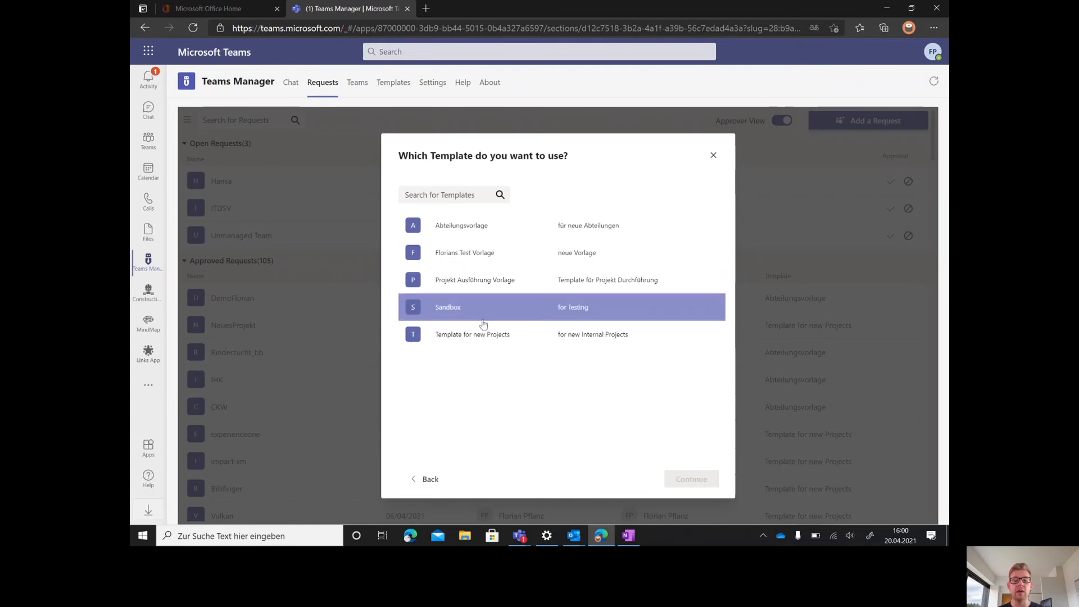
click(472, 334)
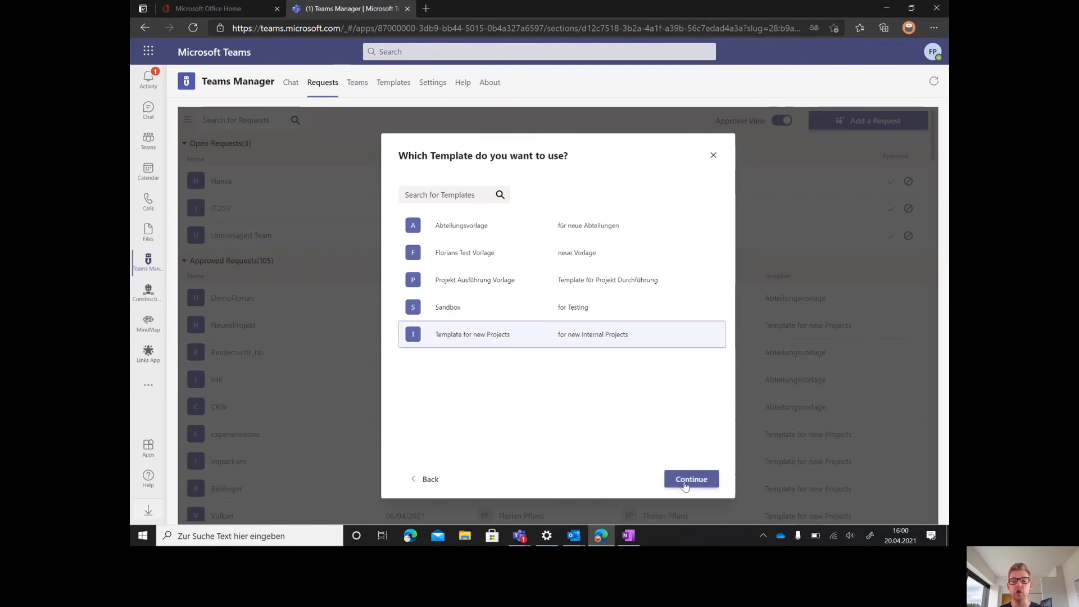
click(691, 479)
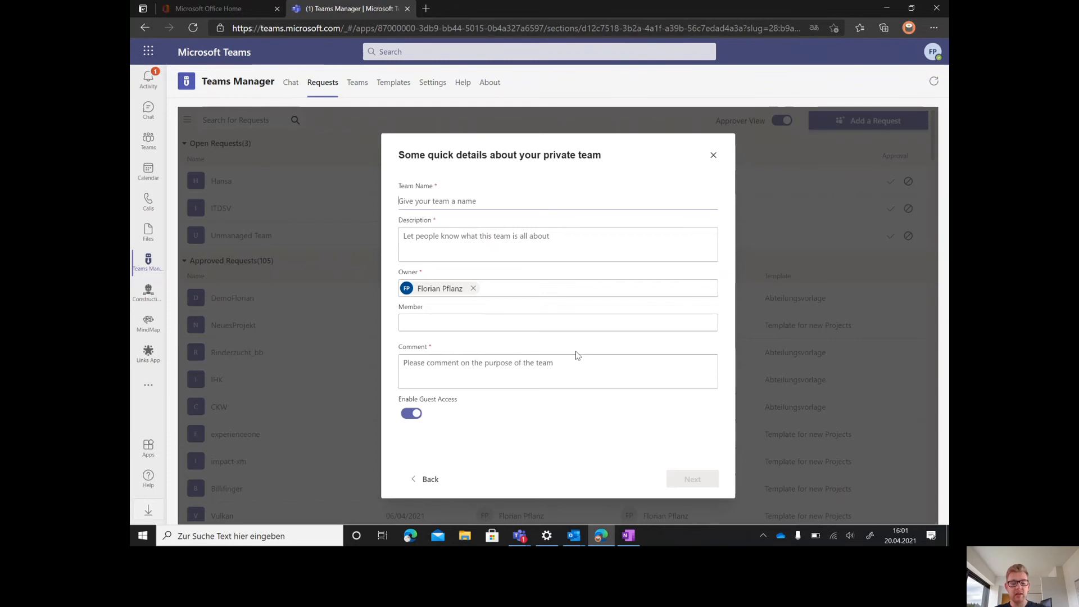
- Name the team 'TestProject', describe it as 'this is a new pr' and add a member
text(TestProject)
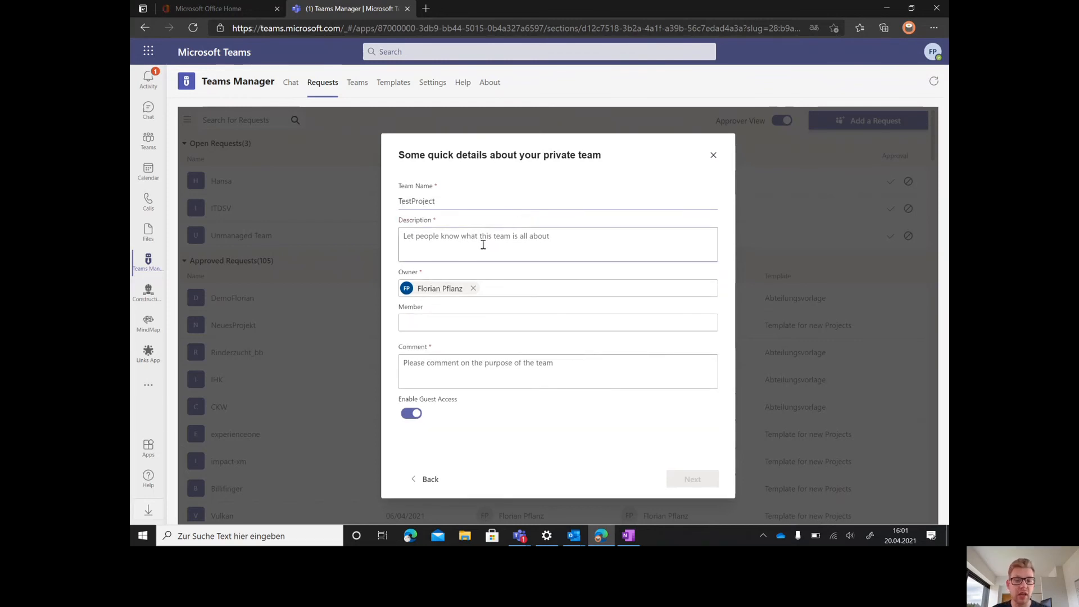
text(this)
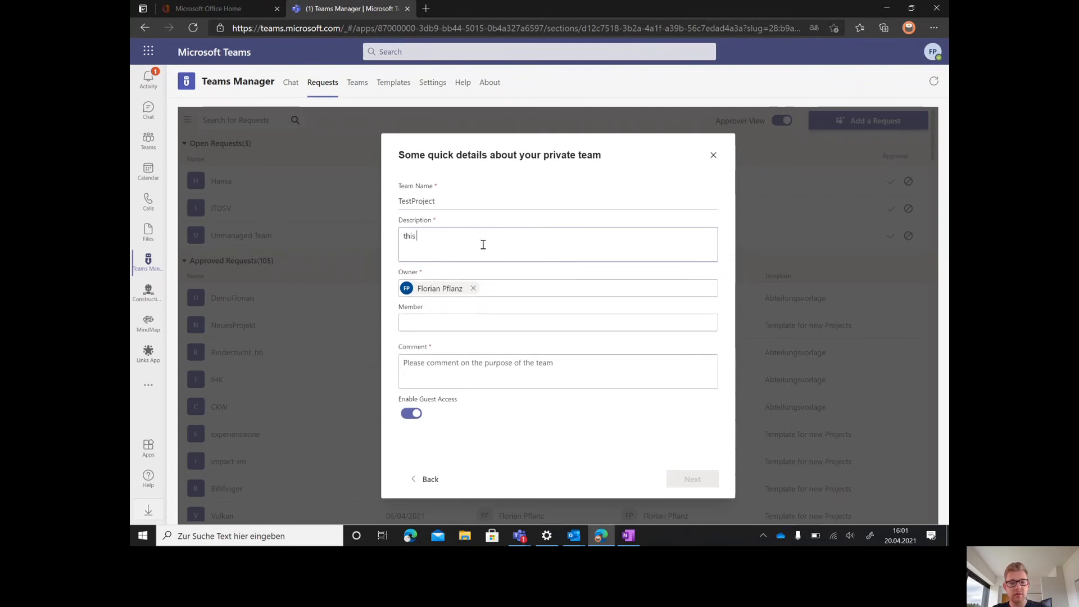
text(is a new pr)
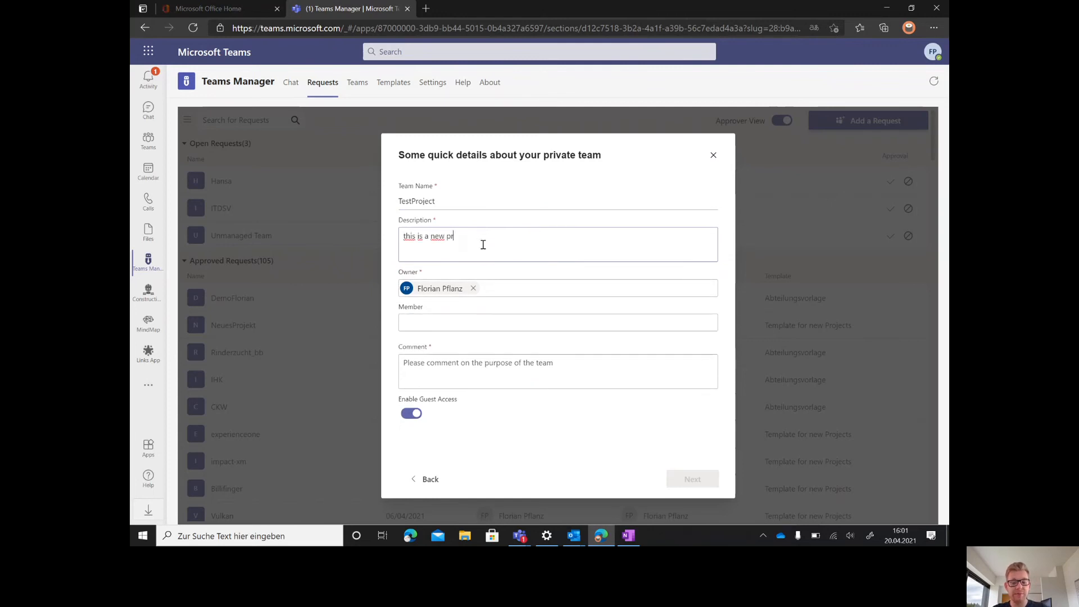
click(558, 323)
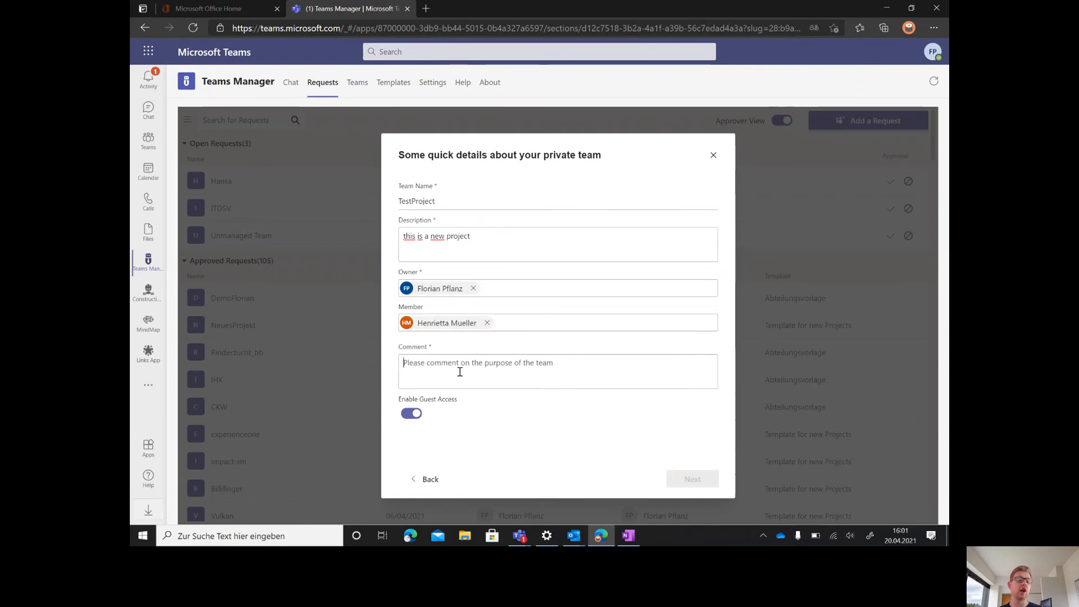
- Add the request comment 'please approve' and continue to the metadata fields
click(478, 363)
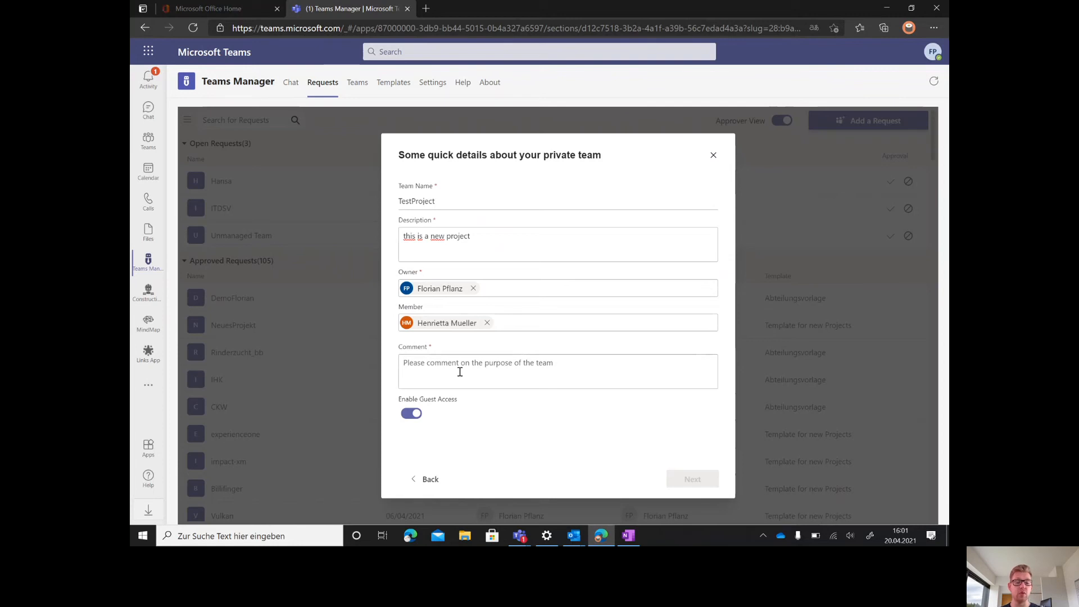
text(please)
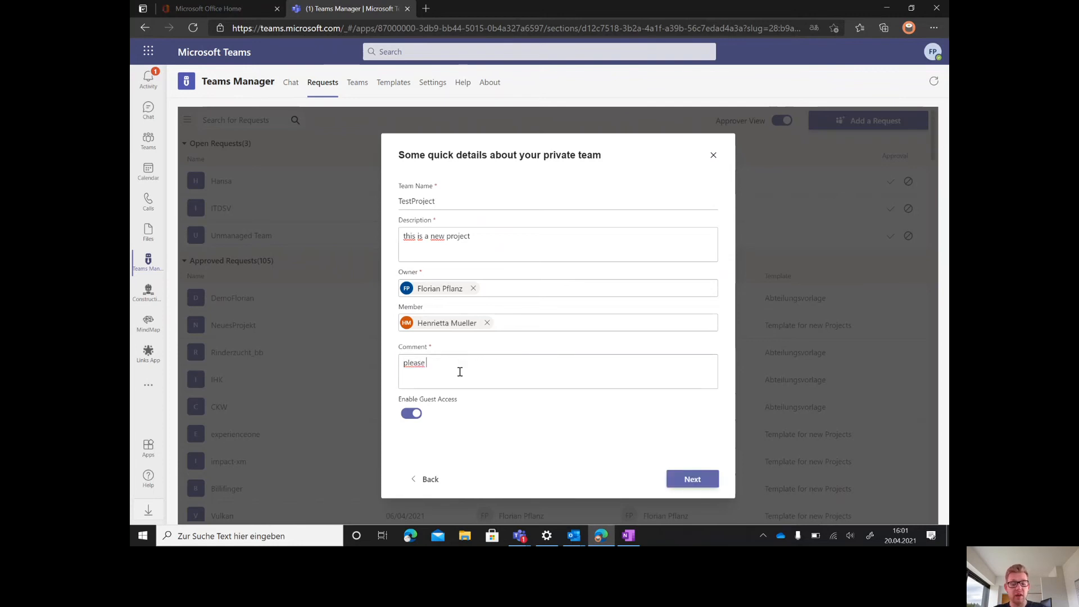
text(appro)
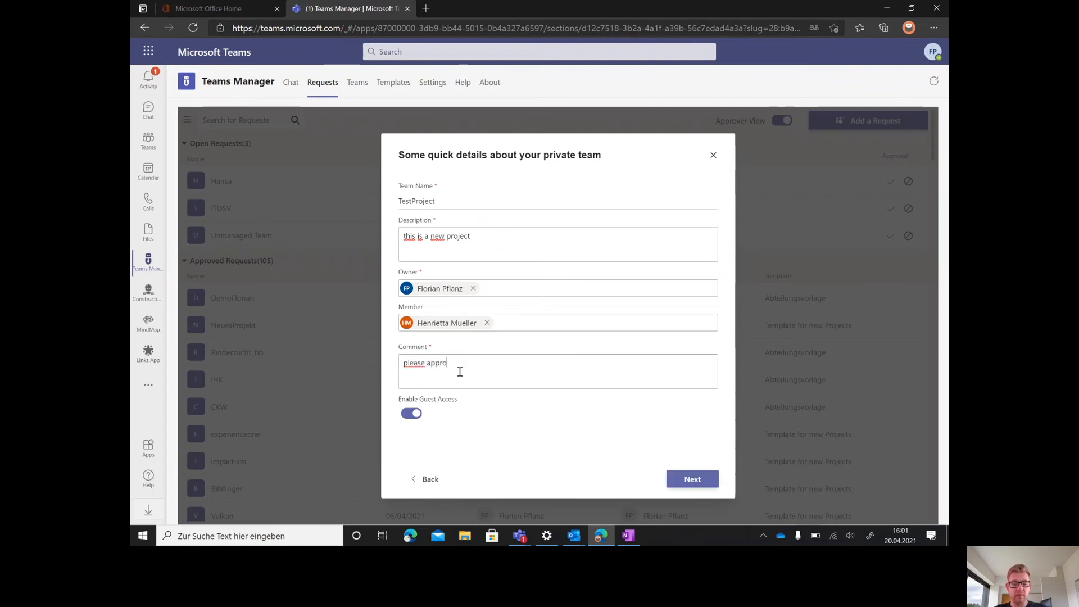
text(ve)
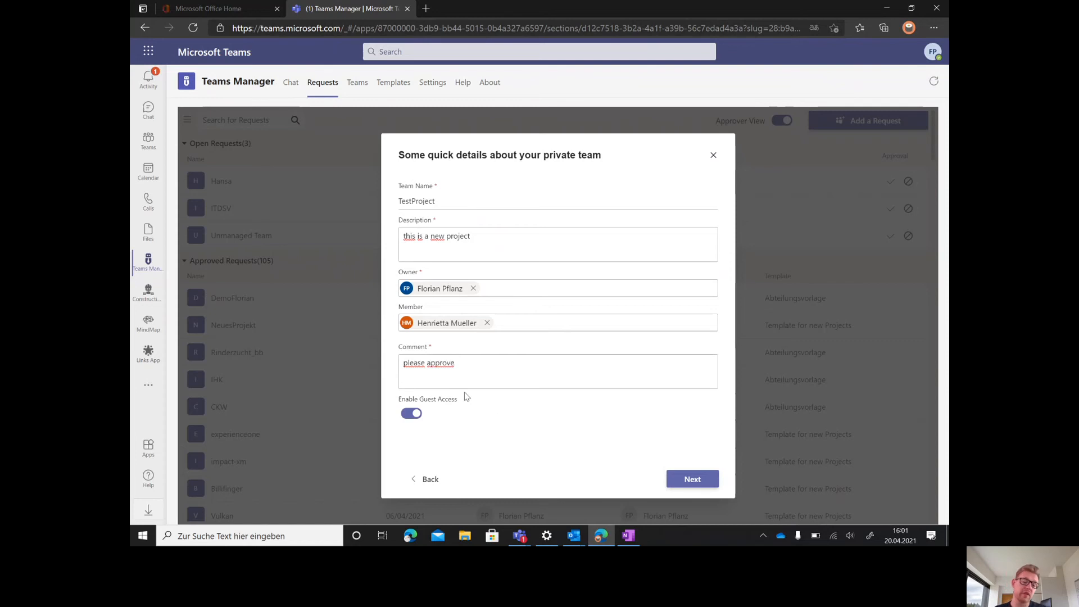
mouse_move(674, 422)
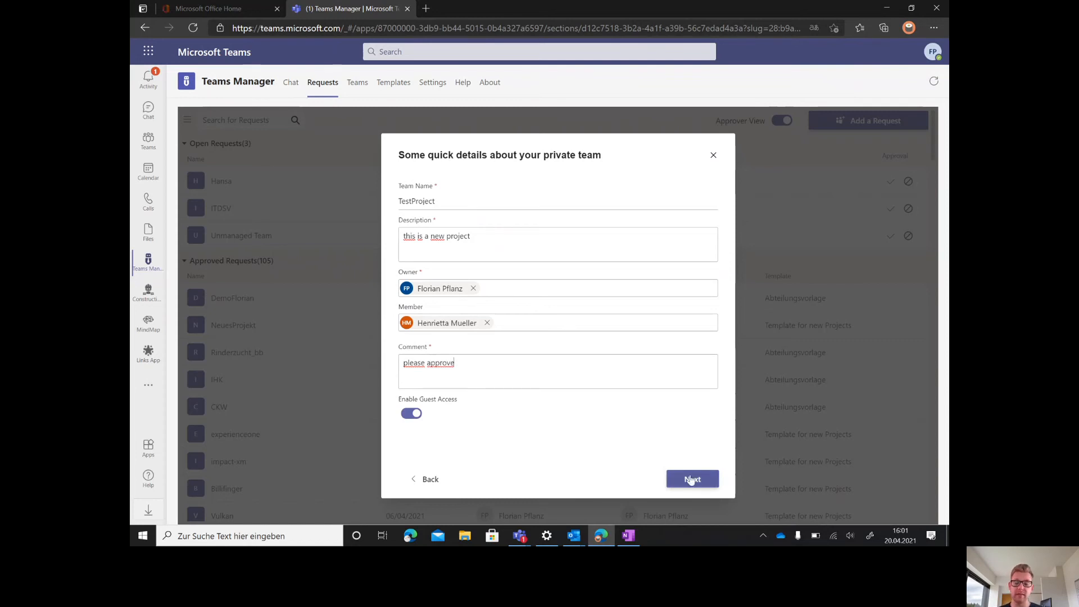
click(693, 479)
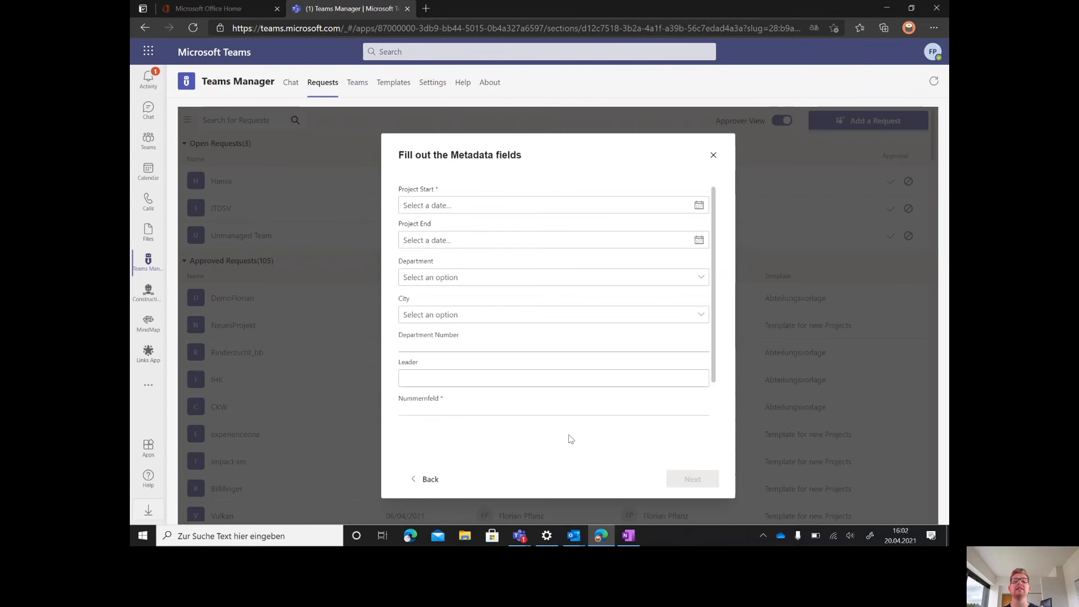
mouse_move(483, 200)
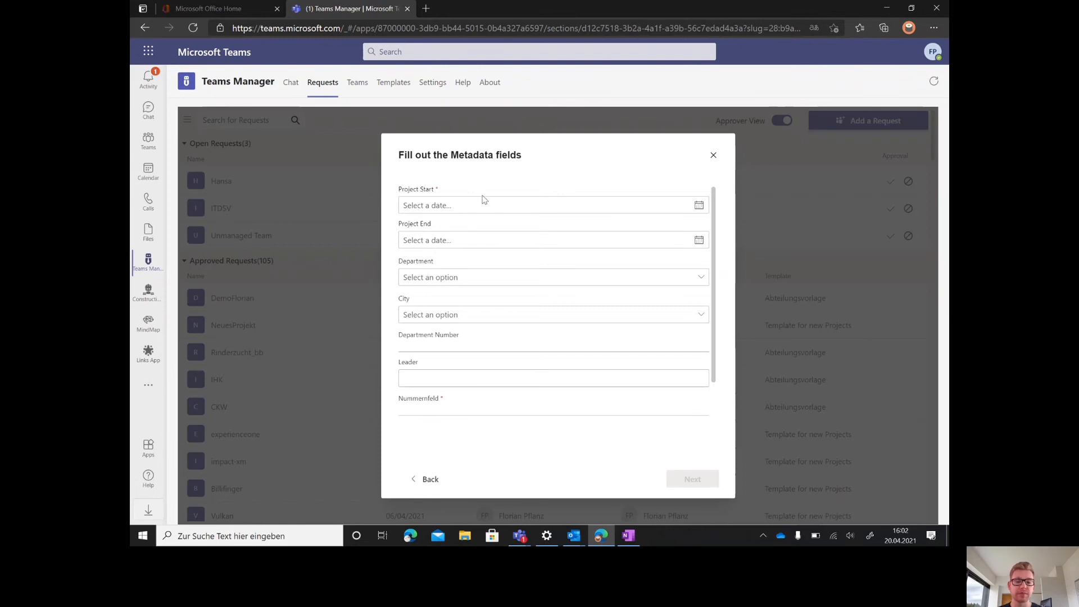
- Set the project start date, department IT and city Stuttgart
click(551, 204)
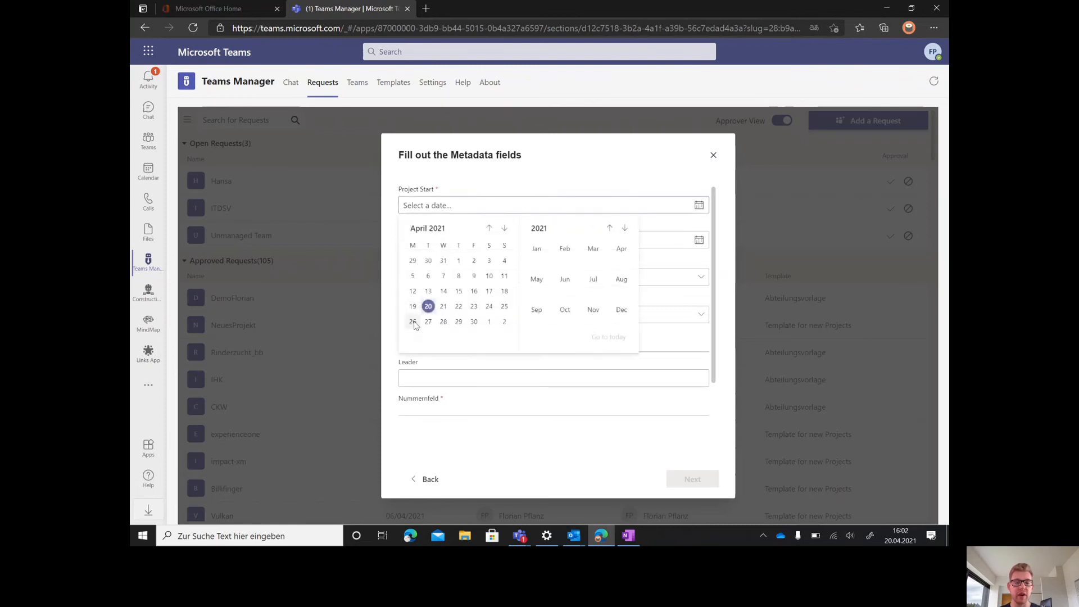
click(413, 322)
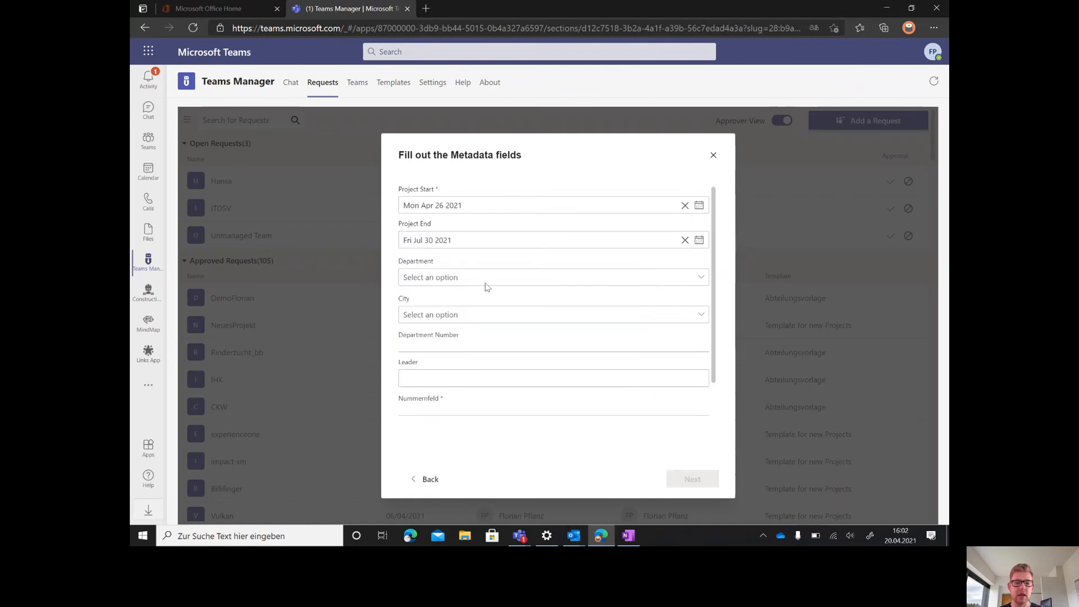
click(553, 277)
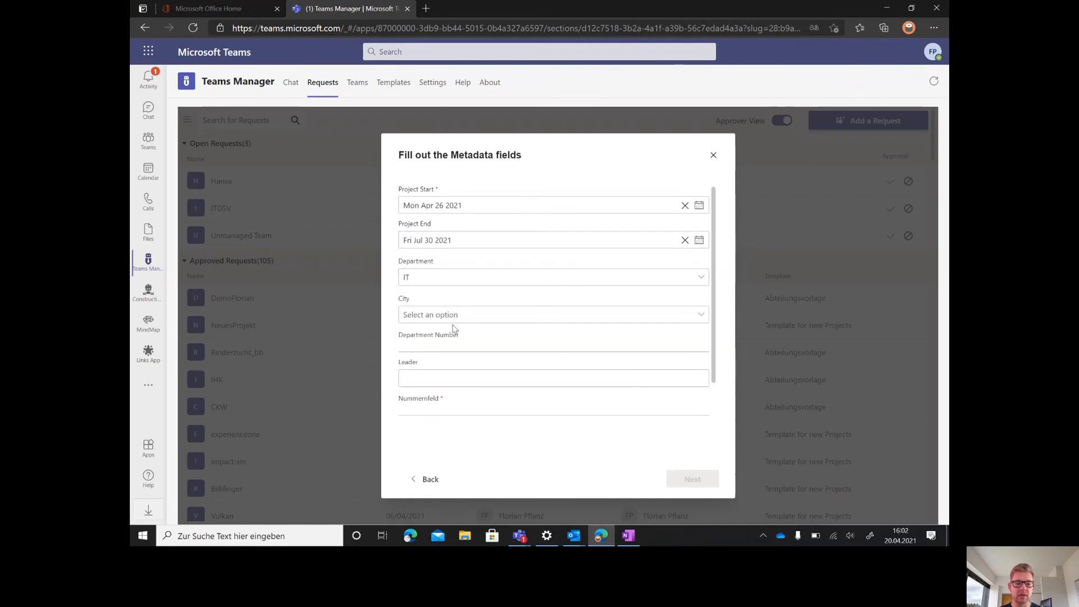
click(553, 314)
text(89)
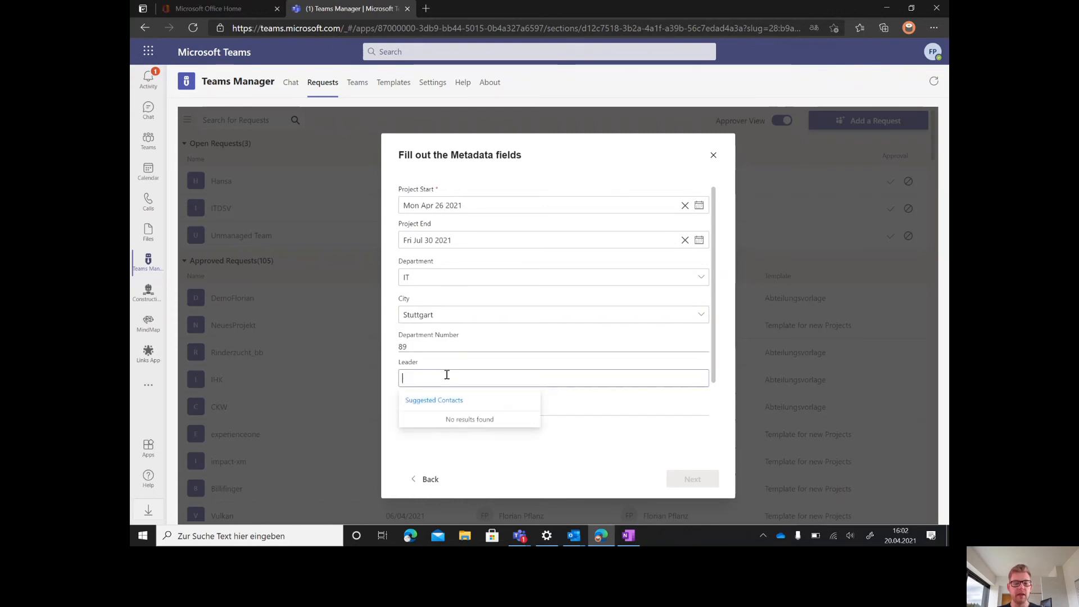
- Set Florian as project leader, number 343433, type Internal, and continue to the summary
text(Florian)
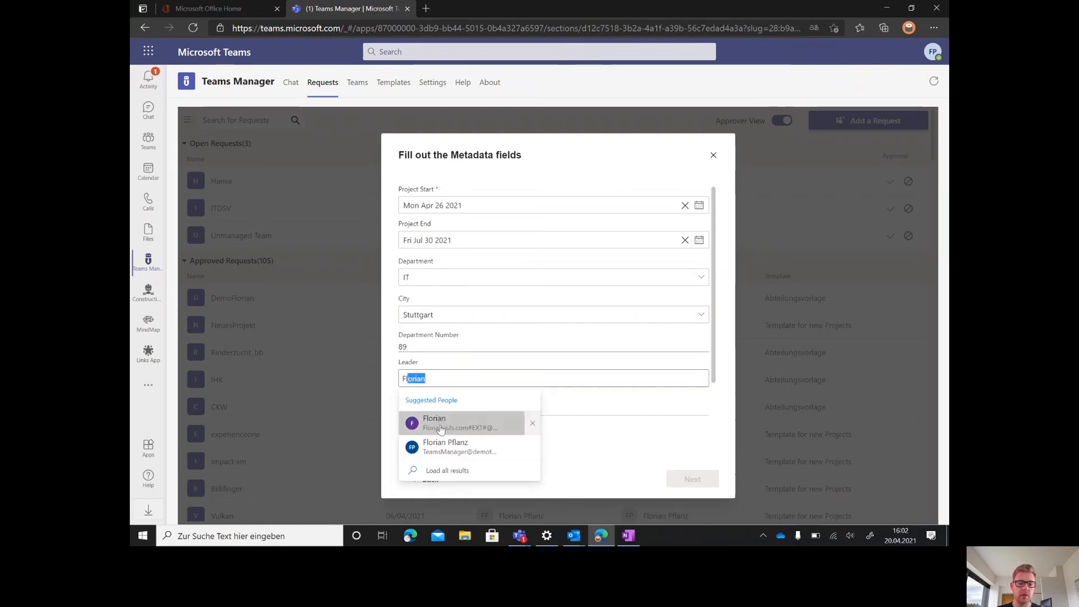
click(446, 446)
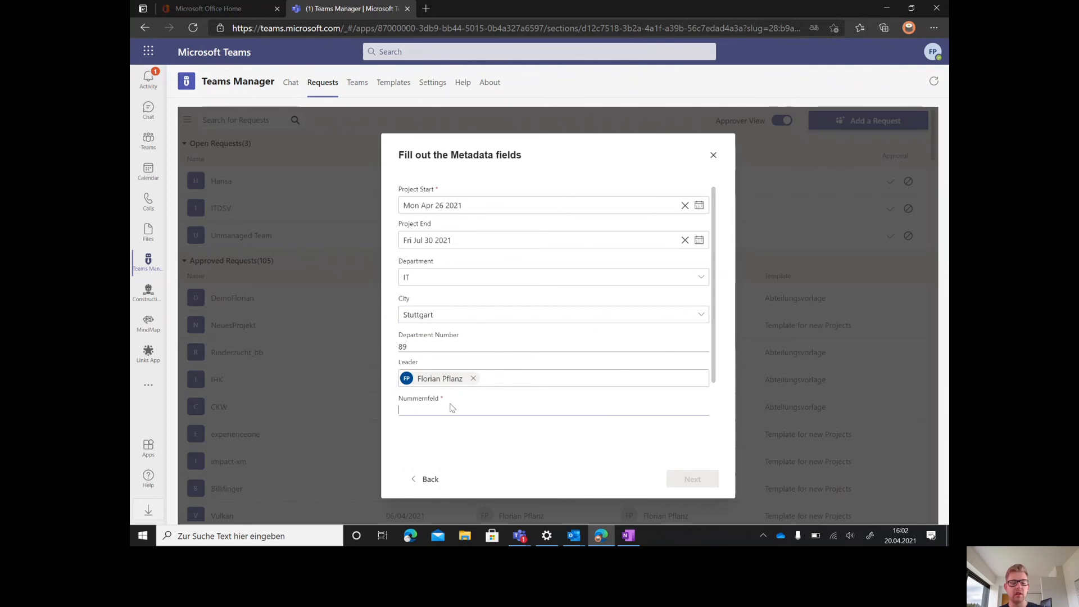
text(343433)
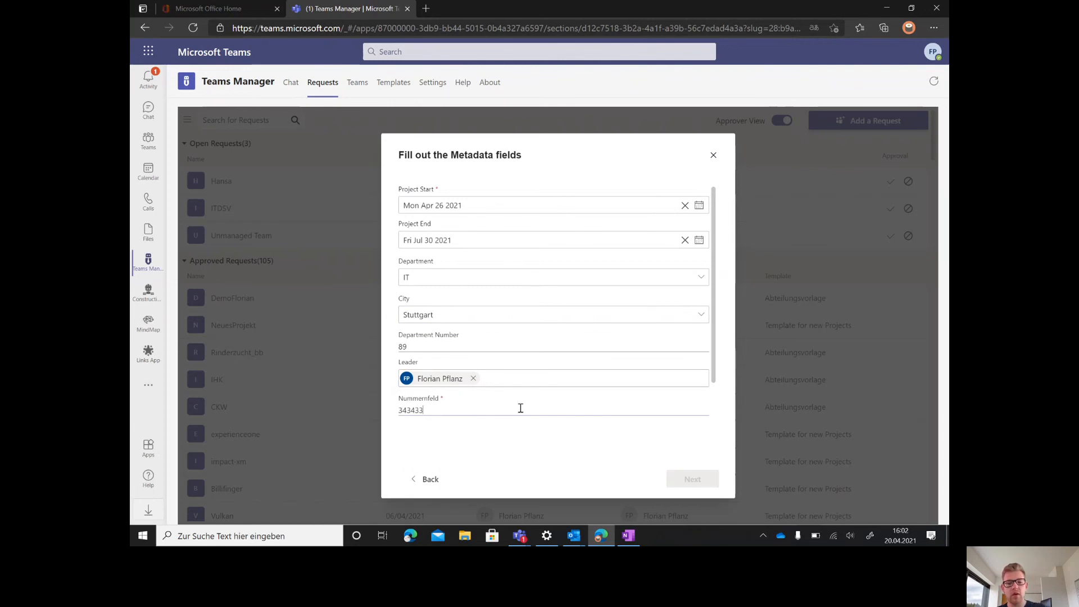
click(554, 405)
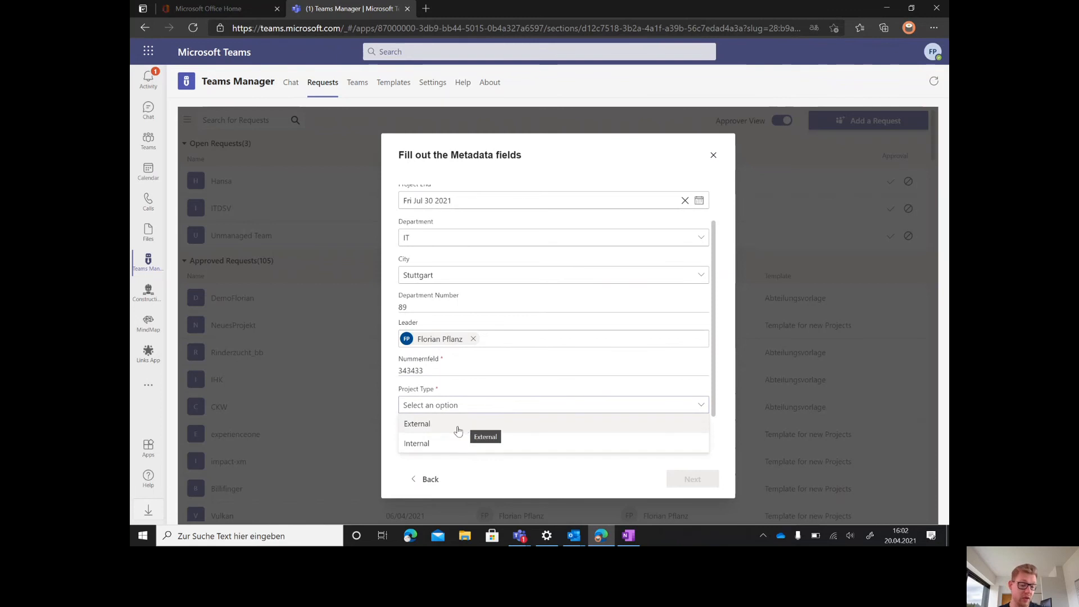
click(416, 443)
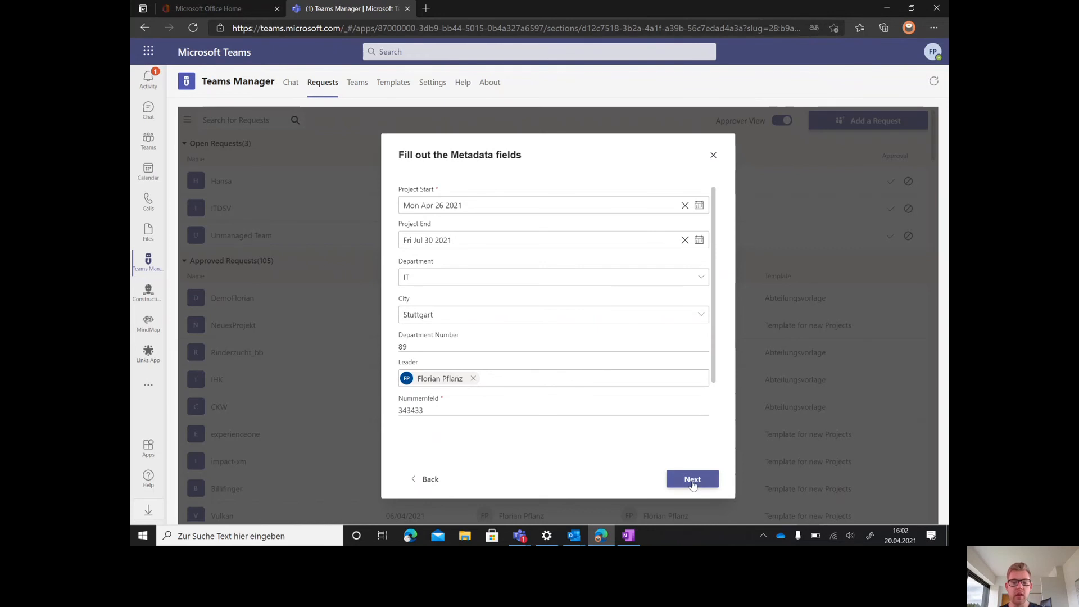
click(692, 479)
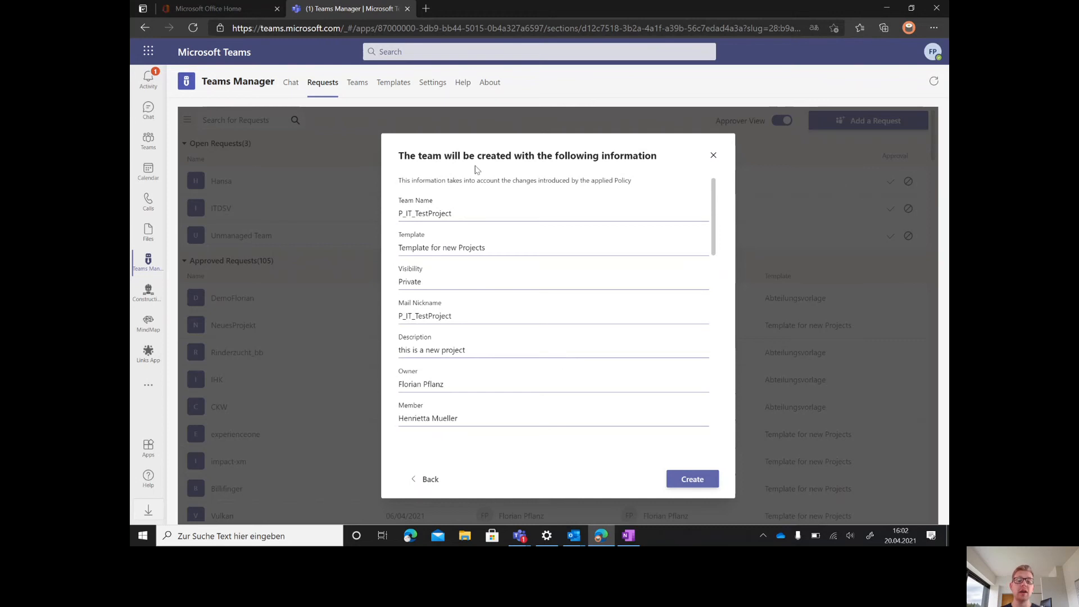
mouse_move(435, 246)
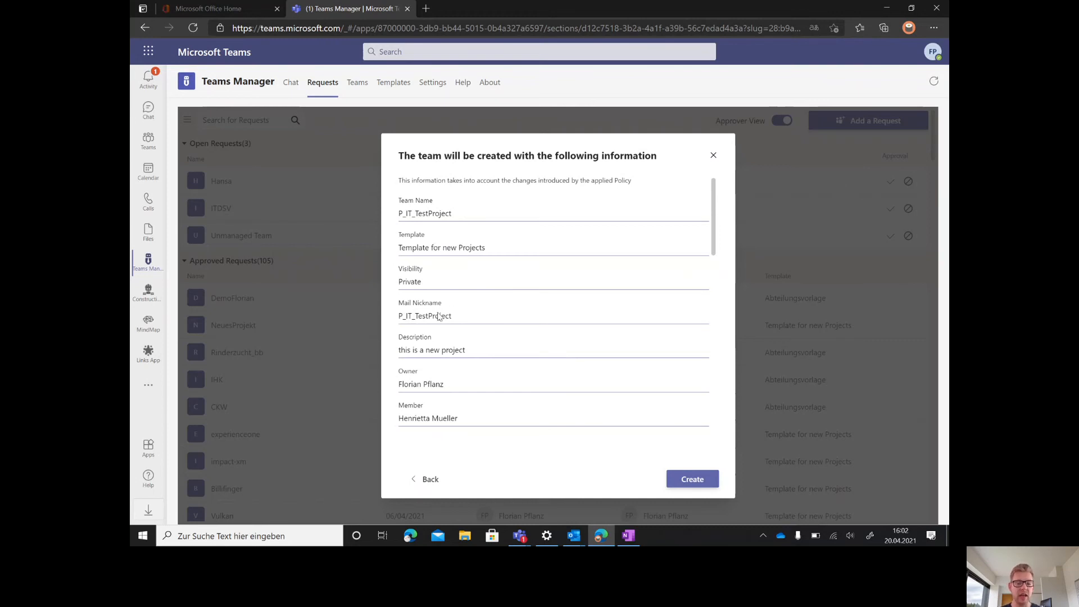
- Review the P_IT_TestProject summary and create the team request
scroll(down, 3)
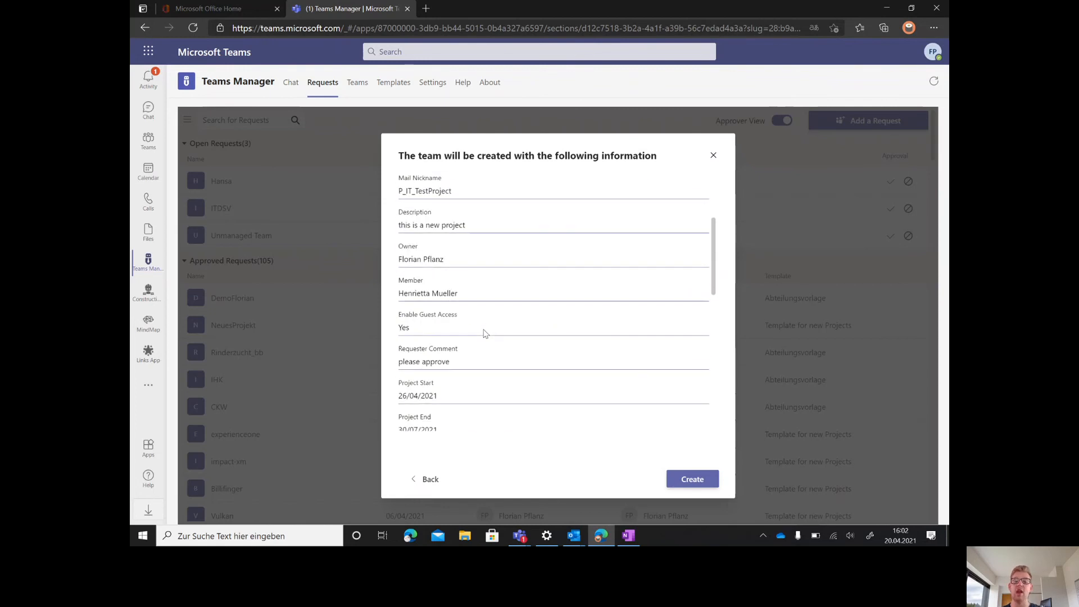
scroll(down, 3)
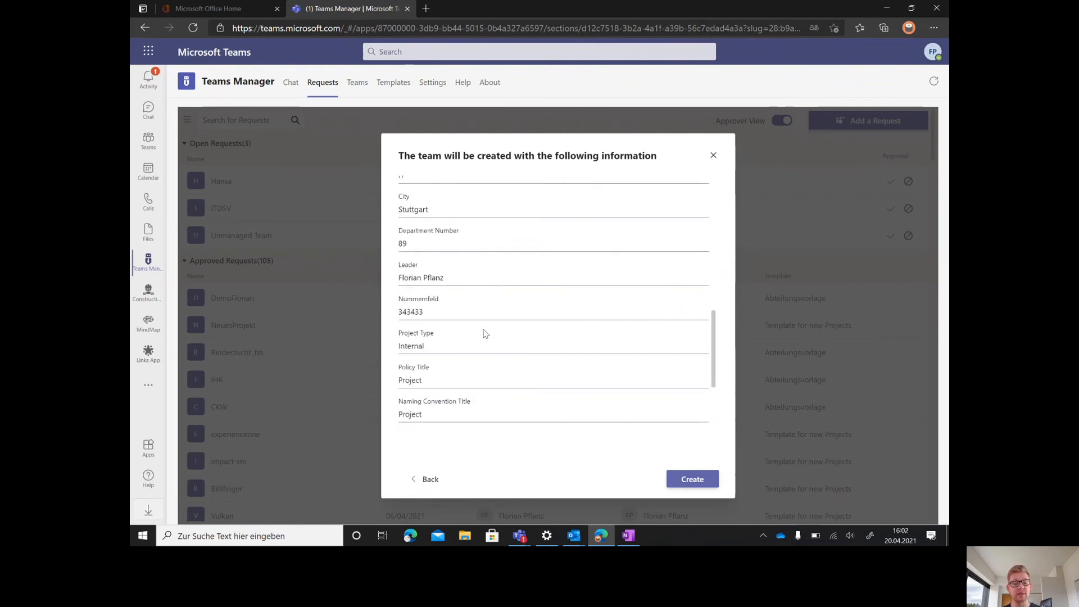
scroll(down, 3)
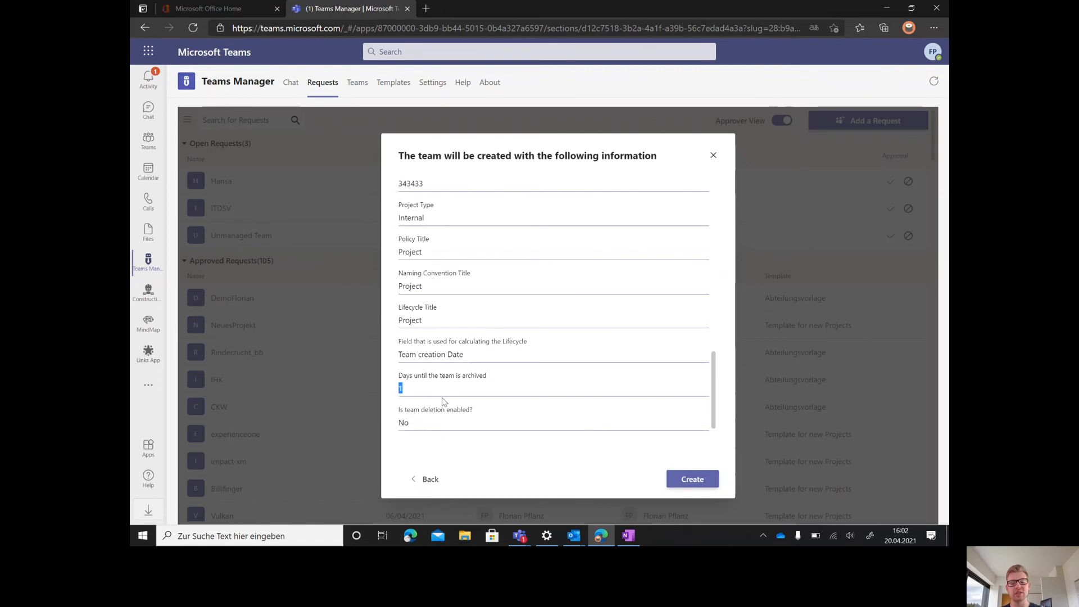
mouse_move(550, 424)
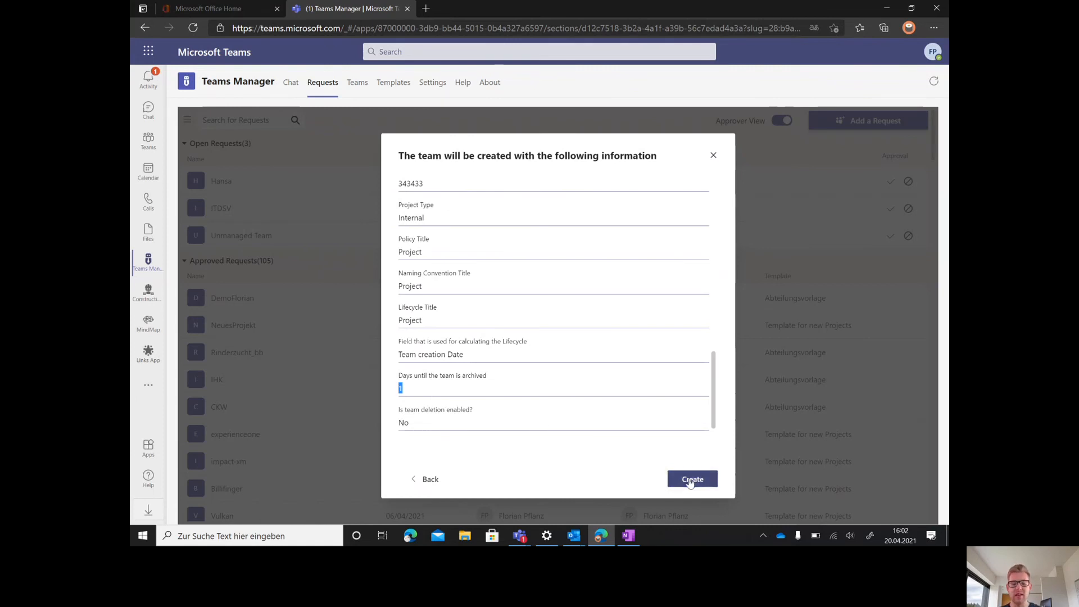
click(692, 479)
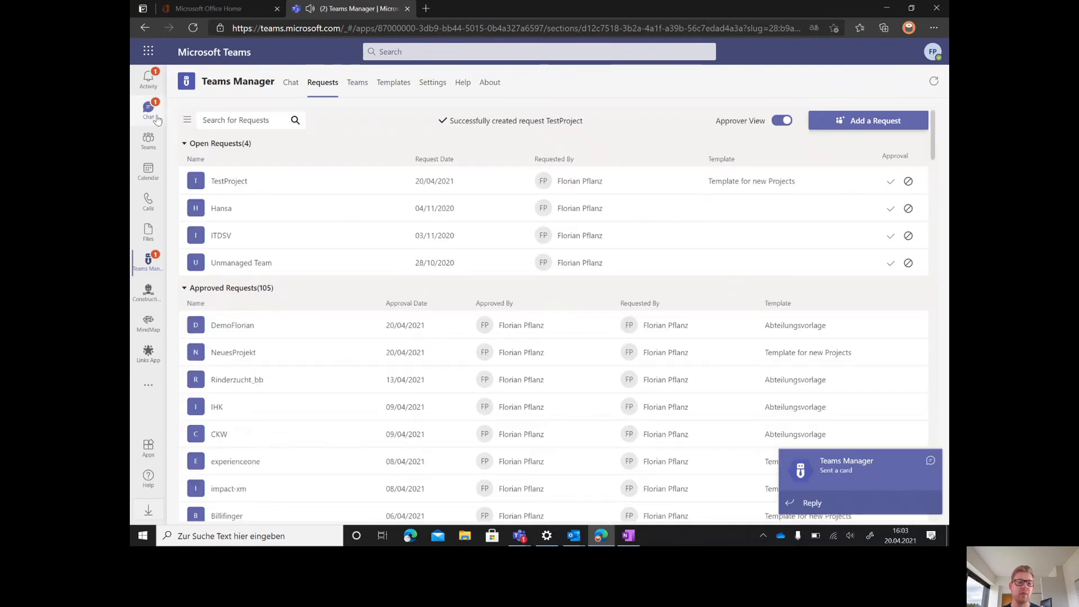
click(148, 110)
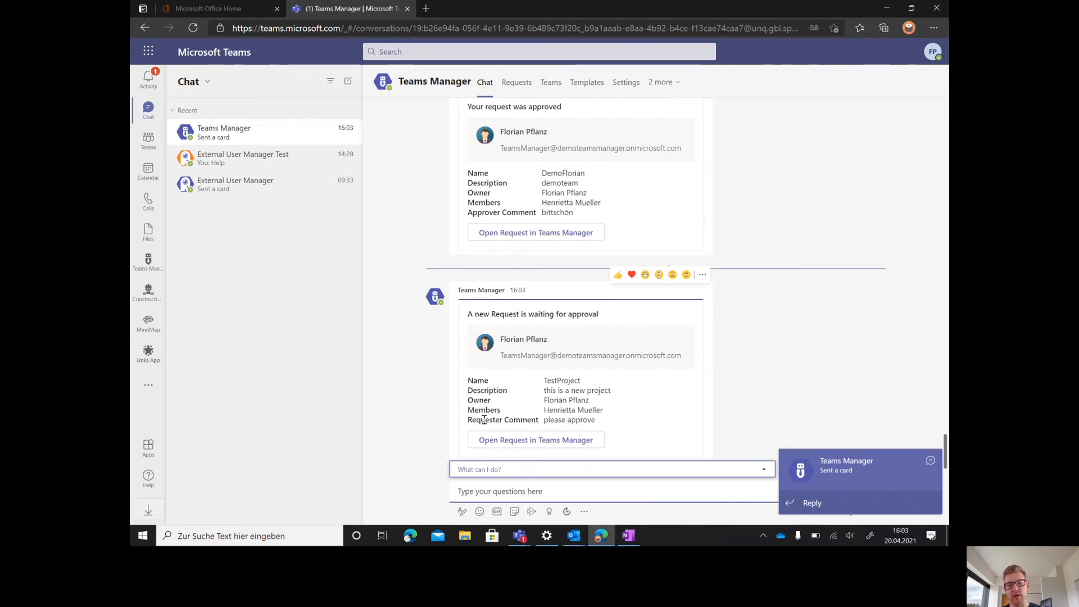
mouse_move(571, 375)
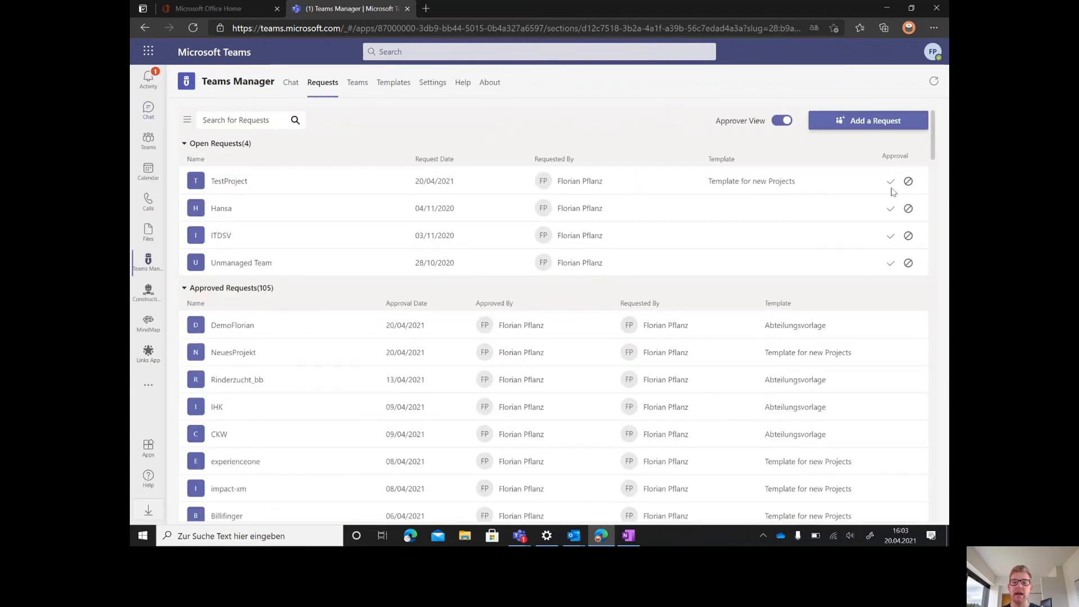
- Review the pending TestProject request details and approve it
click(891, 180)
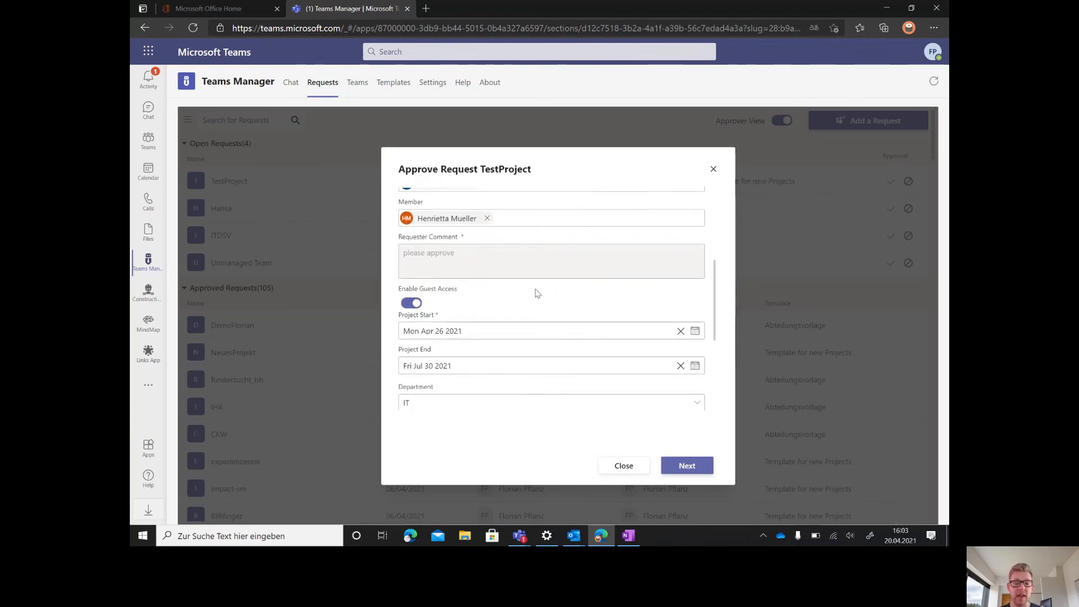
scroll(down, 3)
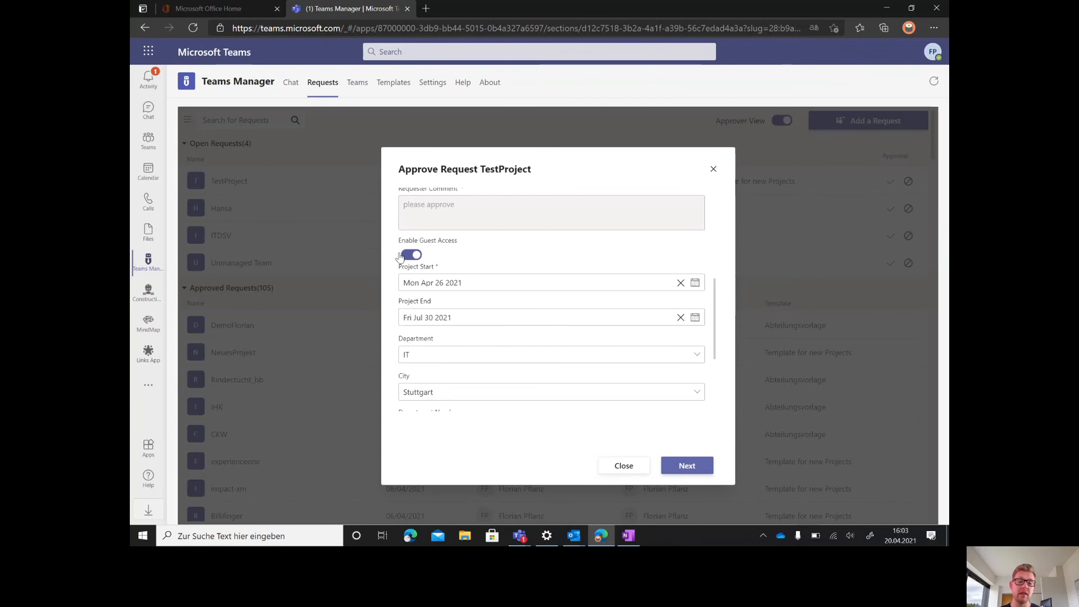
scroll(down, 3)
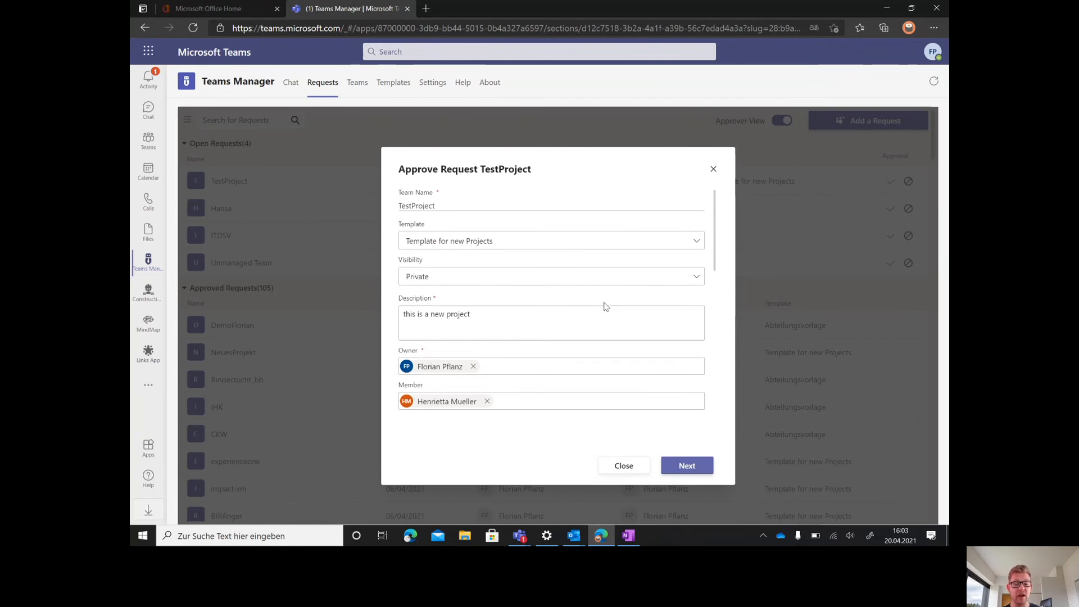
click(686, 466)
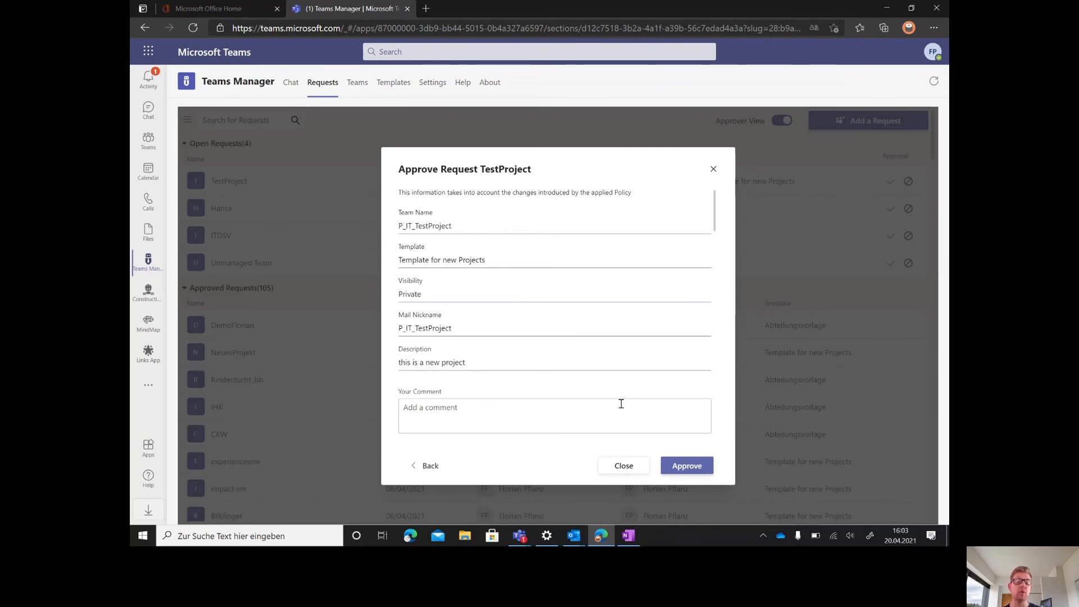
mouse_move(500, 292)
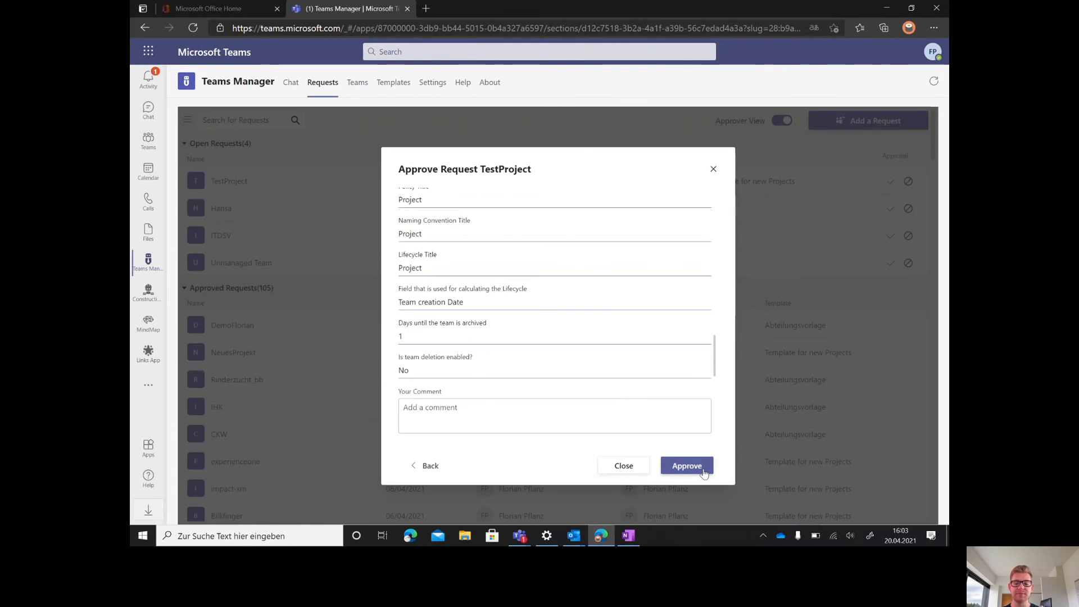
click(686, 465)
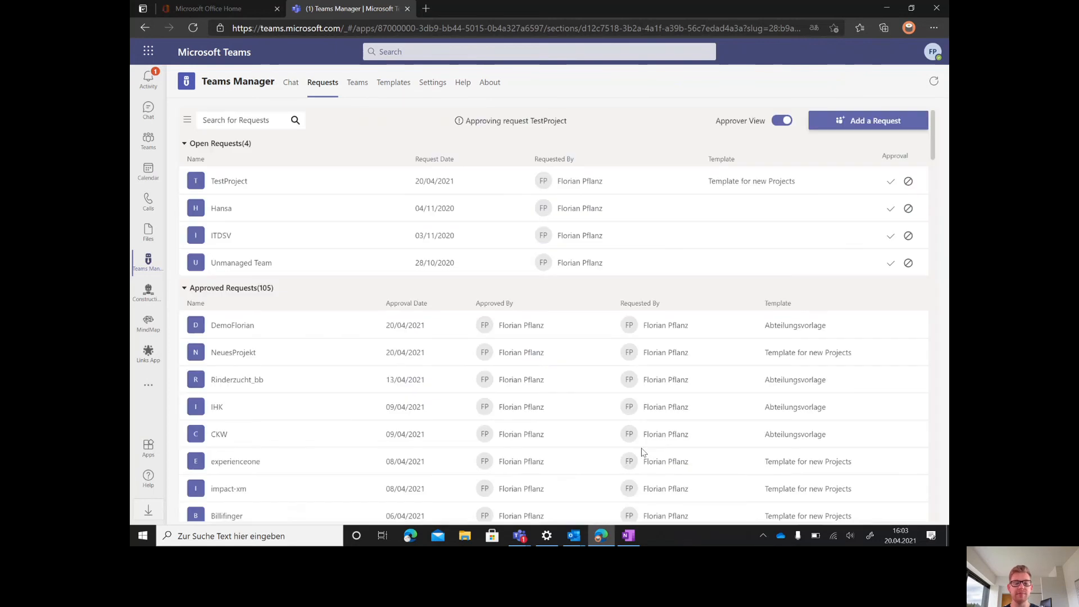
click(891, 180)
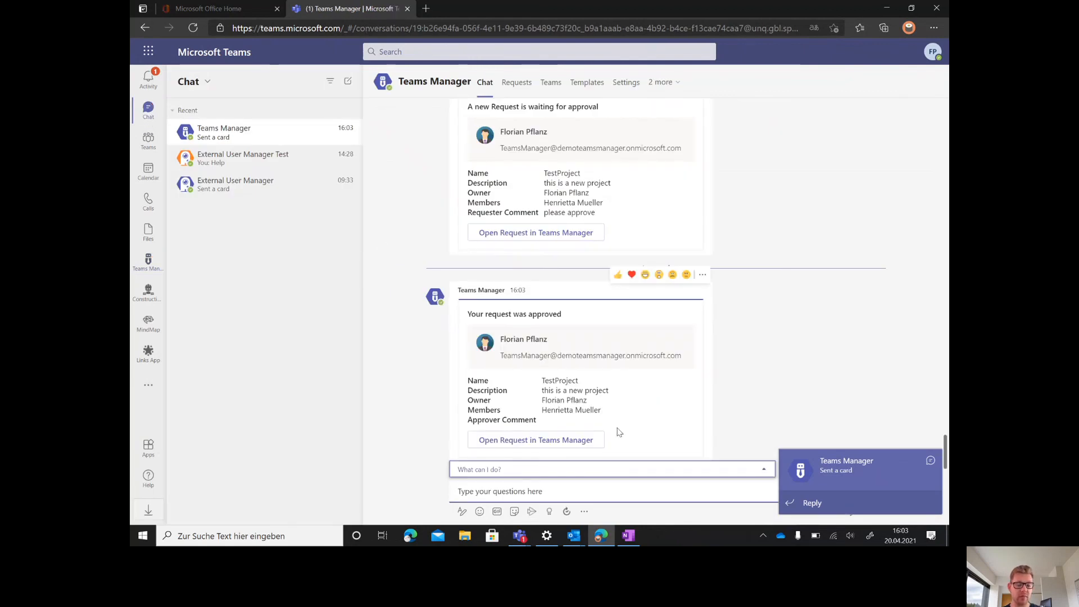
mouse_move(434, 319)
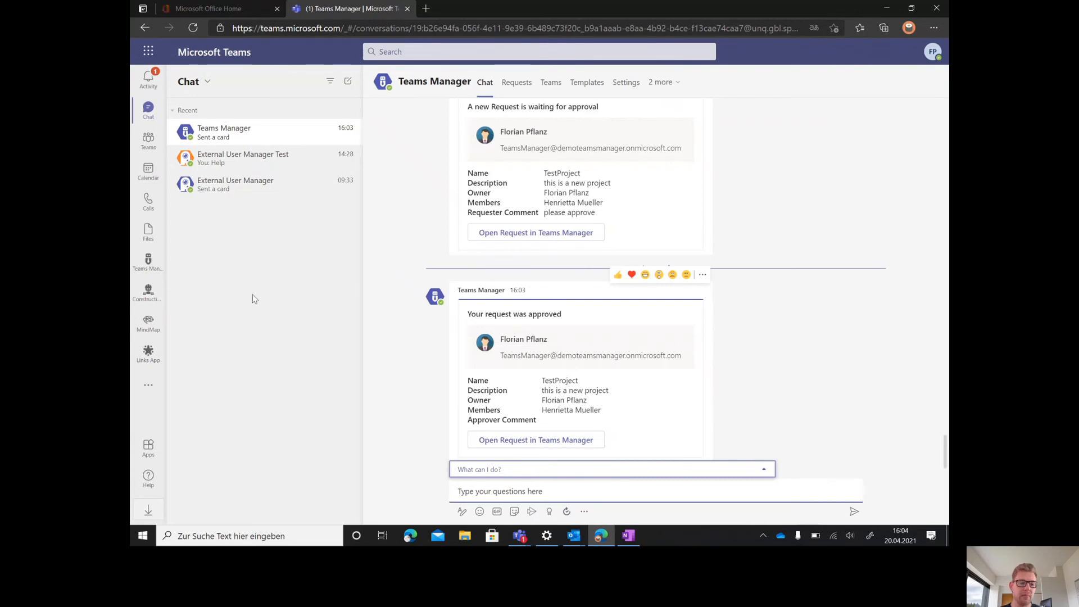
- Open the Teams Manager bot conversation confirming TestProject's approval
click(148, 262)
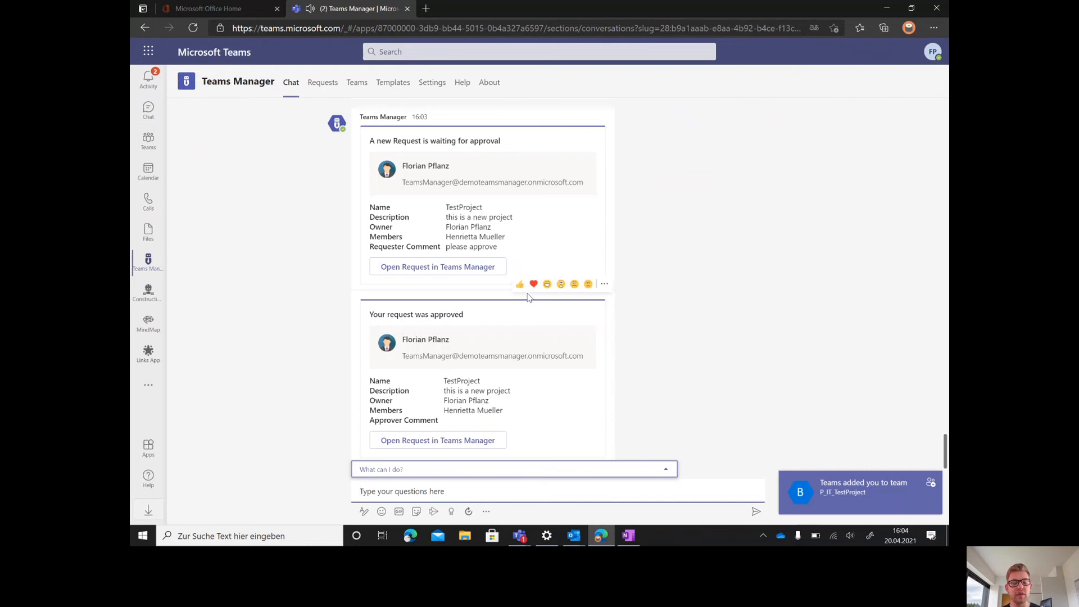
mouse_move(394, 82)
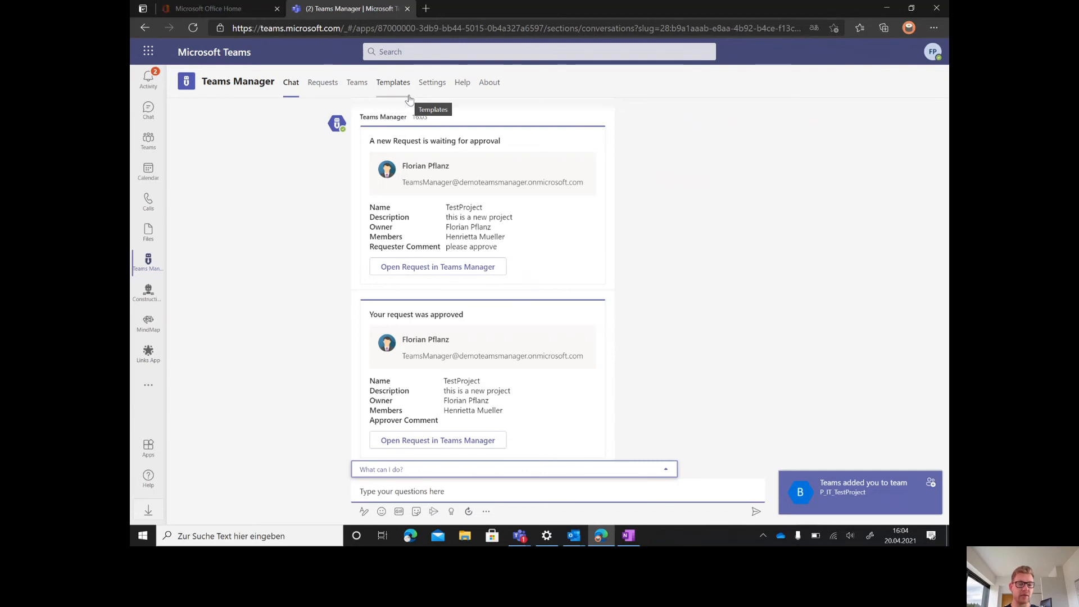
click(403, 492)
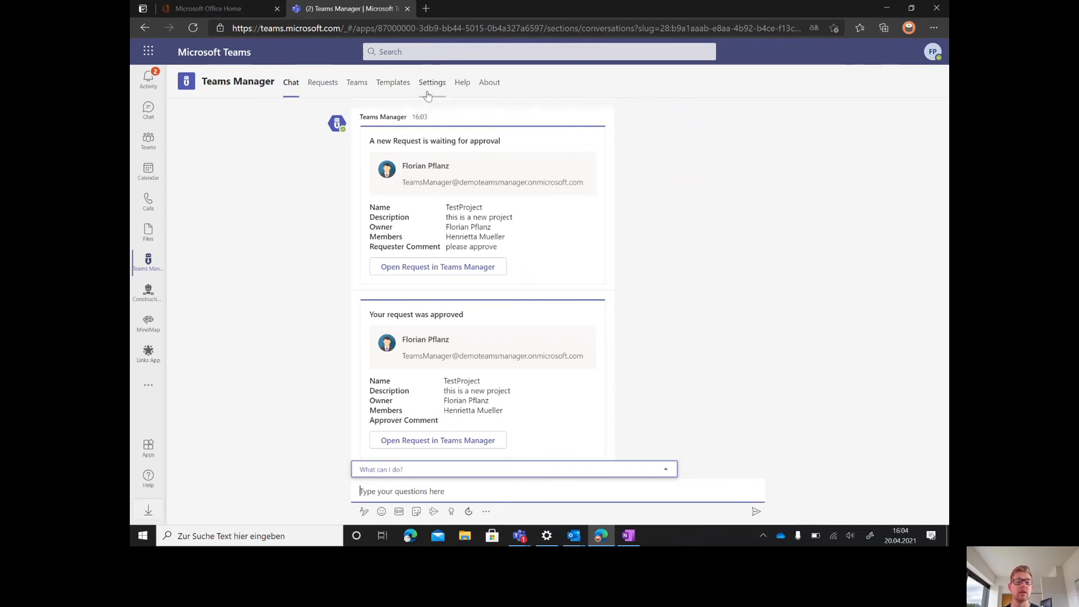
- Review the Approval and Notification settings, then show the Templates list with five active templates
click(432, 82)
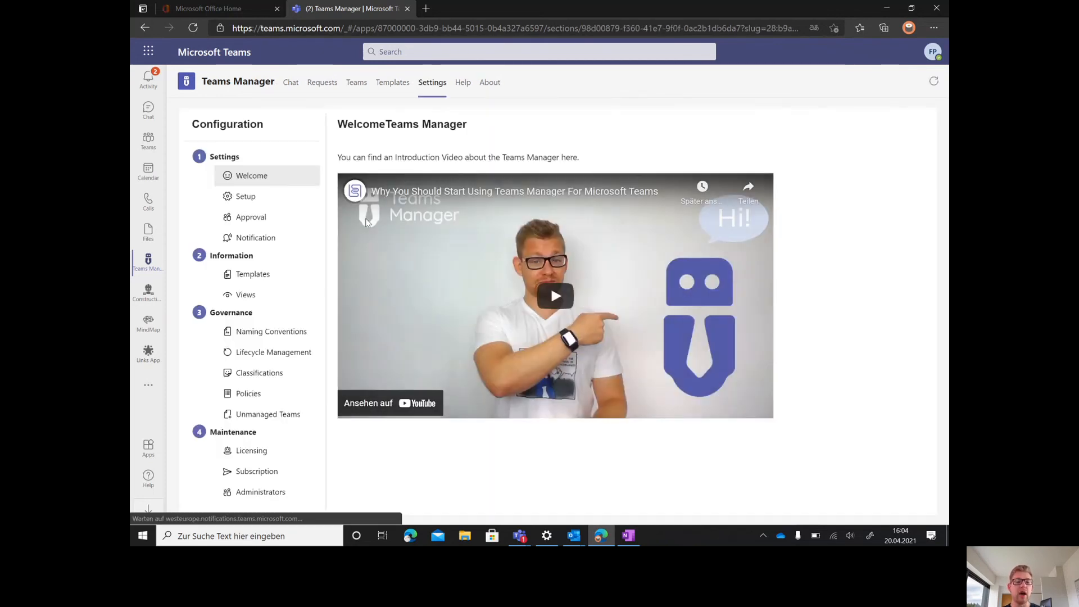
click(251, 217)
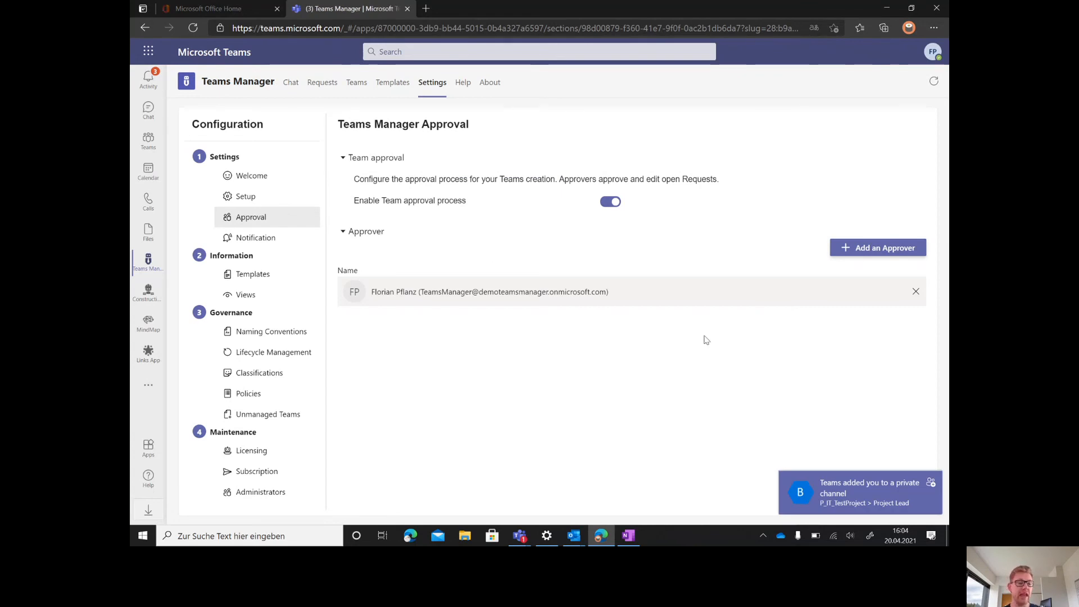
click(255, 237)
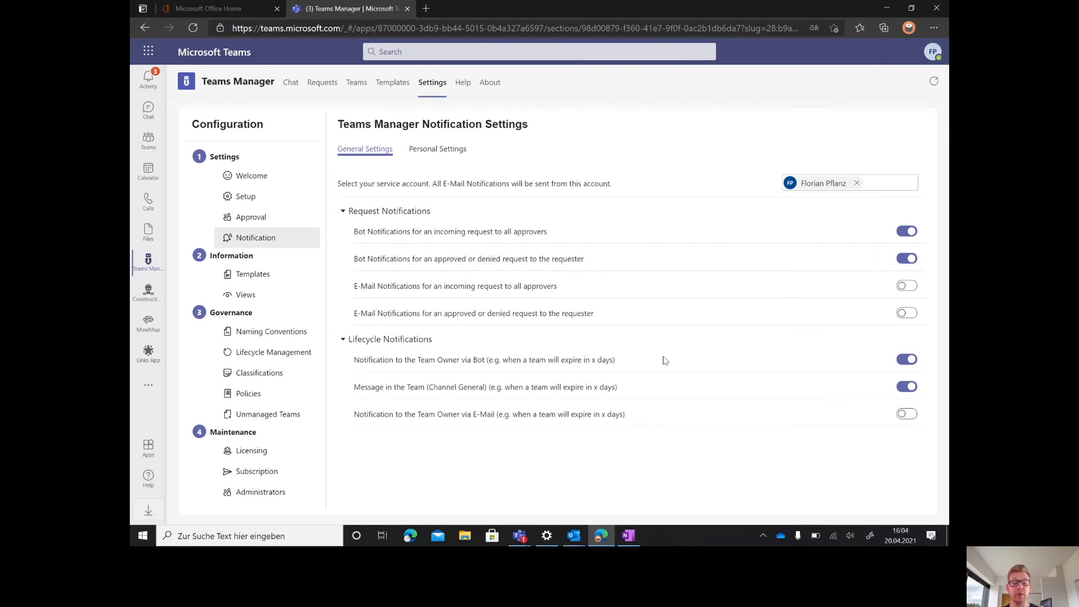
click(253, 275)
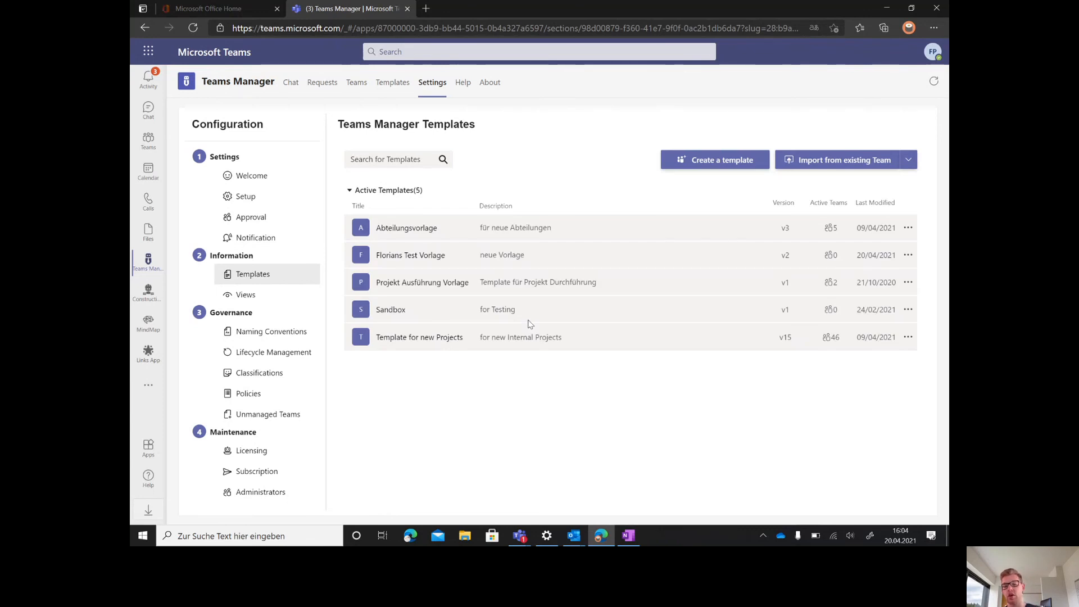
mouse_move(595, 351)
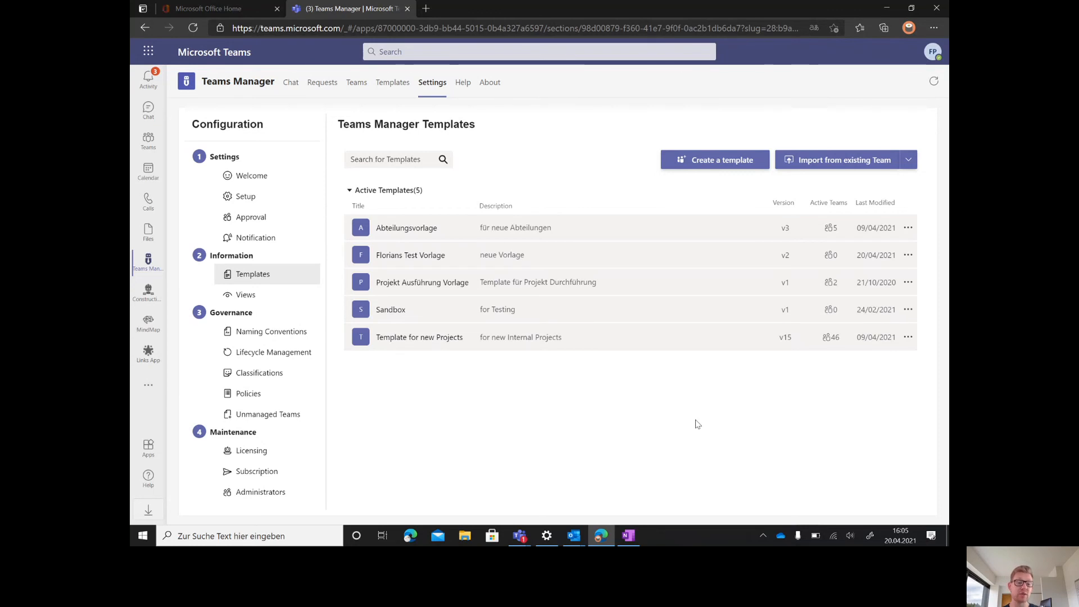
mouse_move(333, 269)
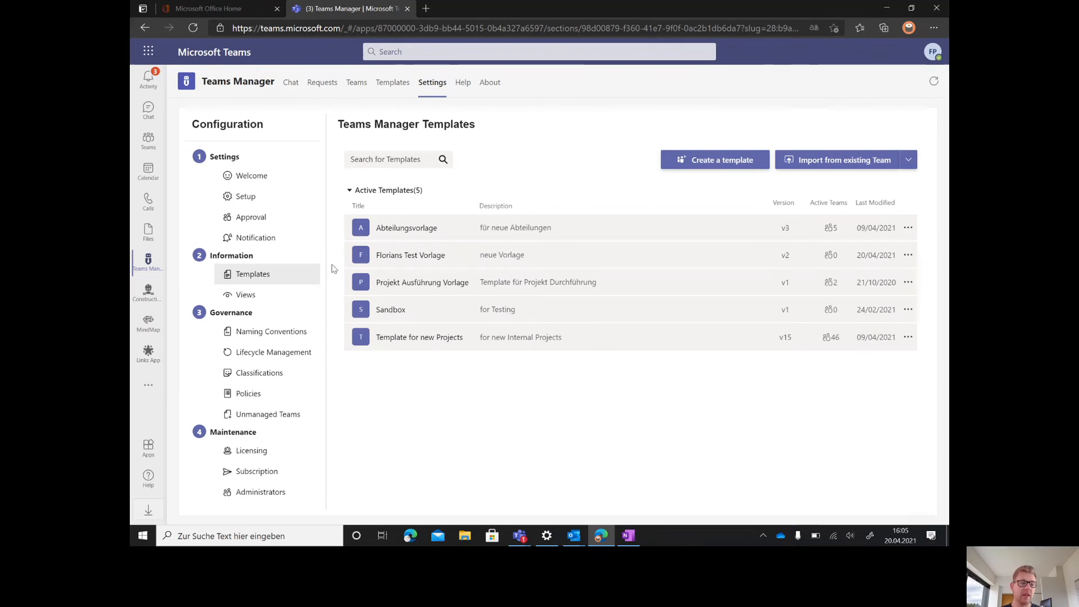
click(245, 294)
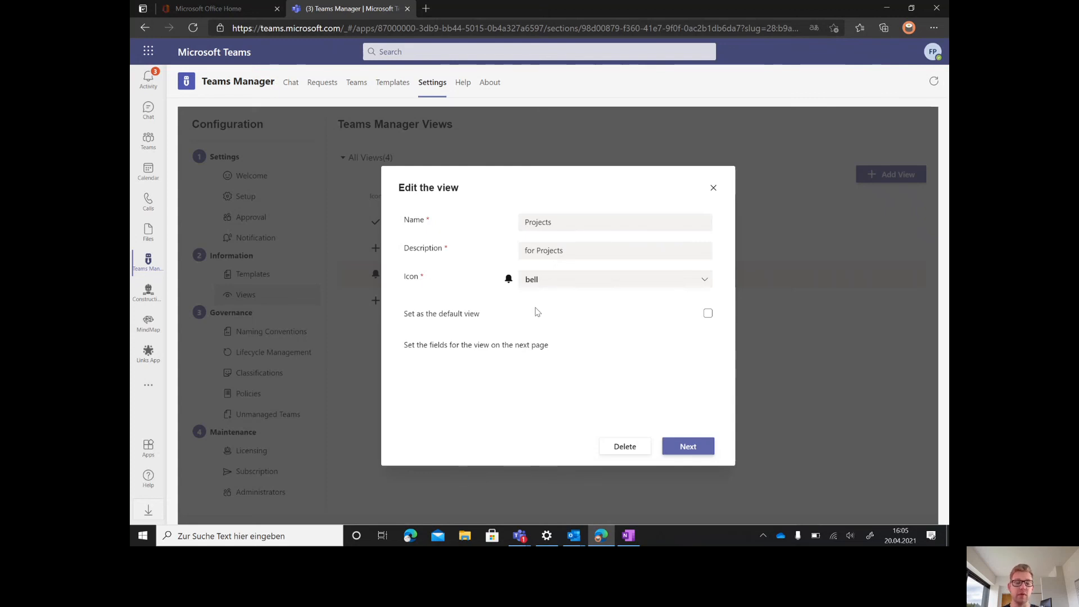
click(687, 447)
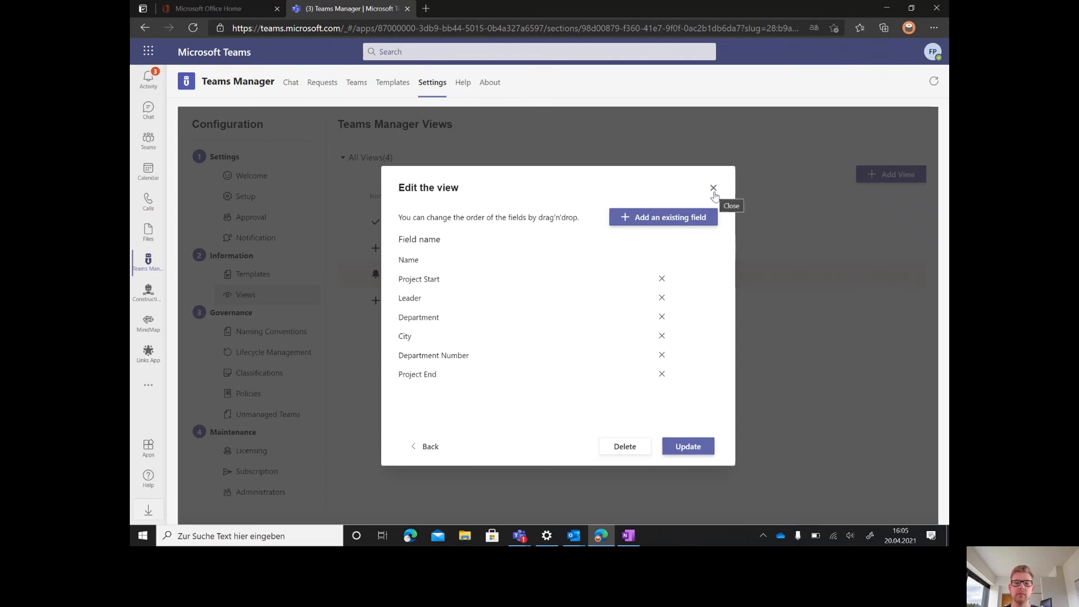
click(714, 188)
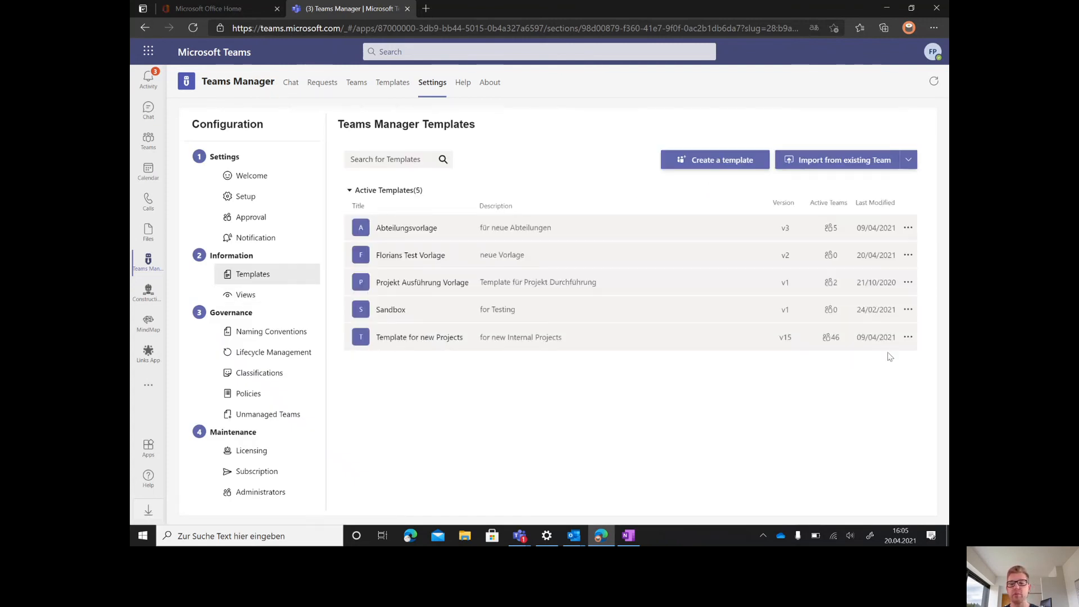
click(909, 256)
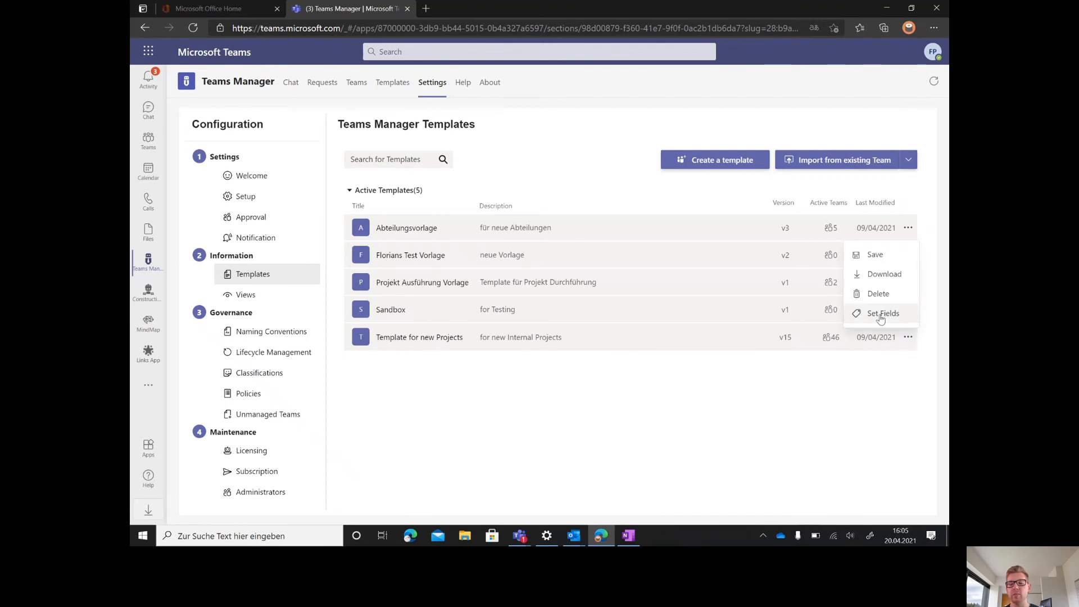
click(884, 314)
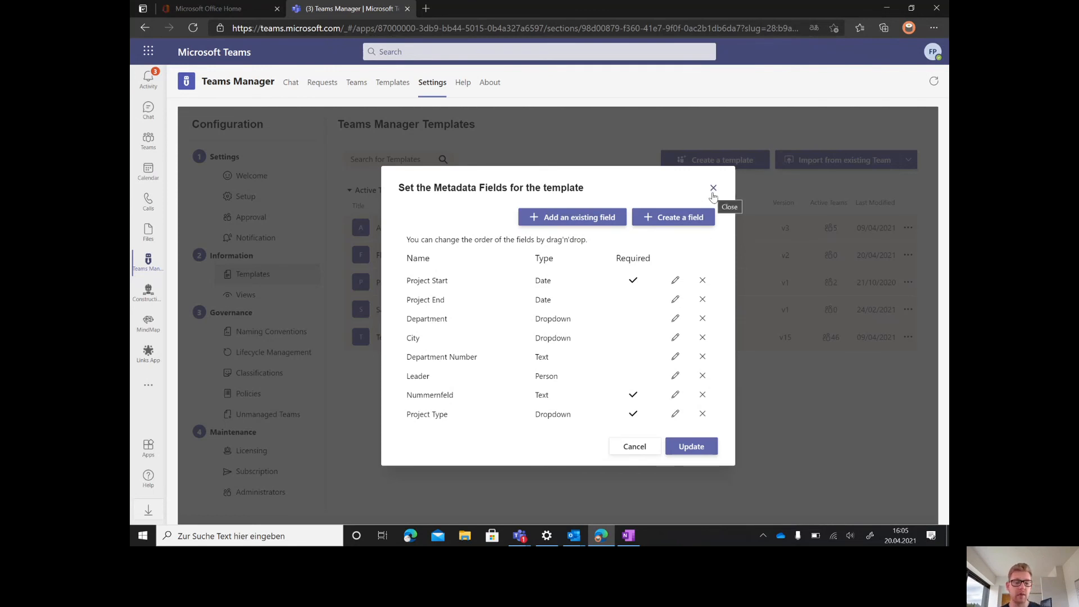
click(713, 188)
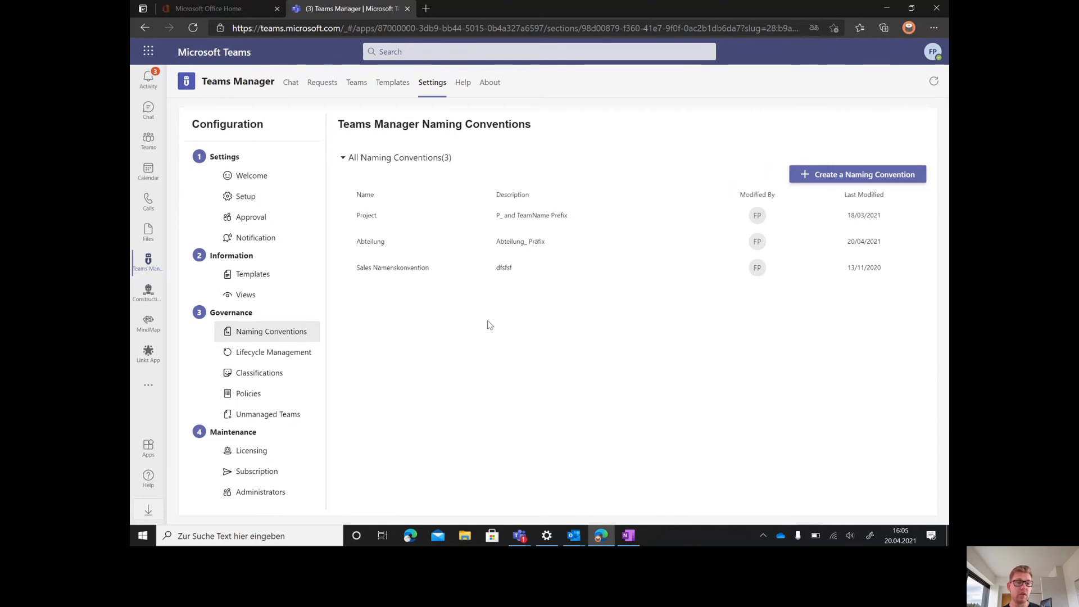
mouse_move(805, 200)
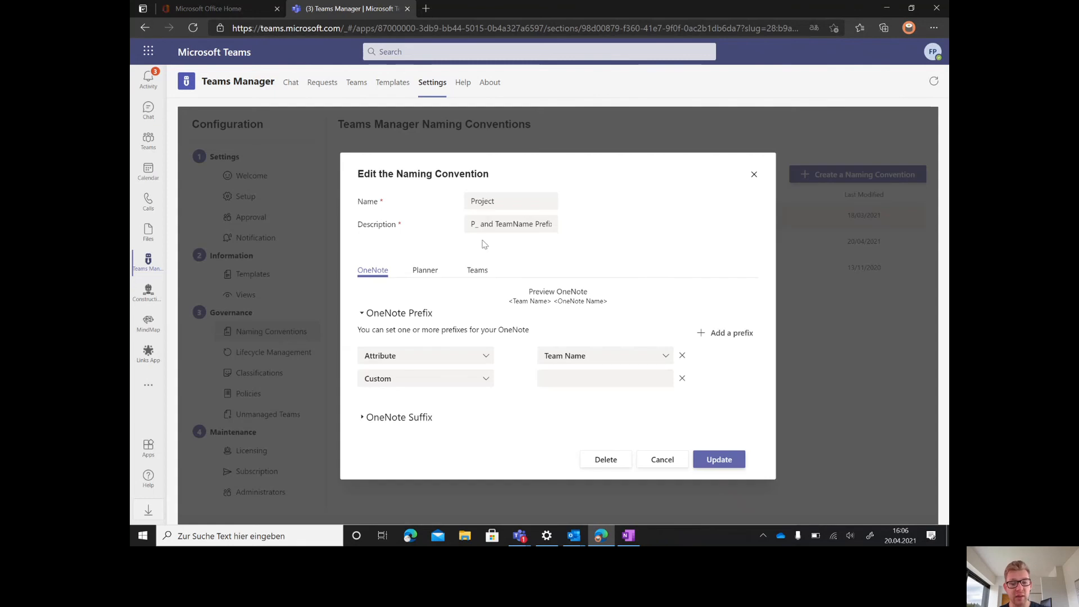
- View the Project naming convention's Teams prefix and close the editor
click(476, 270)
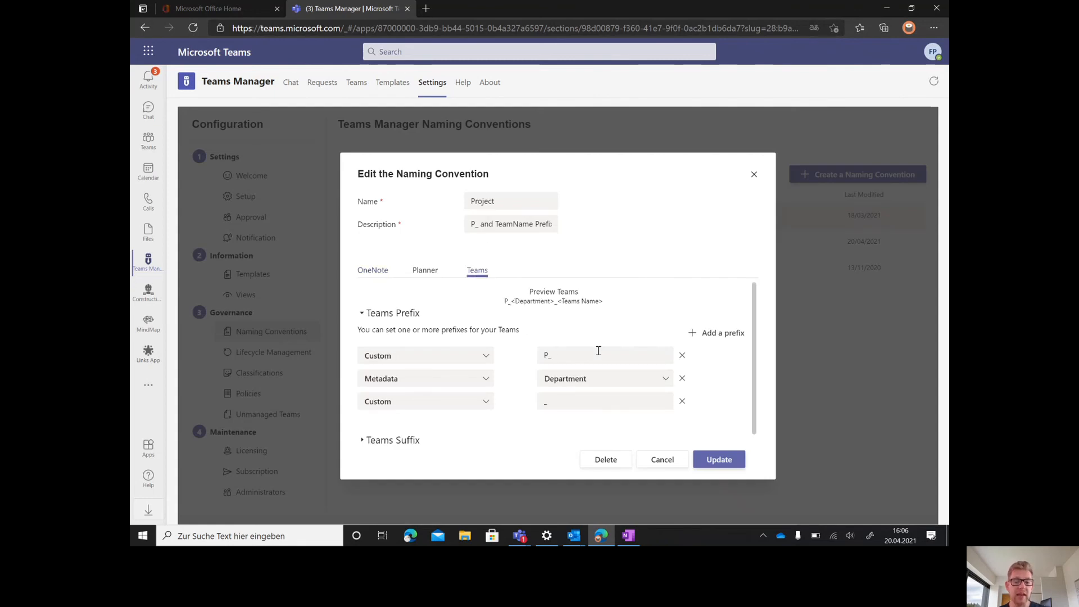
mouse_move(542, 373)
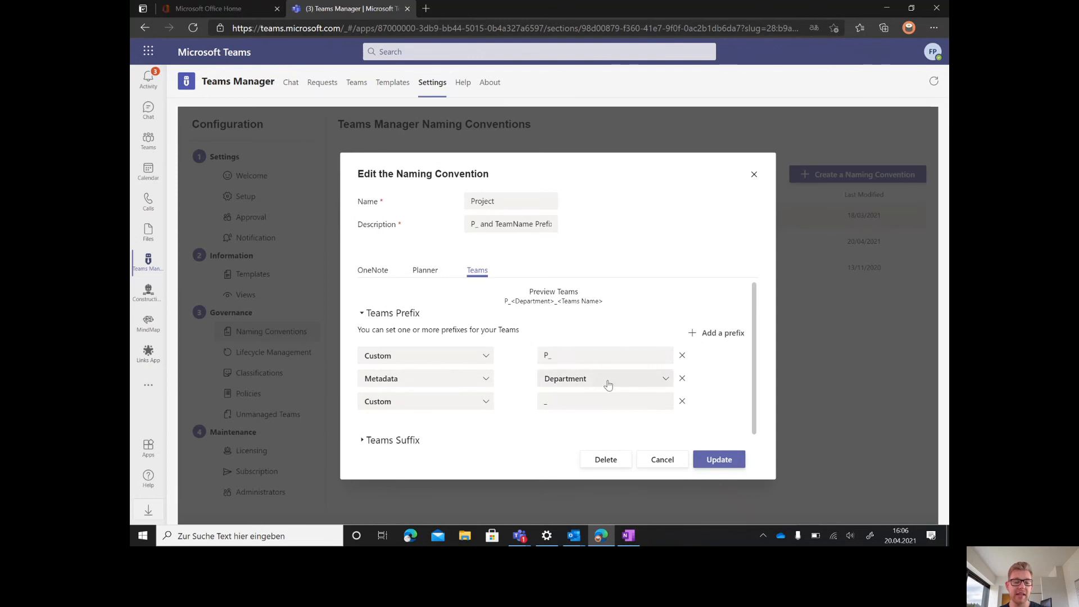
mouse_move(423, 413)
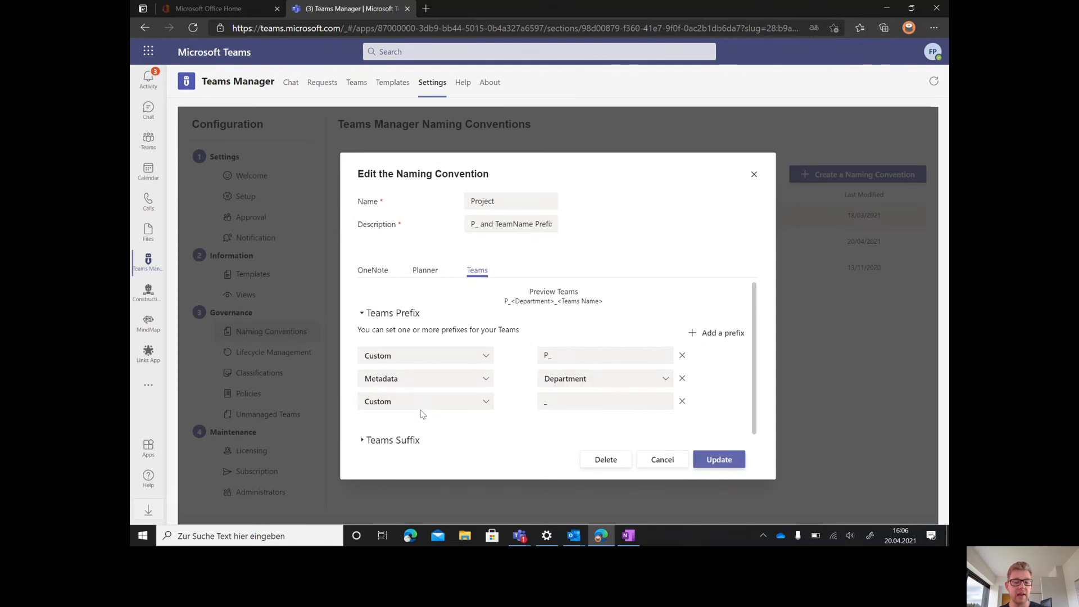
mouse_move(527, 419)
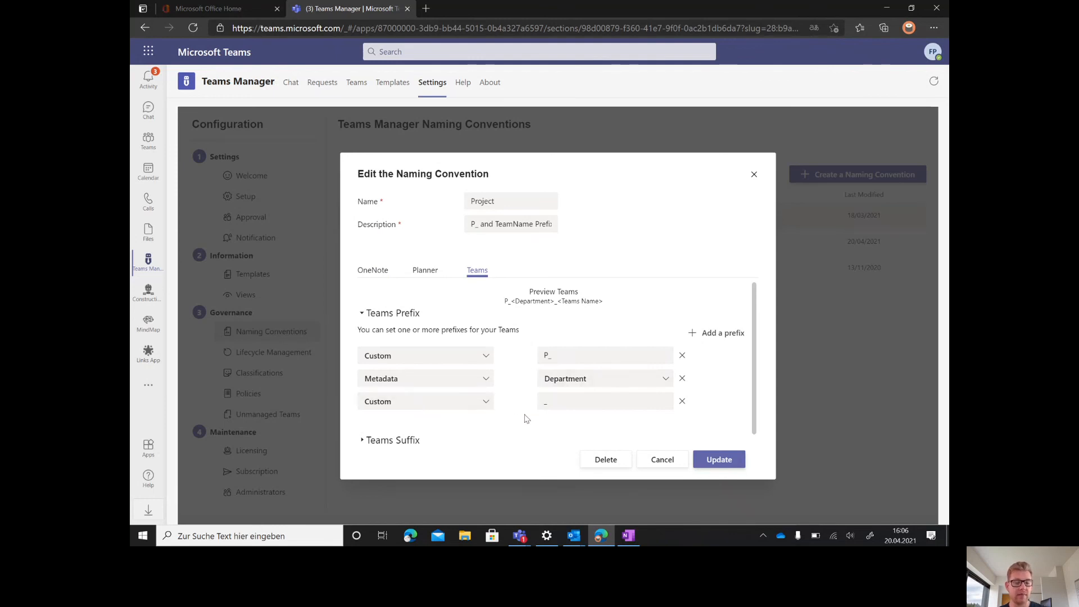
click(425, 270)
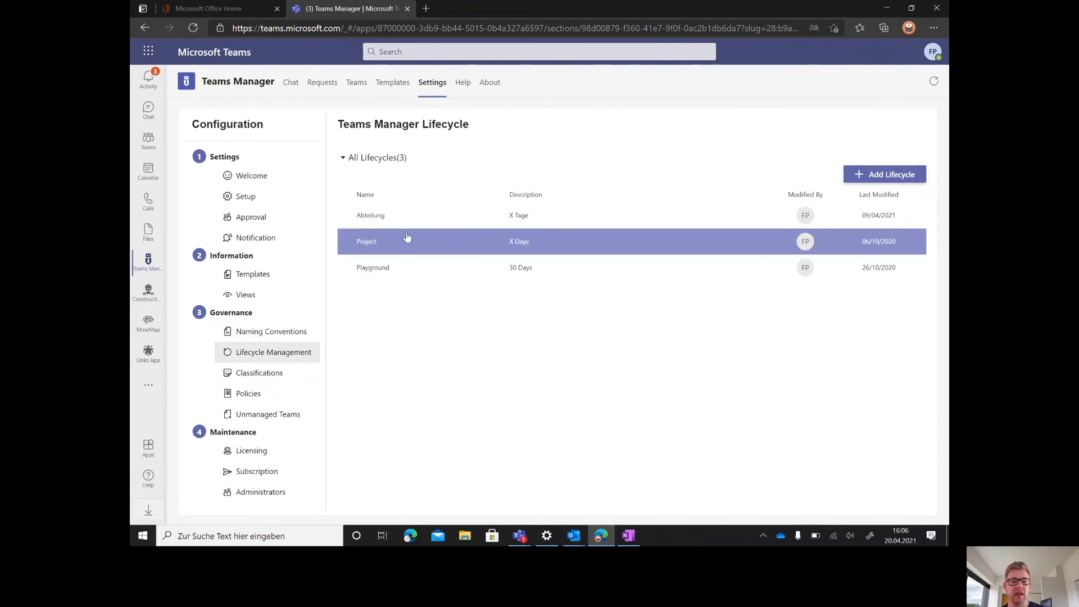
click(367, 241)
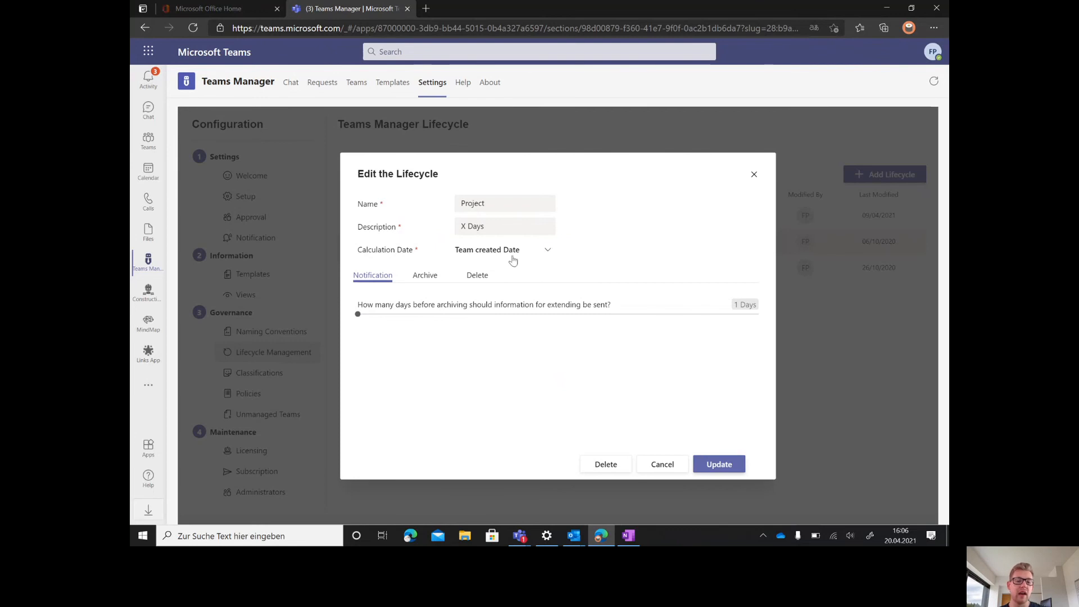
click(503, 249)
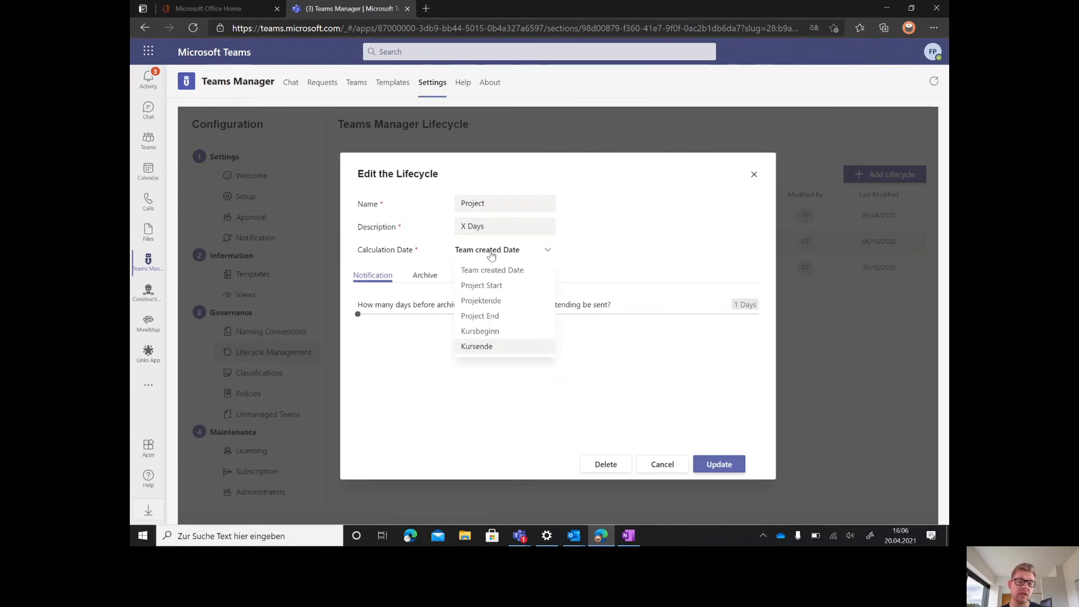
mouse_move(481, 315)
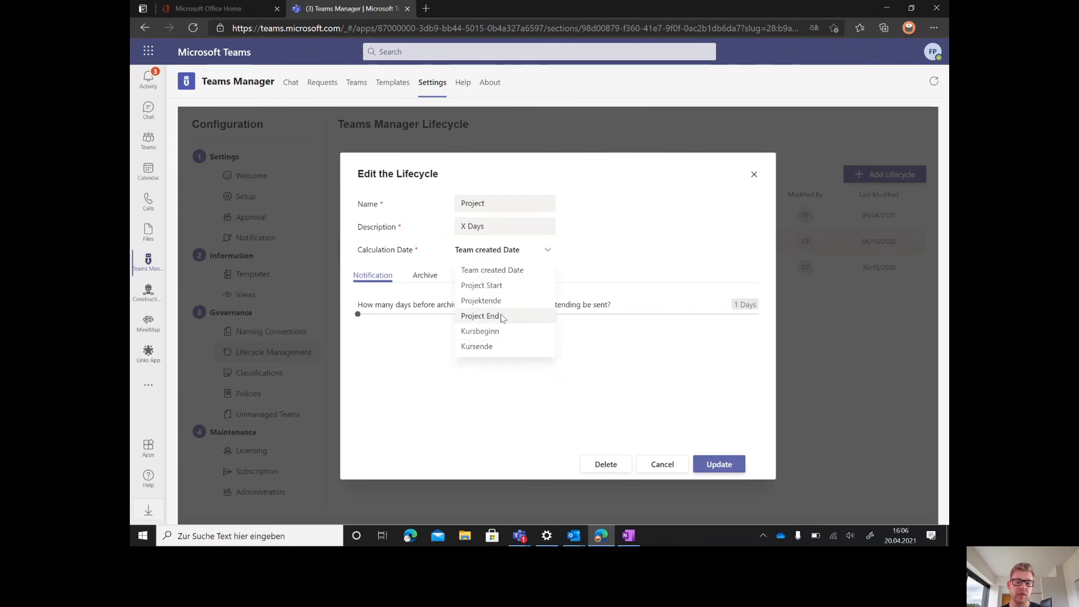
click(480, 314)
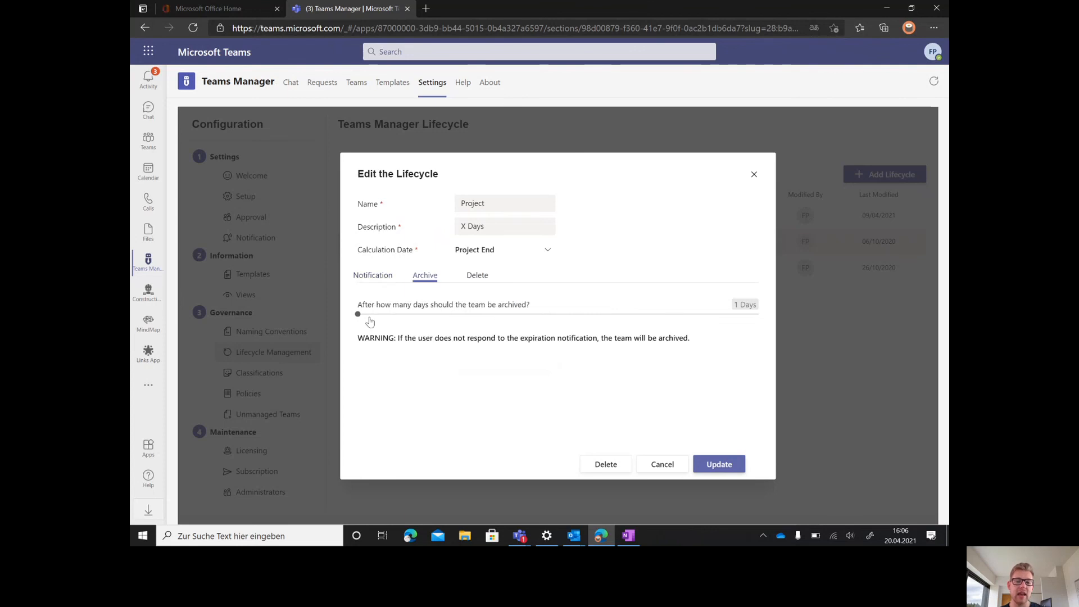
drag(357, 314, 550, 317)
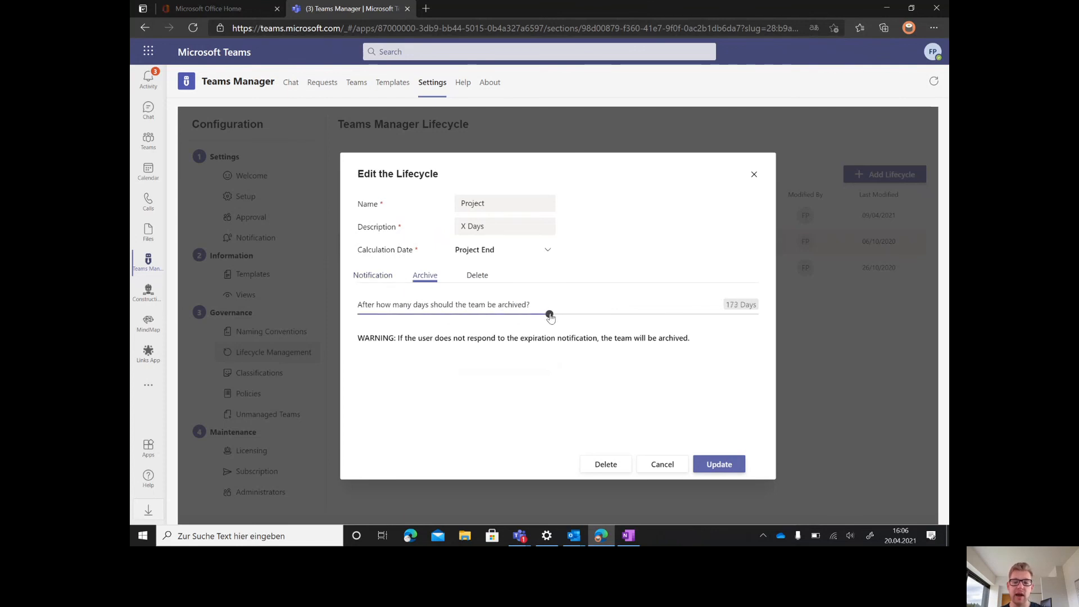
drag(550, 317, 558, 317)
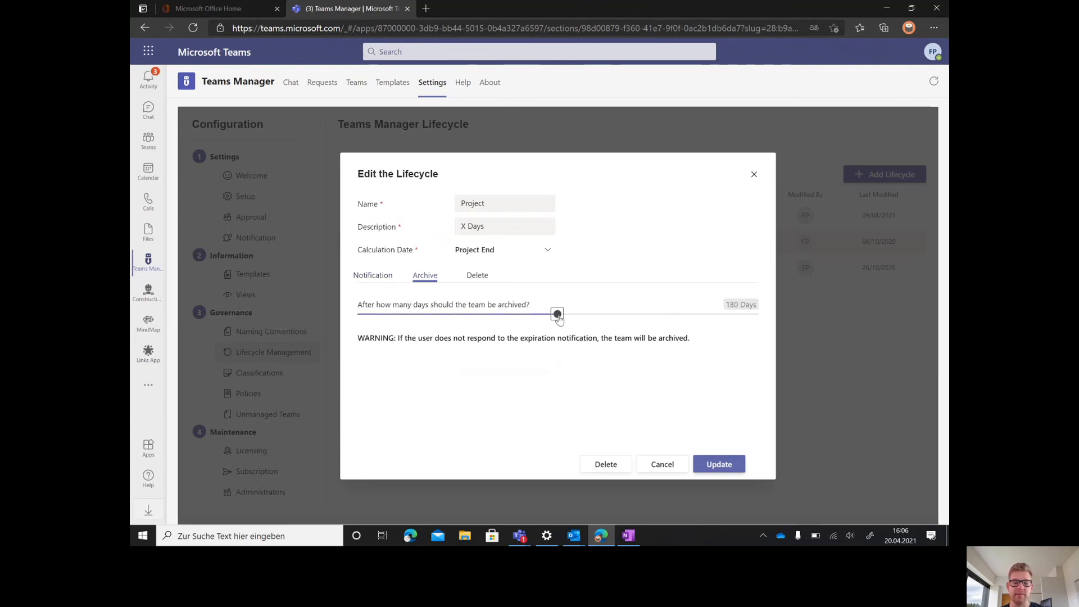
click(372, 274)
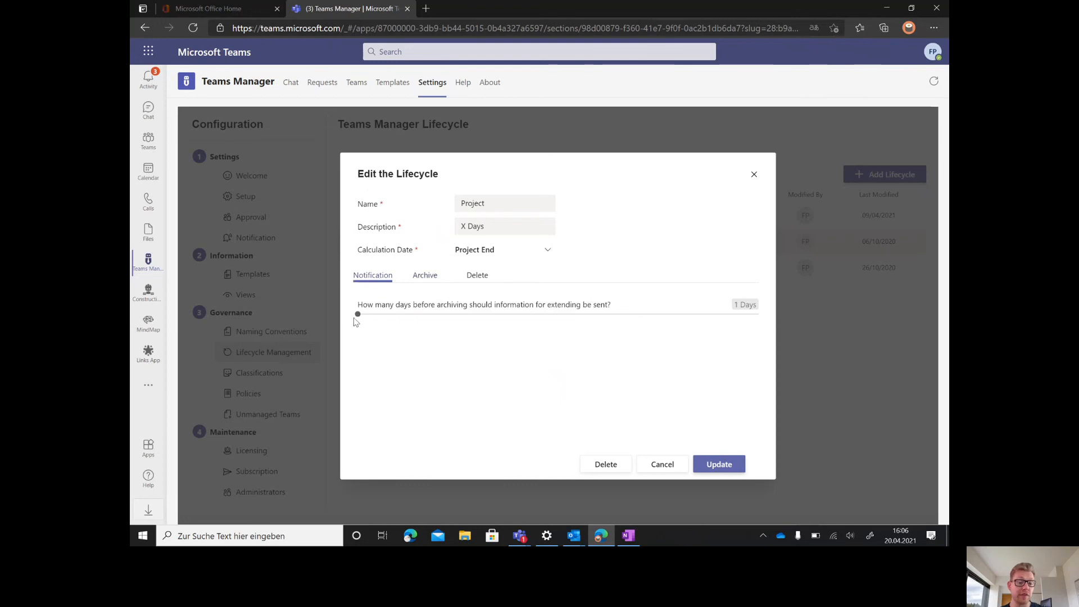
drag(358, 314, 375, 314)
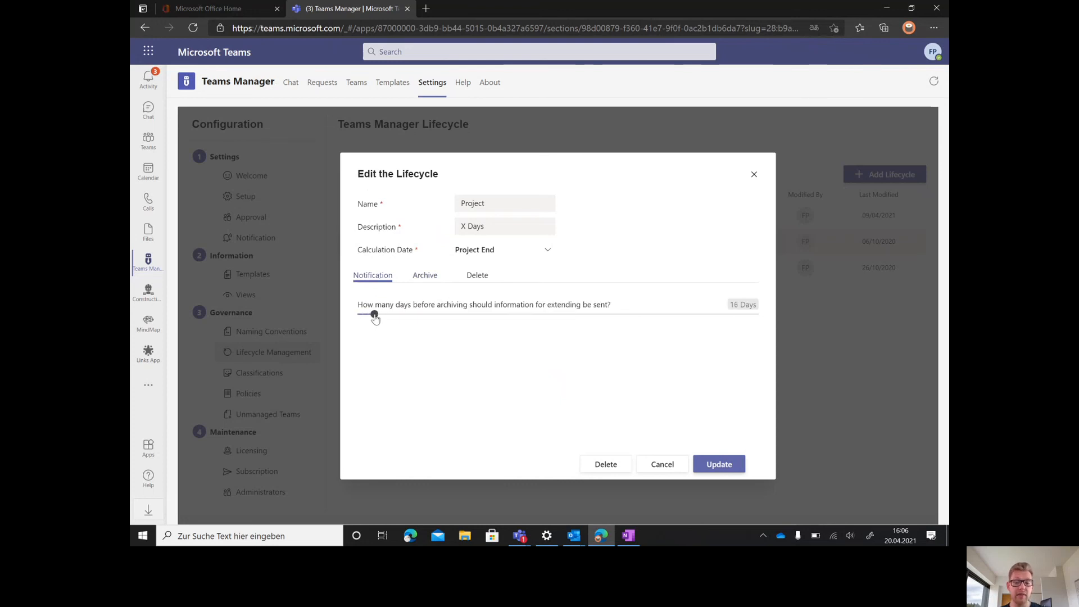
drag(374, 315, 370, 315)
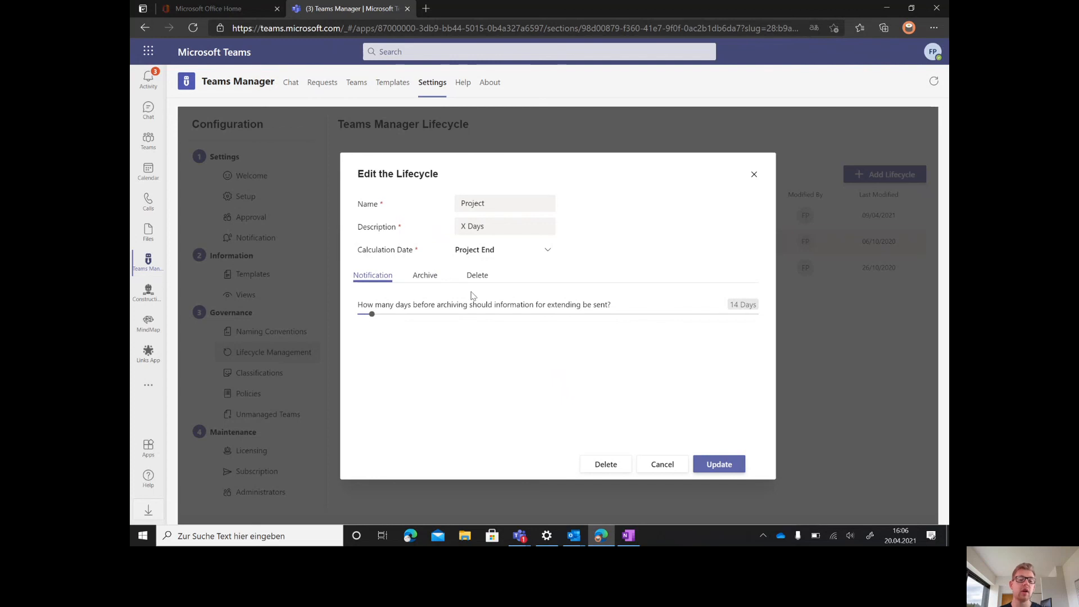
click(477, 274)
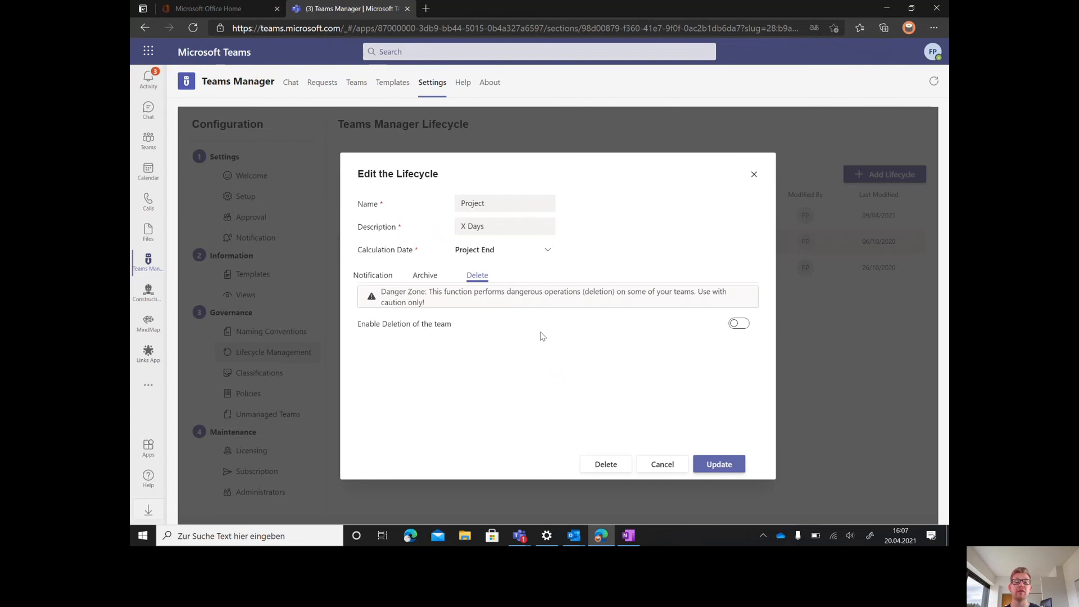
mouse_move(768, 205)
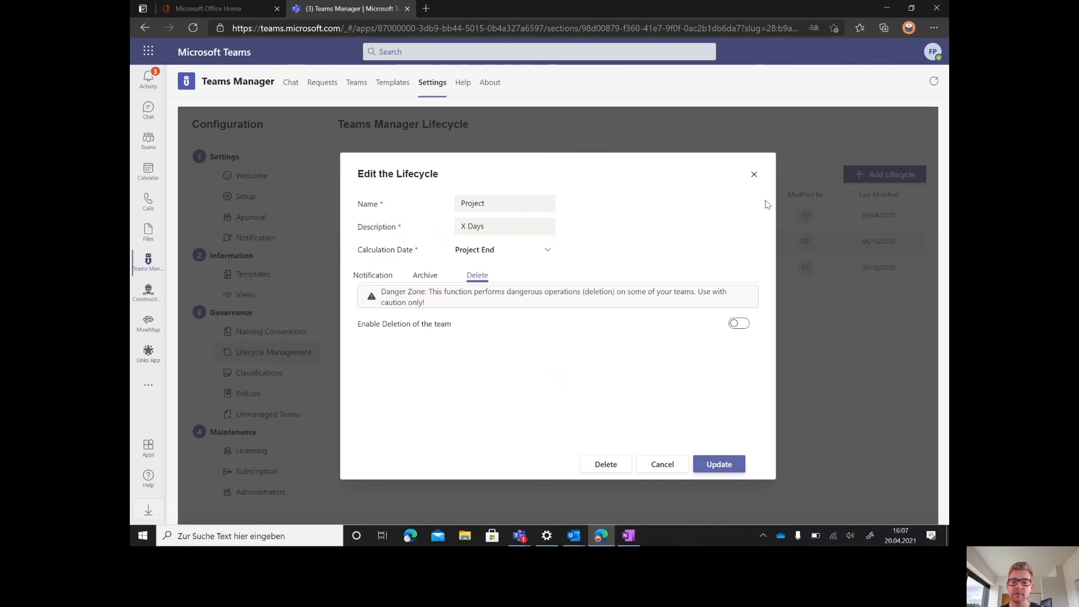
click(754, 175)
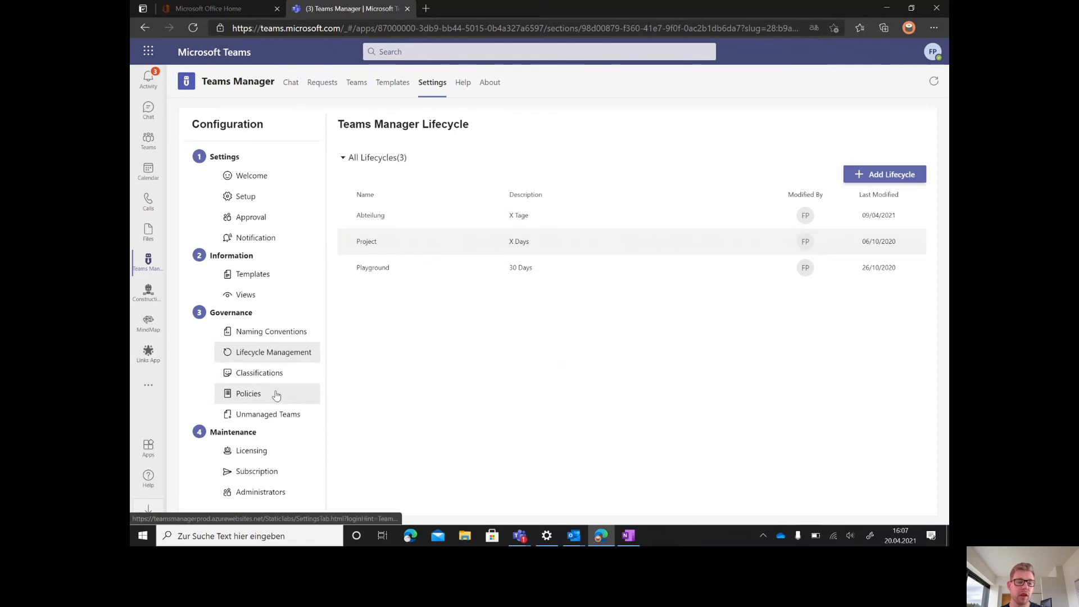
- Show the Policies page and open the Project policy package's editor
click(247, 394)
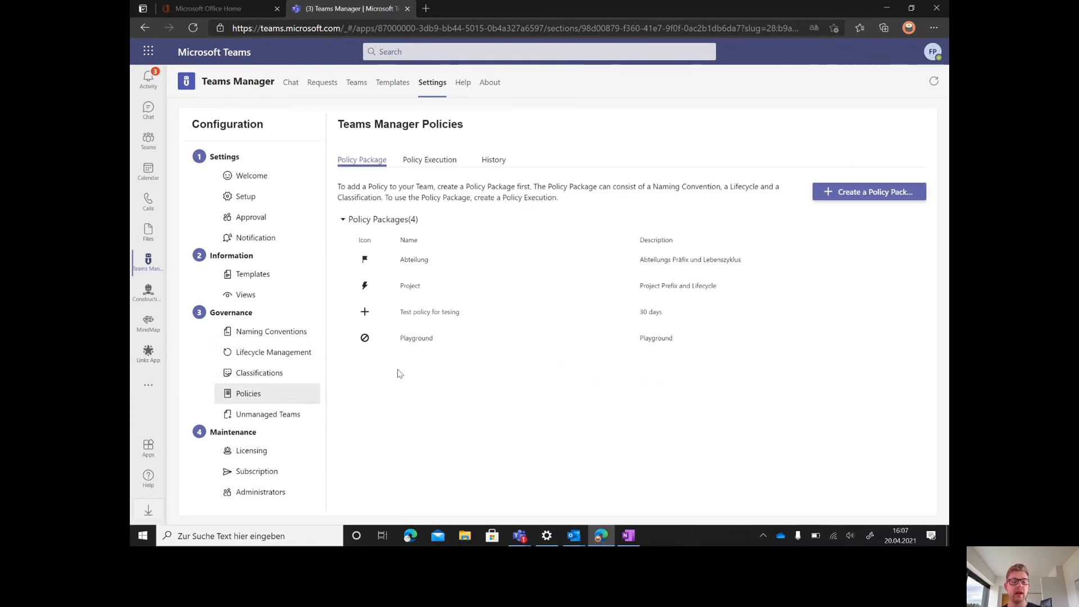
click(410, 286)
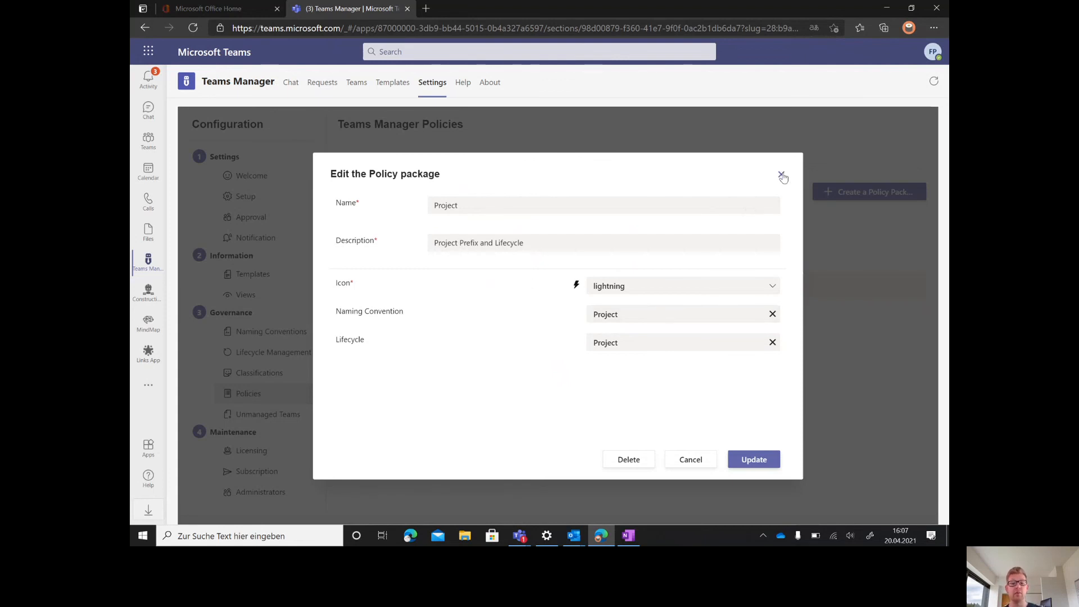
mouse_move(782, 177)
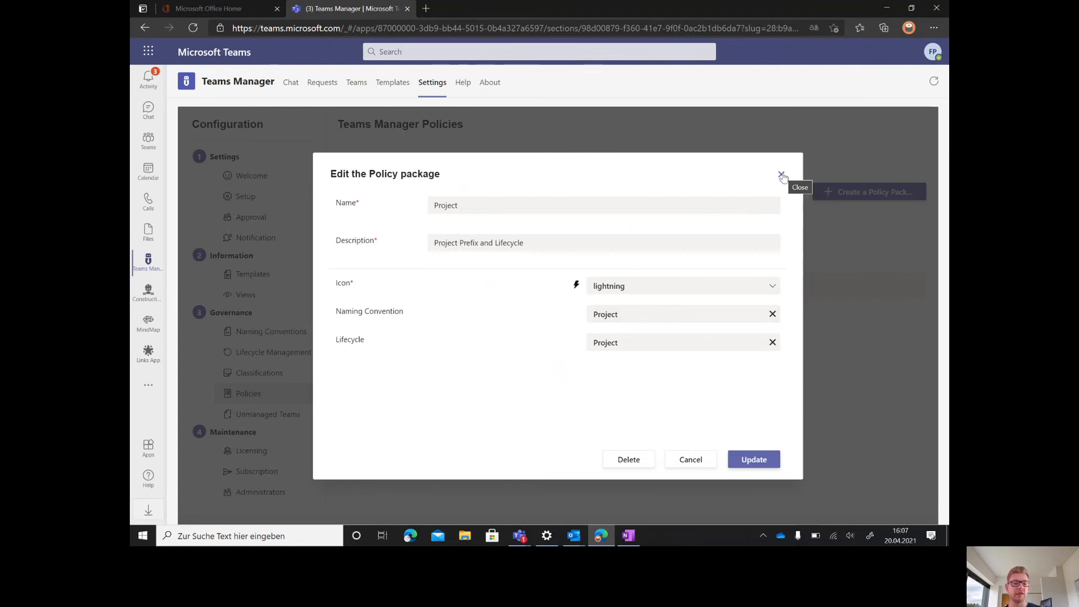
- Close the package, open the Project execution definition and continue to its conditions
click(781, 172)
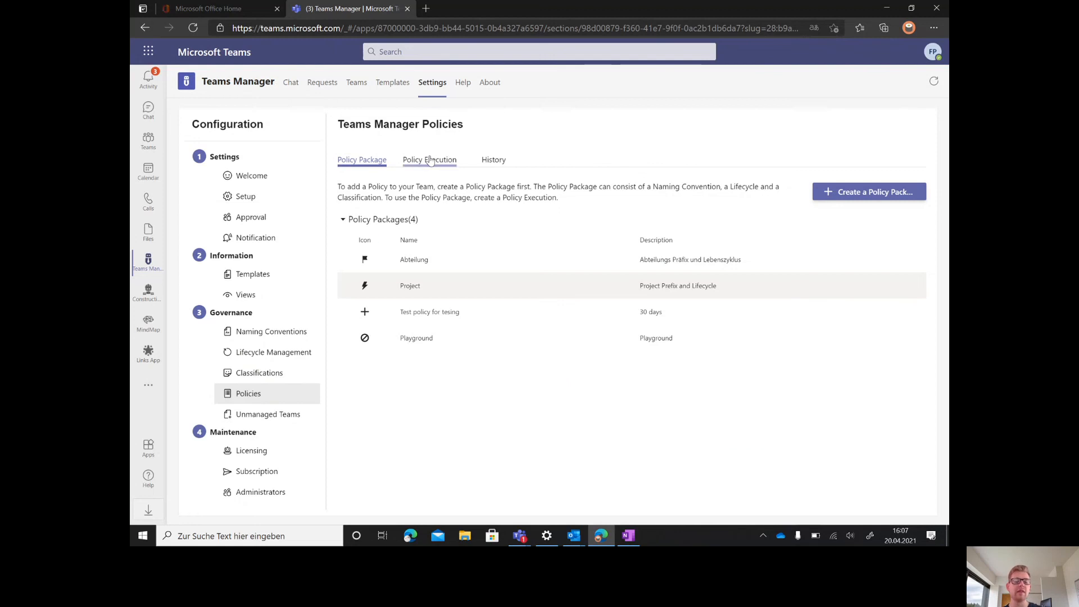
click(428, 160)
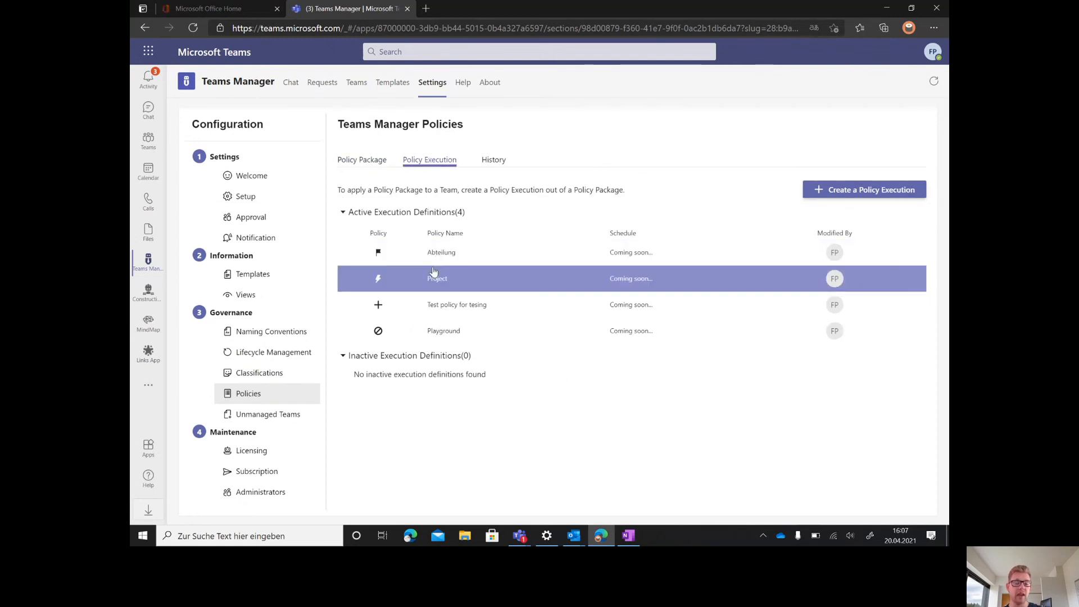
click(437, 278)
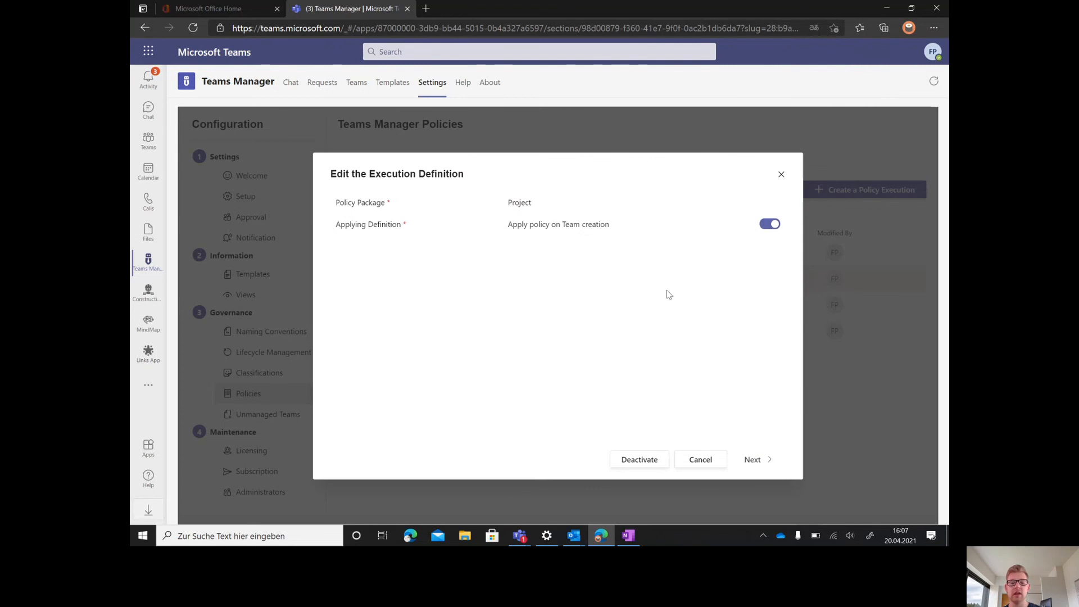
double_click(519, 201)
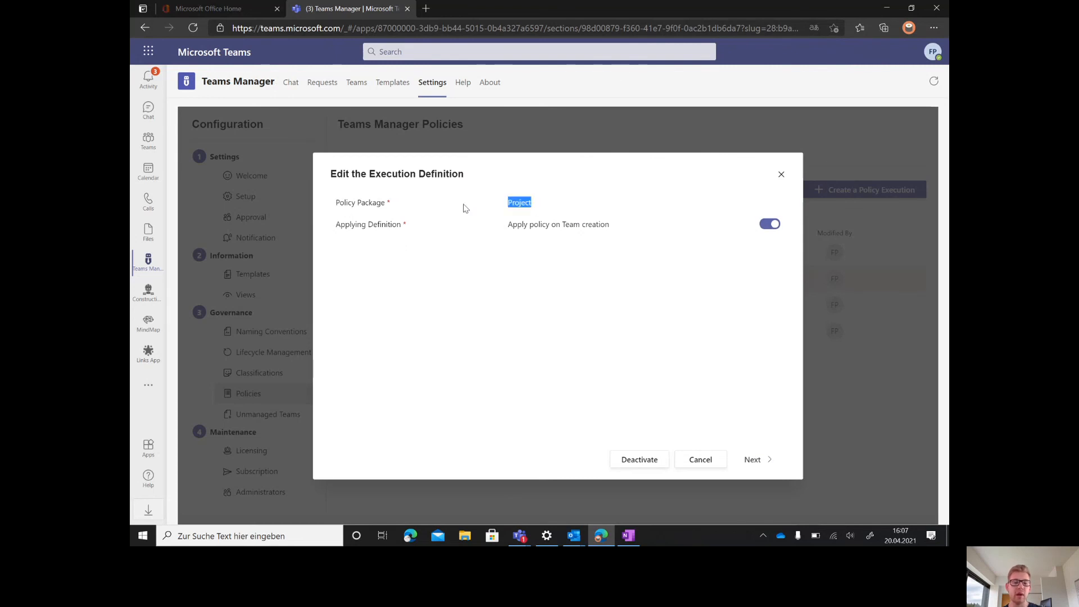
click(752, 459)
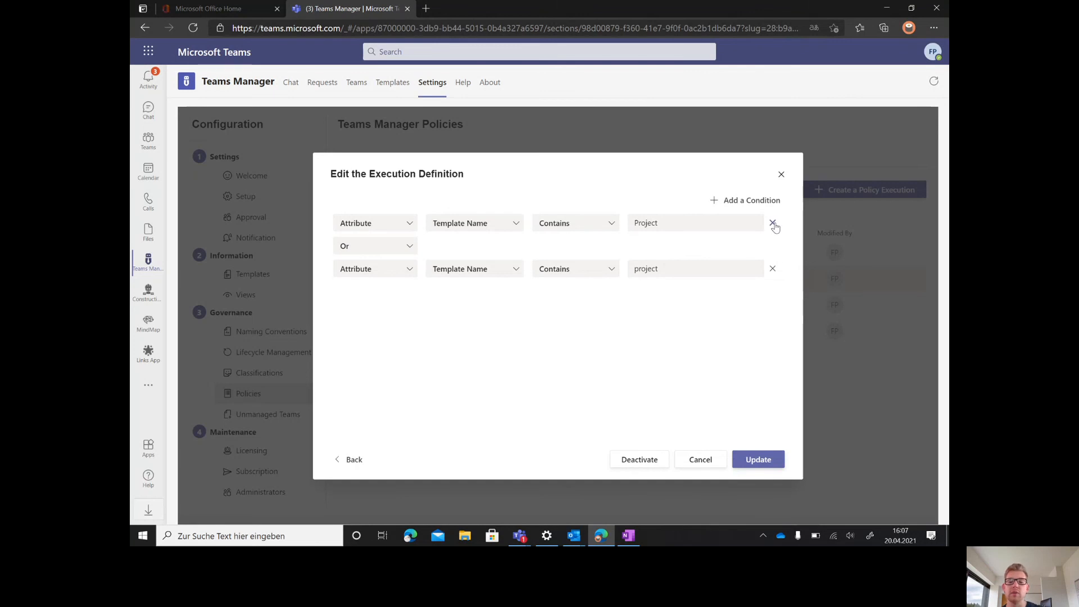
- Replace the Template Name conditions with Metadata Department Equals IT, then close without saving
click(774, 222)
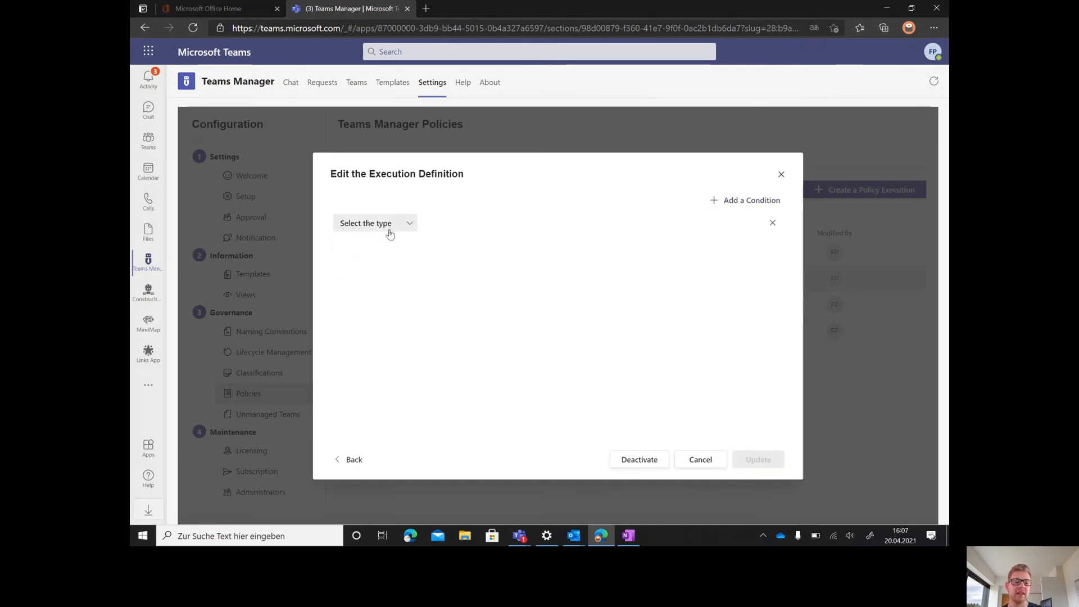
click(374, 223)
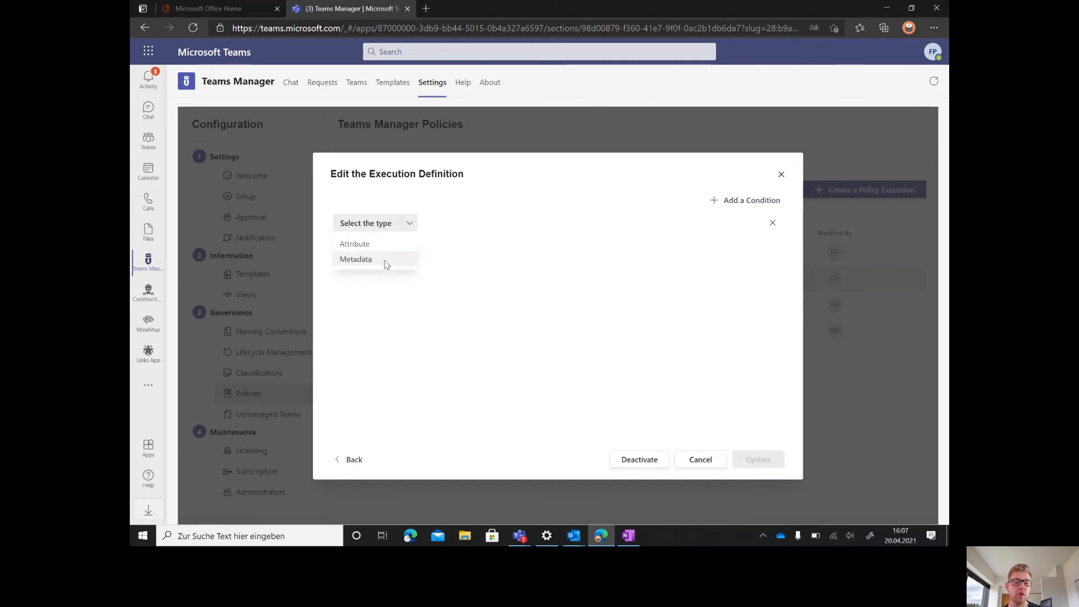
click(357, 258)
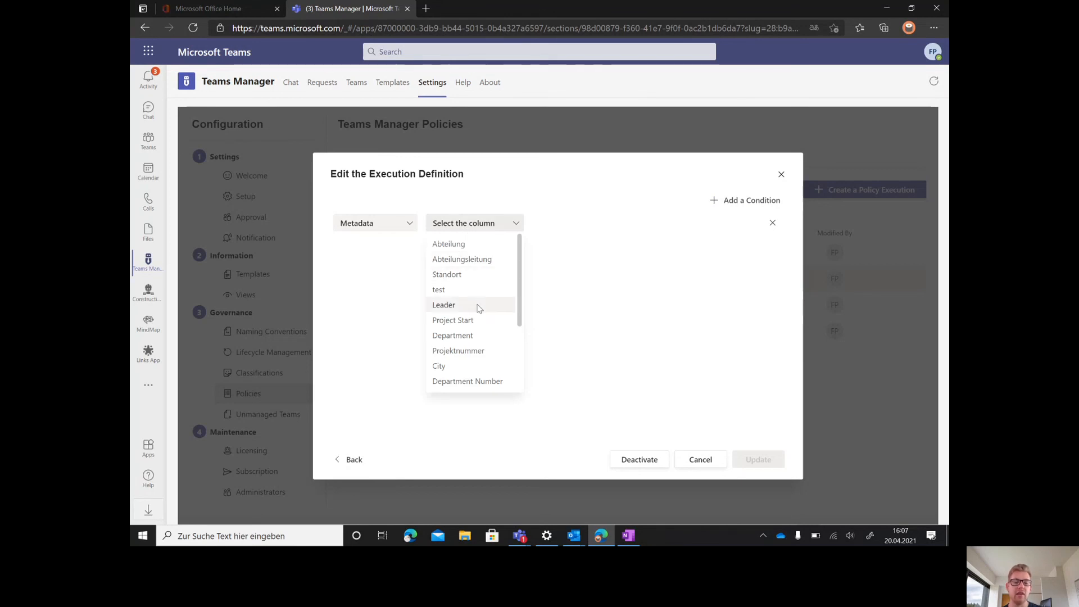
click(444, 305)
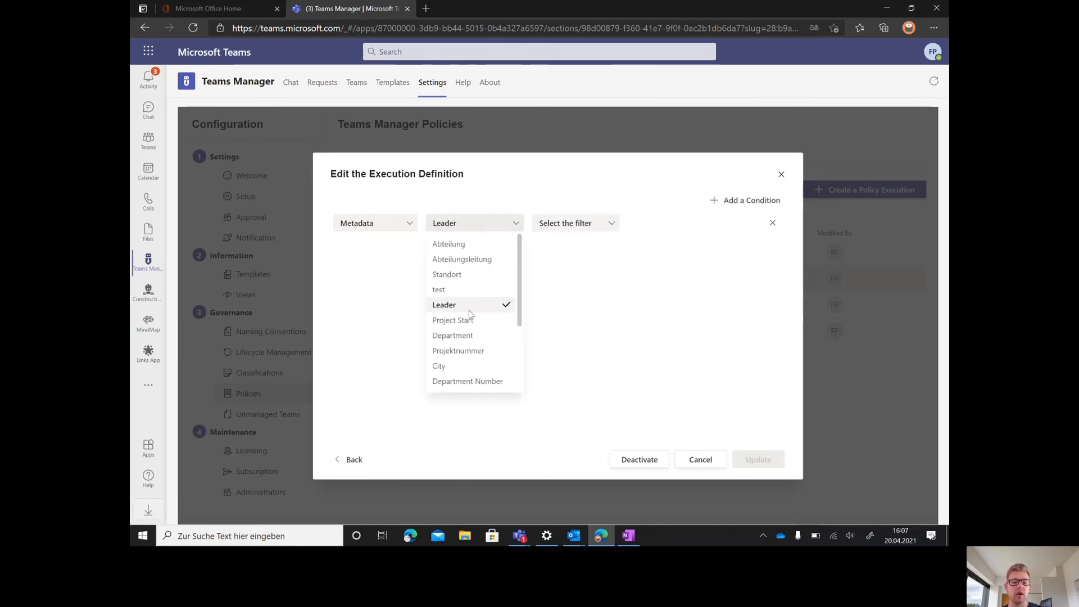
click(452, 335)
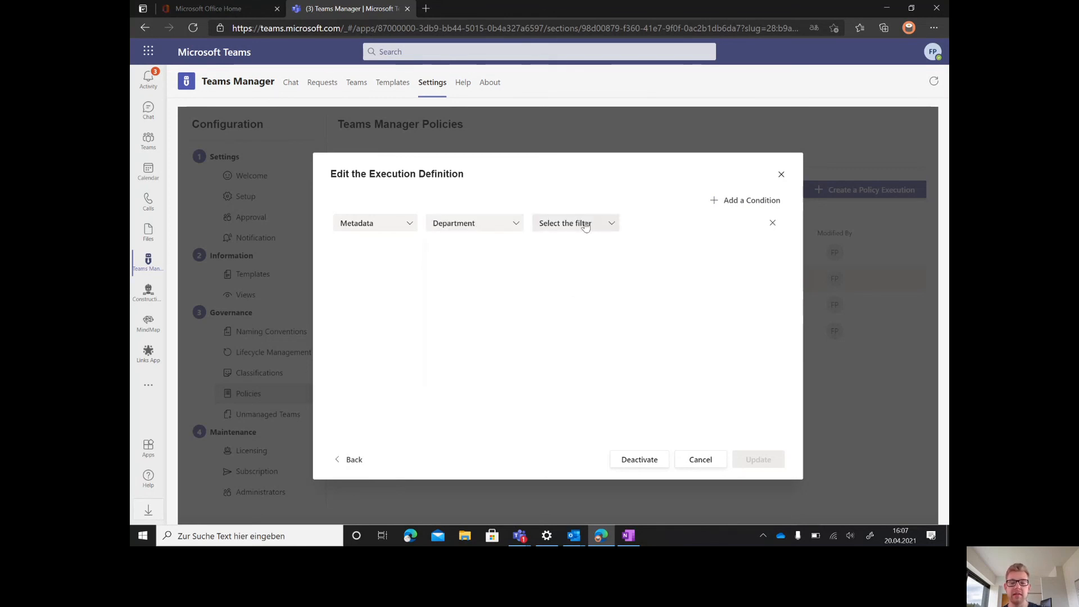
click(691, 223)
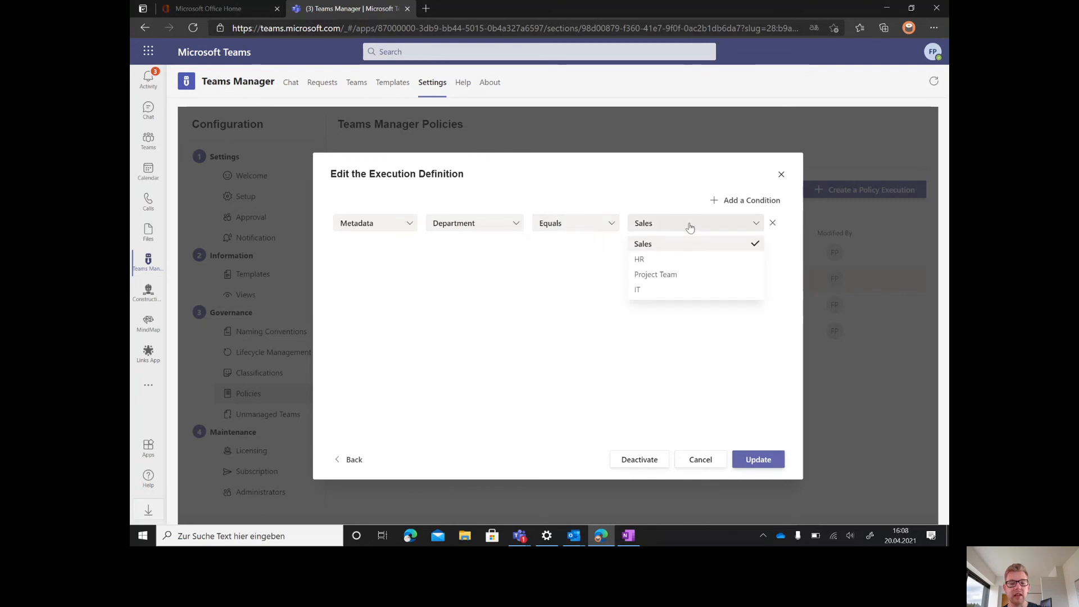
click(638, 289)
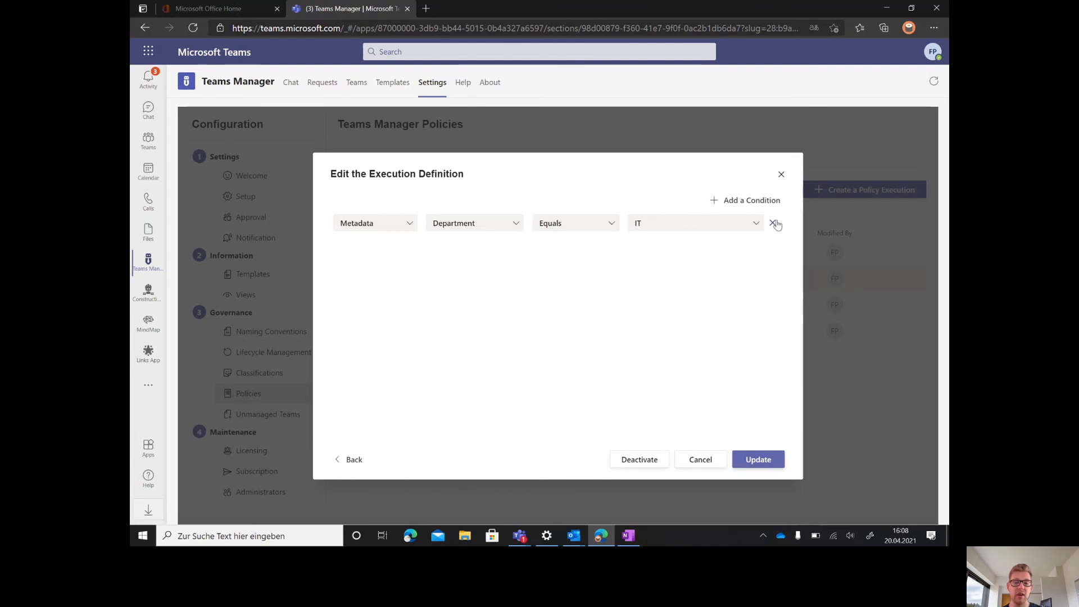
mouse_move(780, 180)
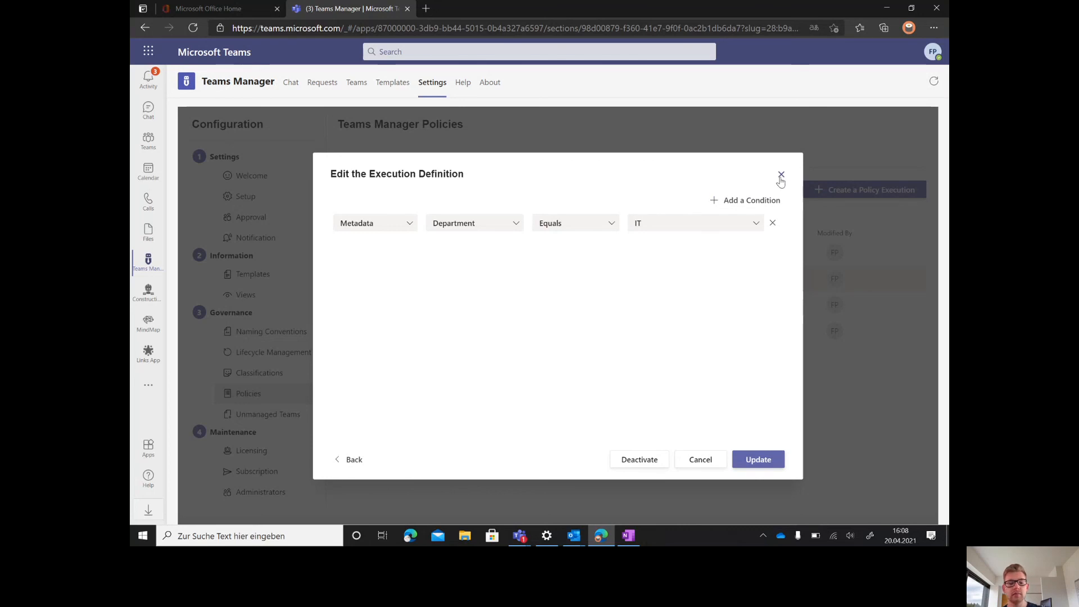
click(782, 176)
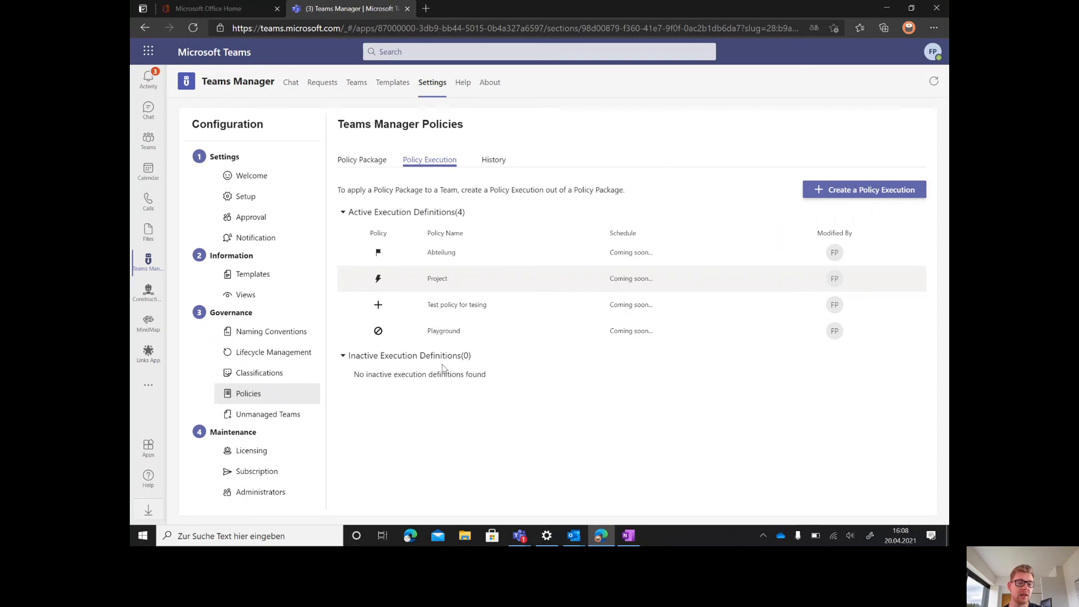
mouse_move(148, 142)
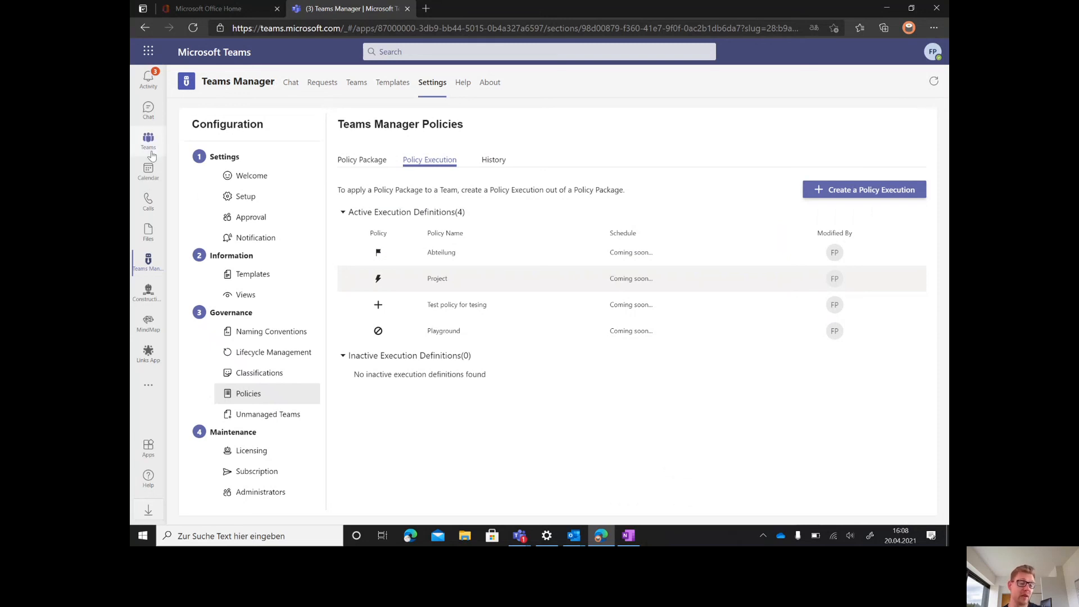
- Show P_IT_TestProject's General channel Infopage with its Policy and Metadata details
click(149, 142)
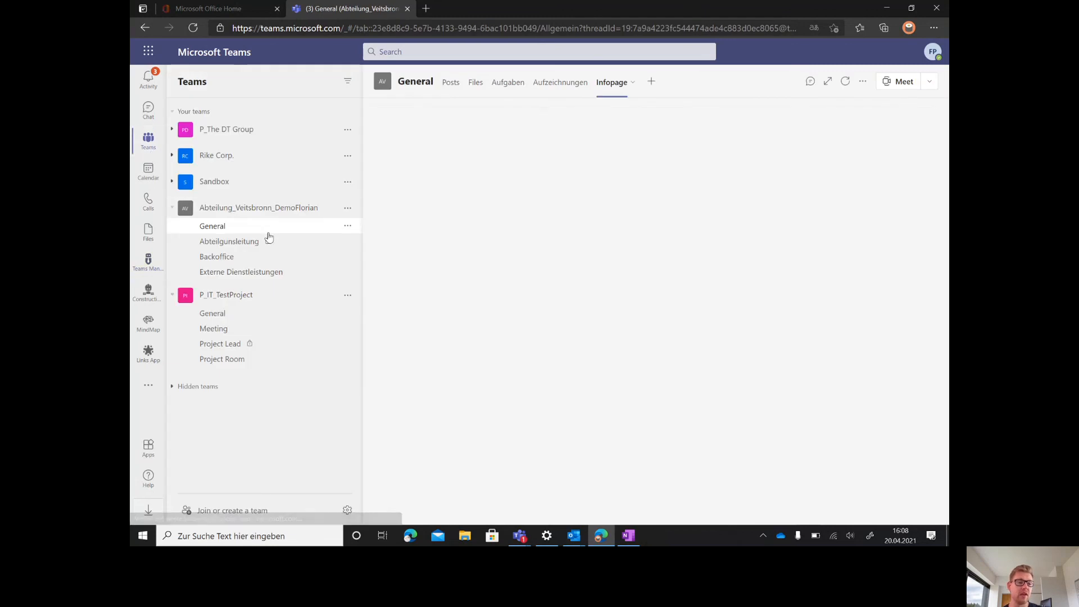
click(172, 206)
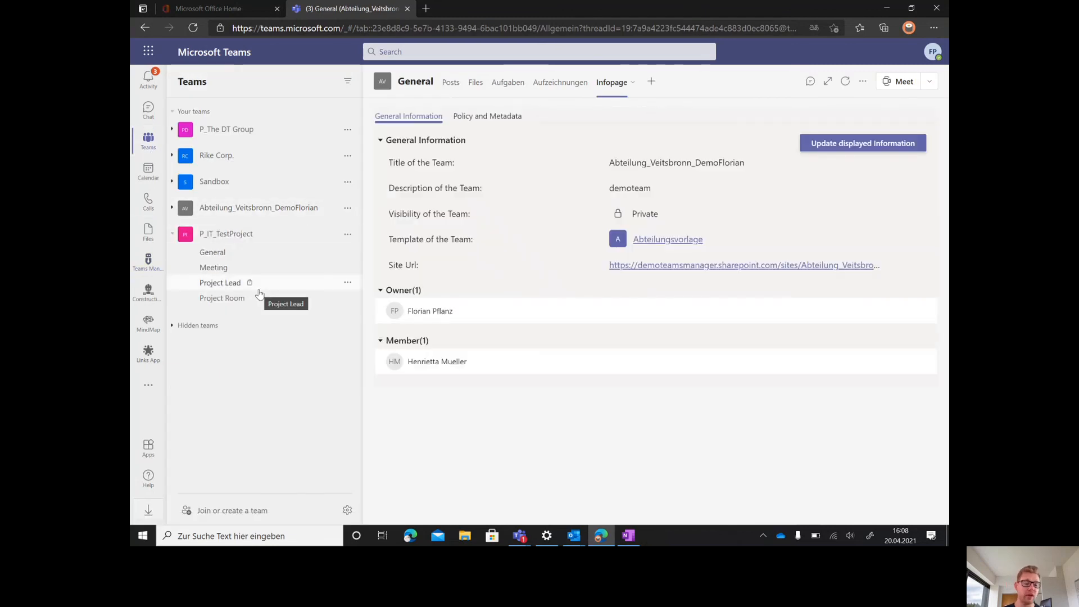
click(213, 252)
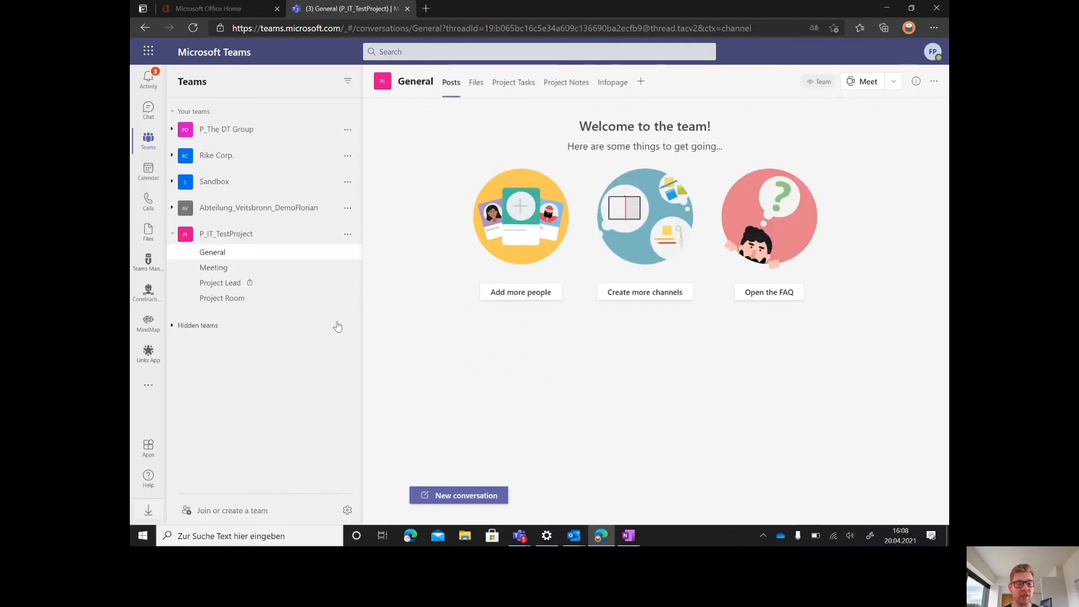
mouse_move(337, 326)
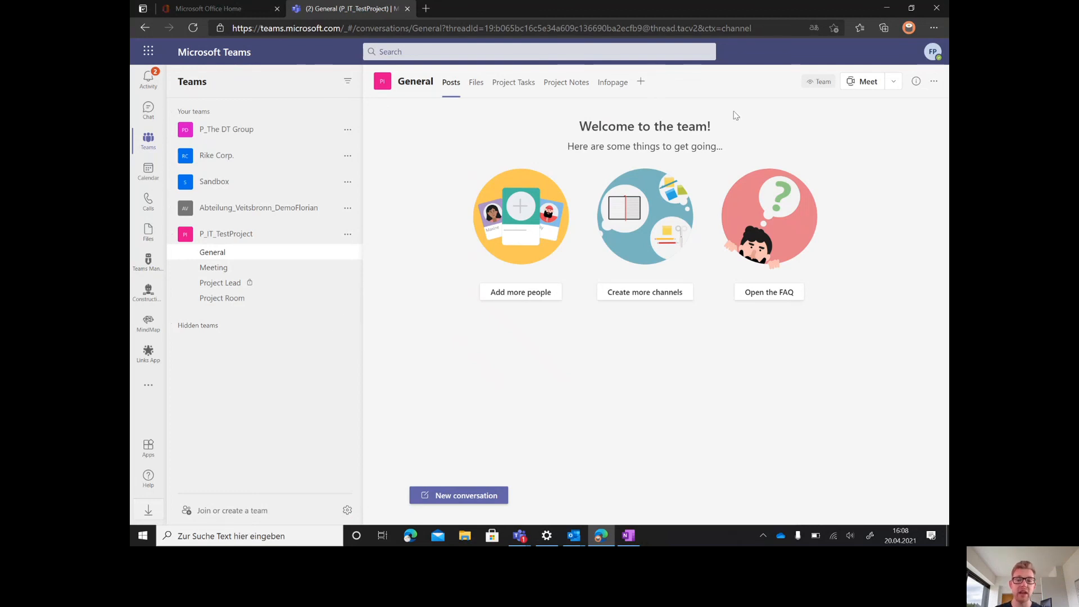
click(611, 82)
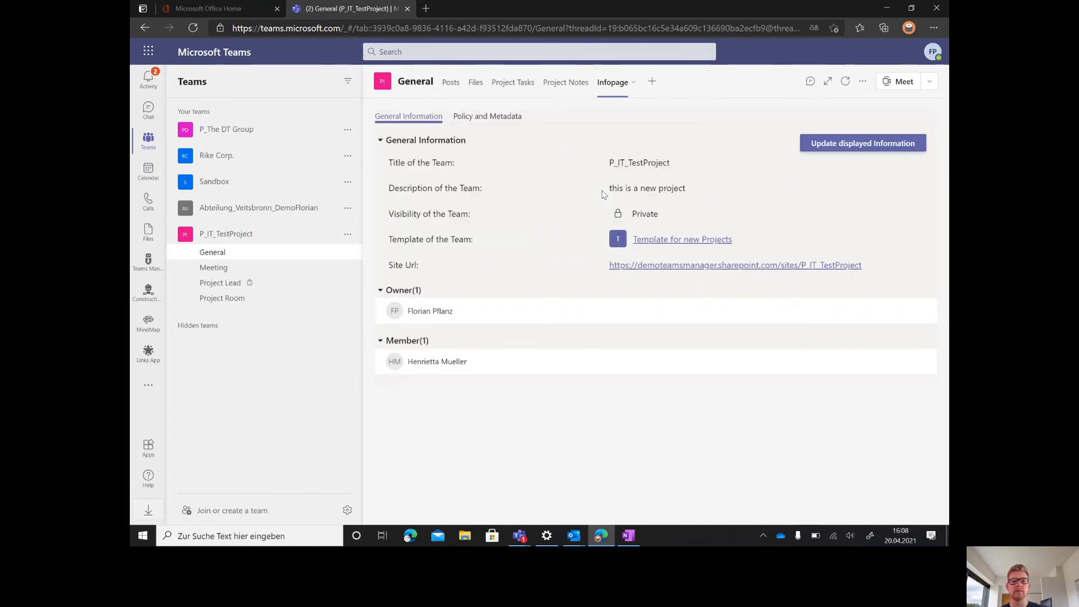
mouse_move(623, 424)
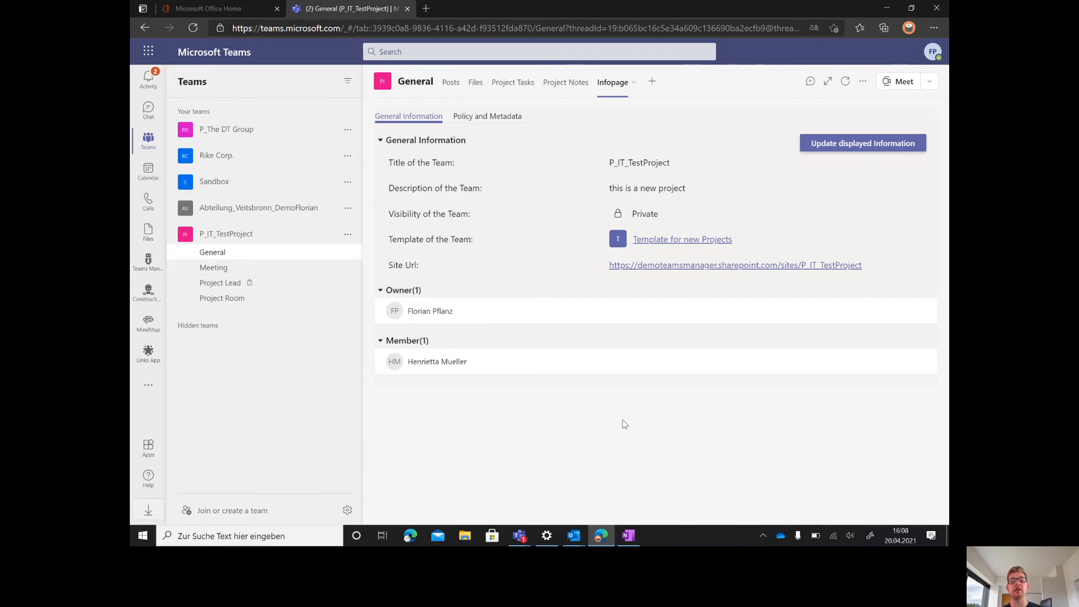
click(487, 115)
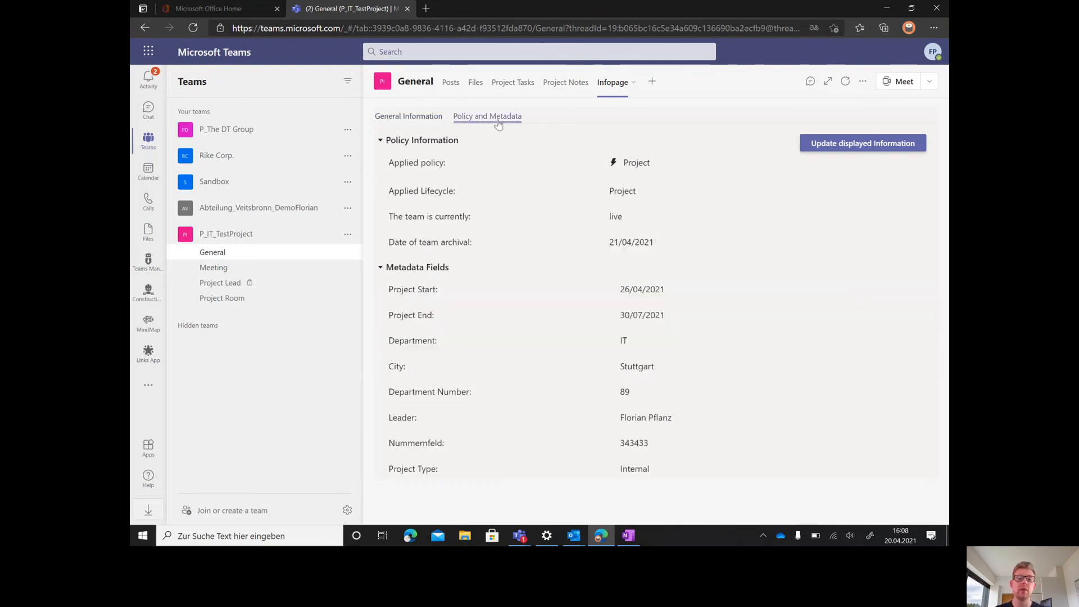
click(486, 116)
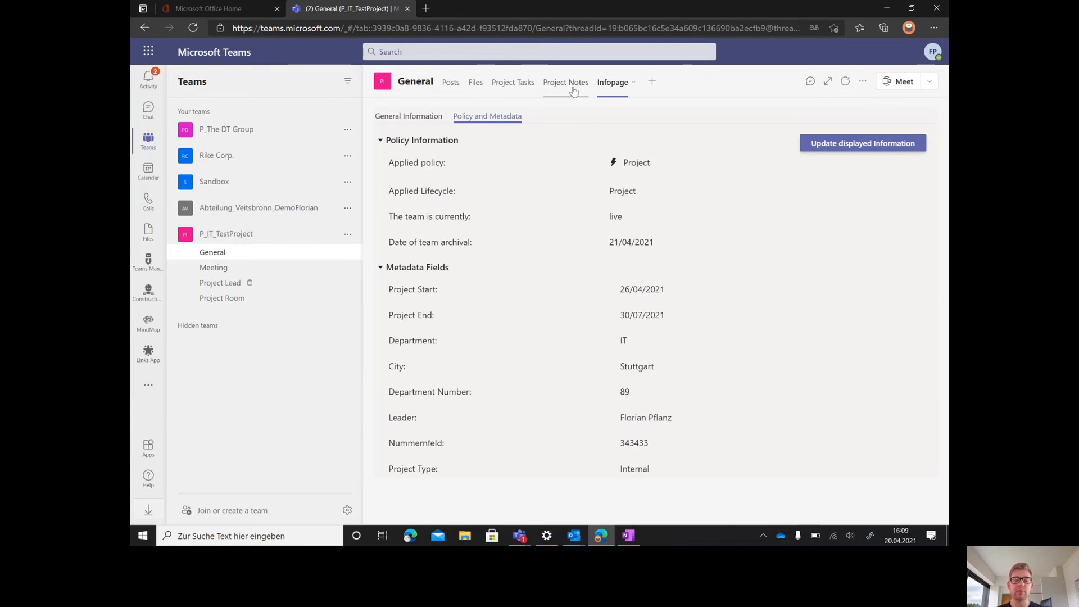
- View the channel's Project Notes sections and Project Tasks, then its Files with Material and Project Plan folders
click(566, 82)
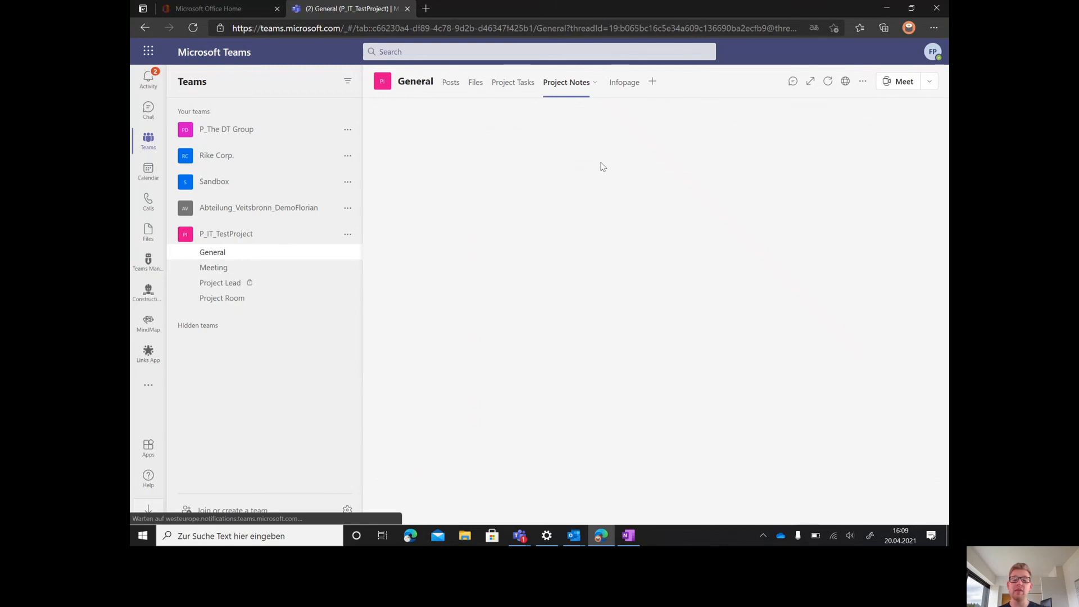
click(566, 81)
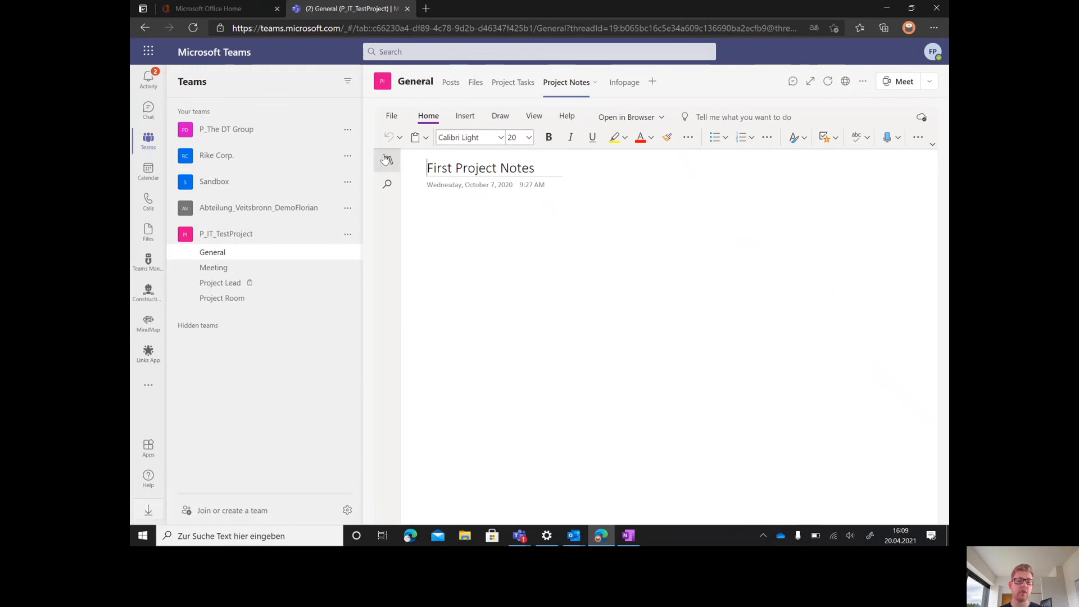
click(387, 160)
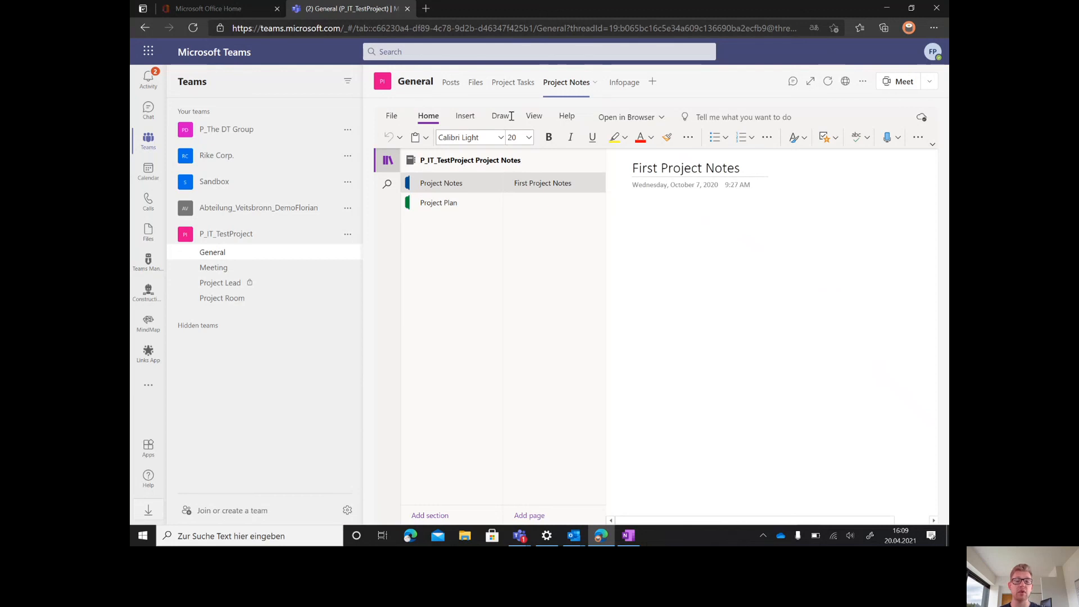
click(513, 82)
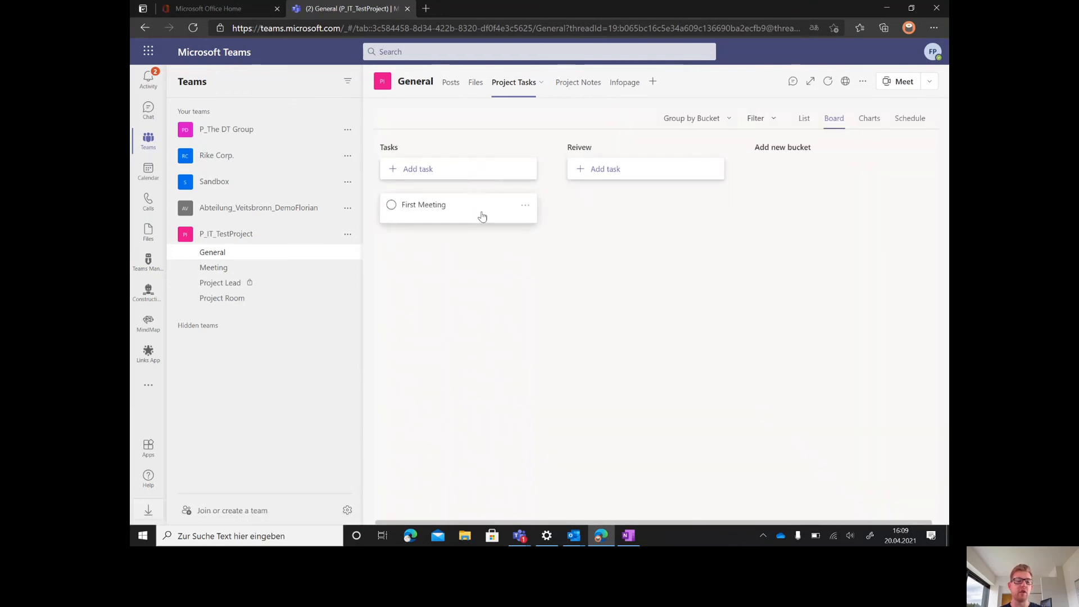
click(474, 82)
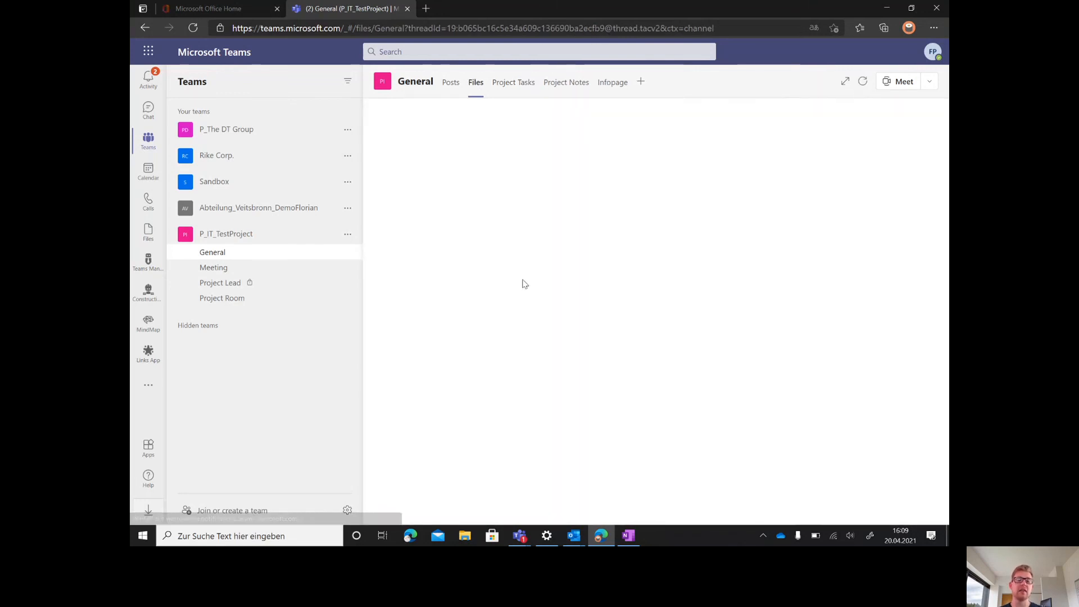
click(475, 82)
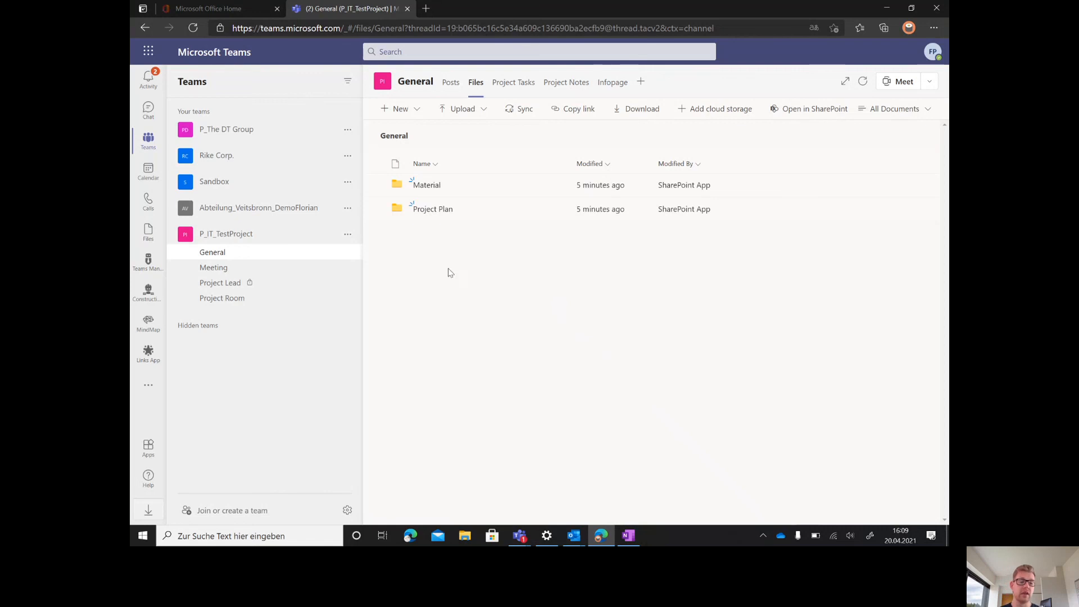
- Manage the P_IT_TestProject team and show its Settings with member permissions
click(347, 234)
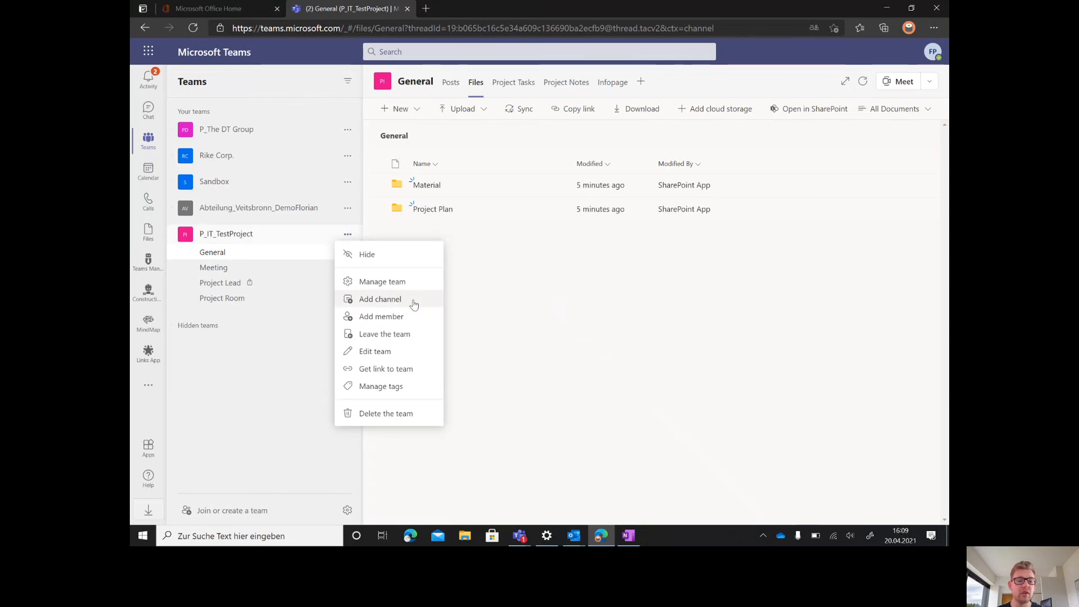
click(383, 281)
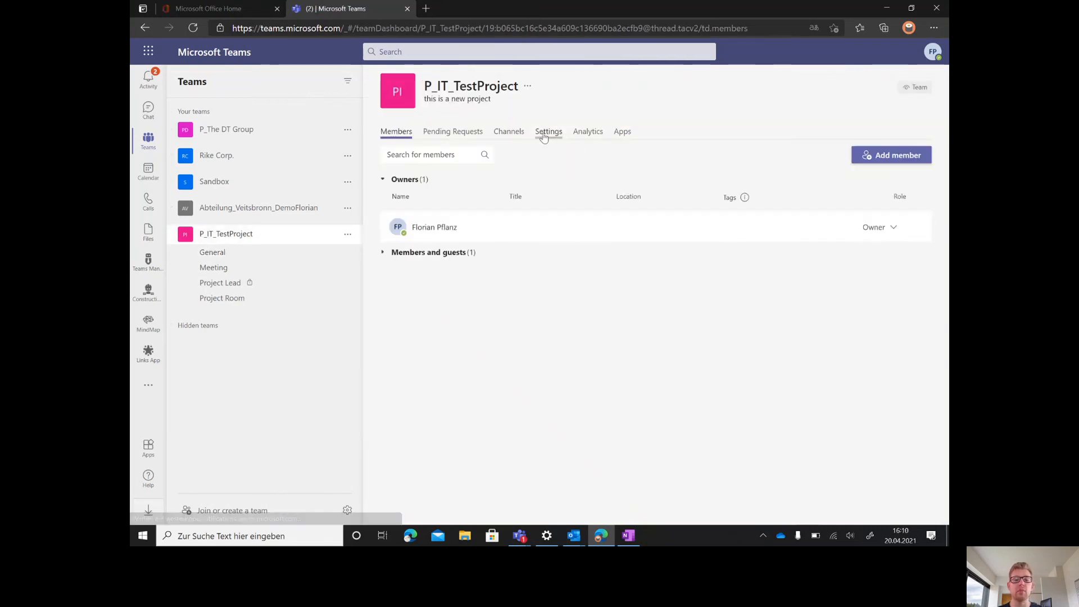
click(549, 132)
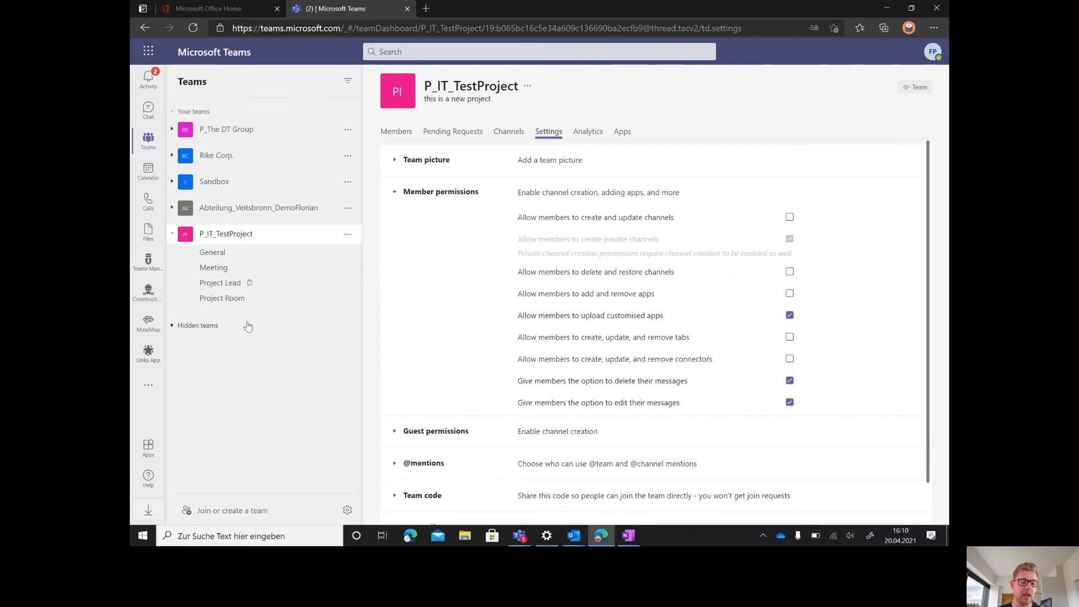
- Reveal hidden teams and view Template for new Projects' General channel, Project Notes and Project Tasks
click(171, 233)
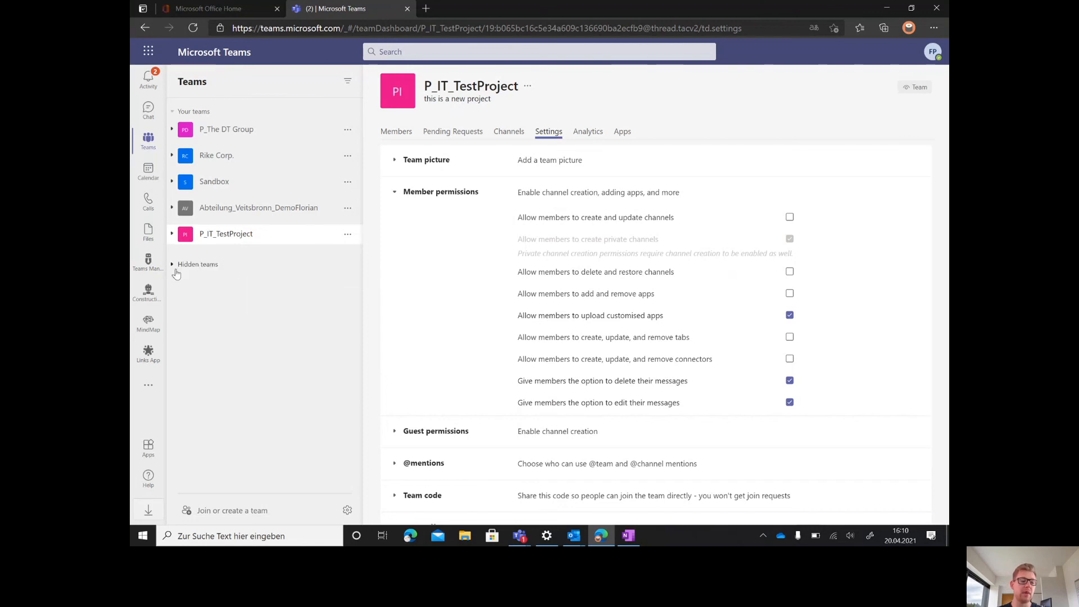
click(198, 263)
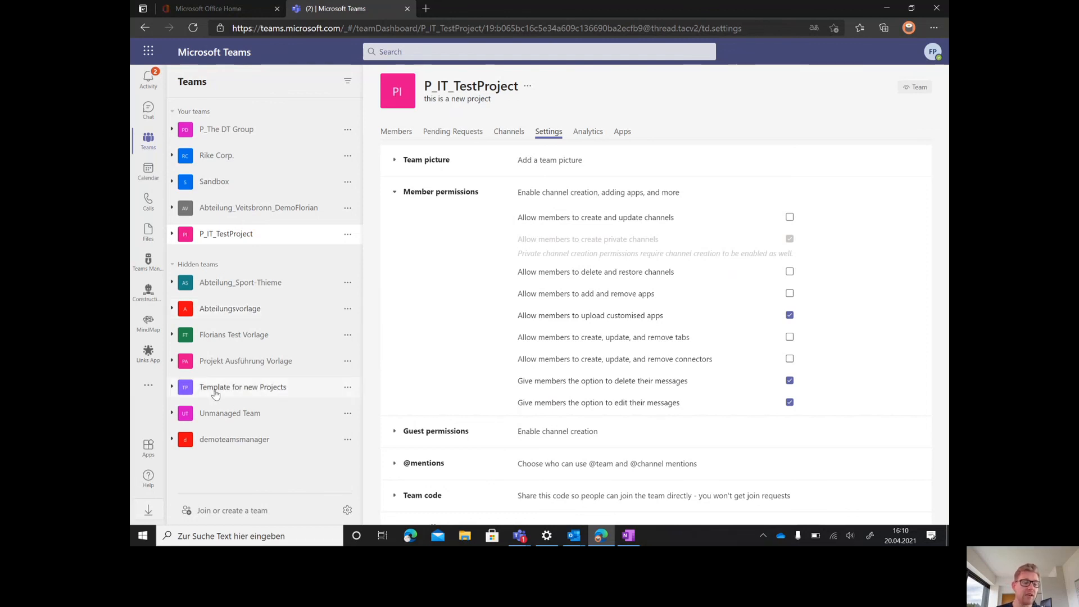
click(172, 385)
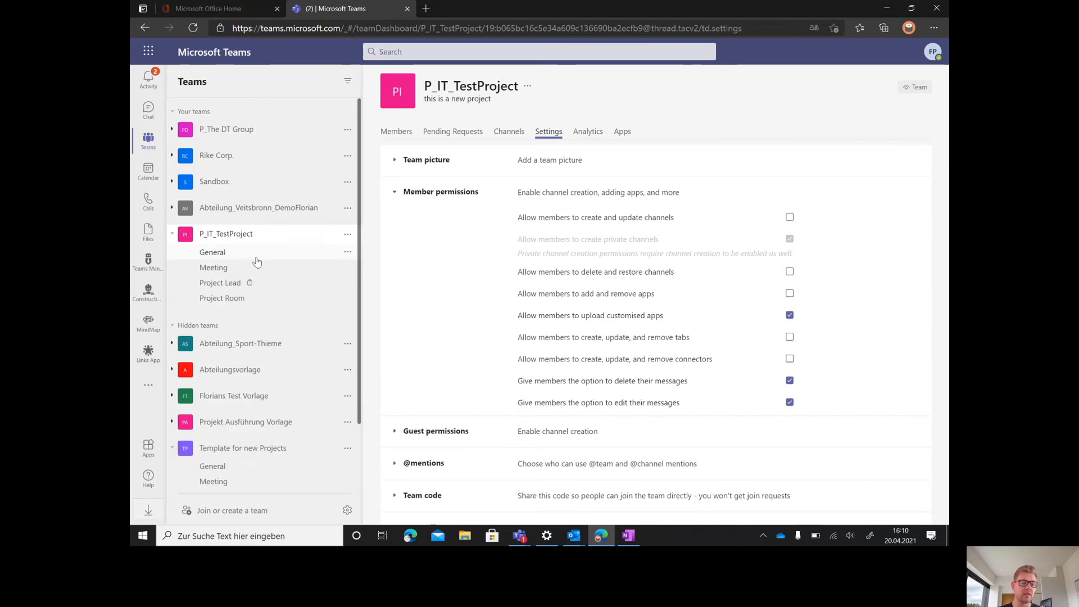
scroll(down, 3)
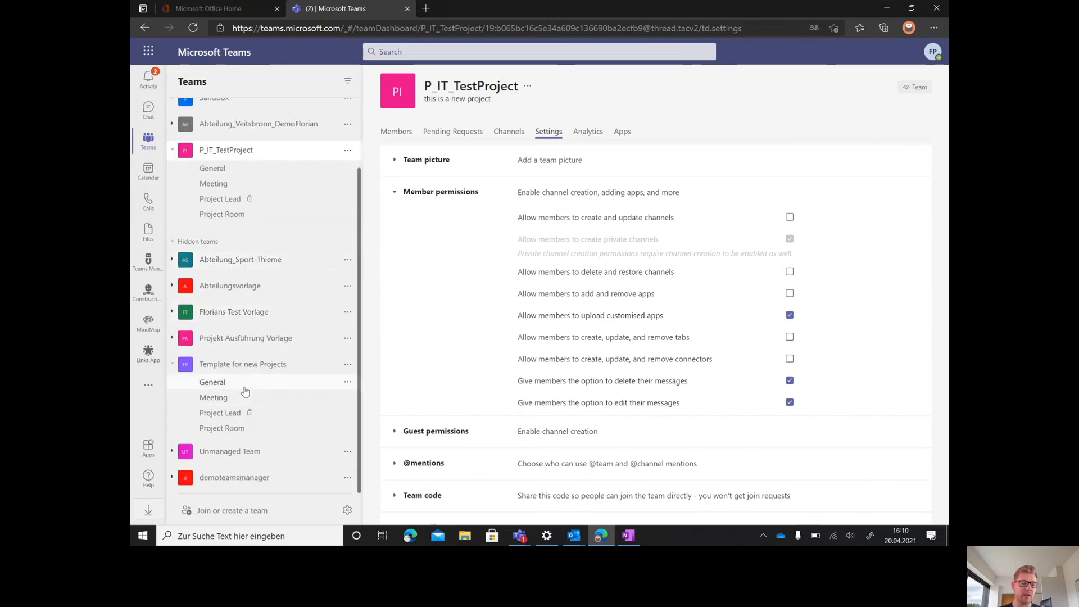
click(212, 382)
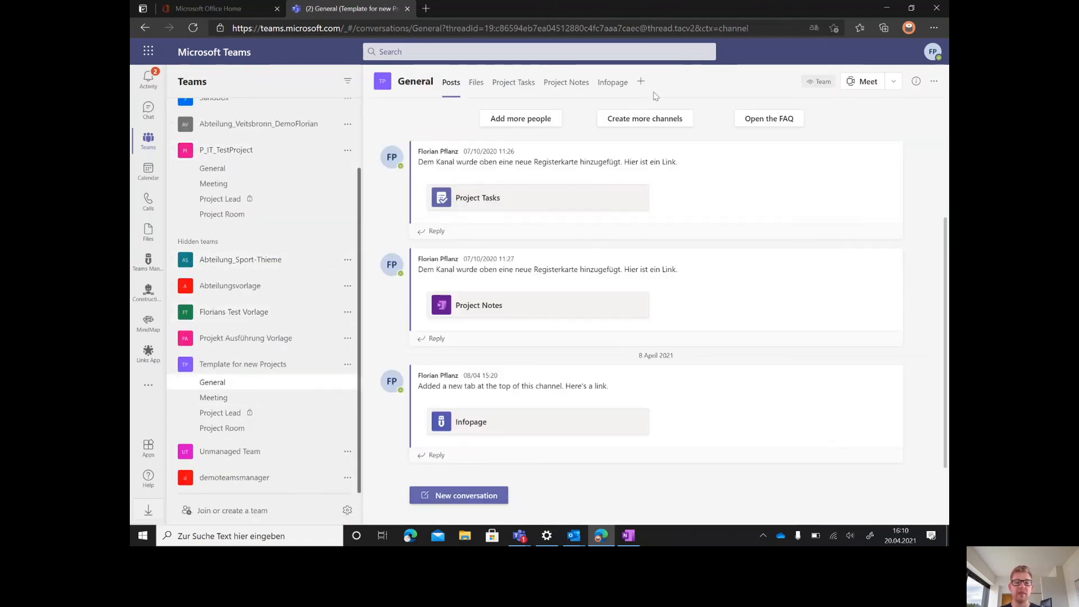
click(566, 82)
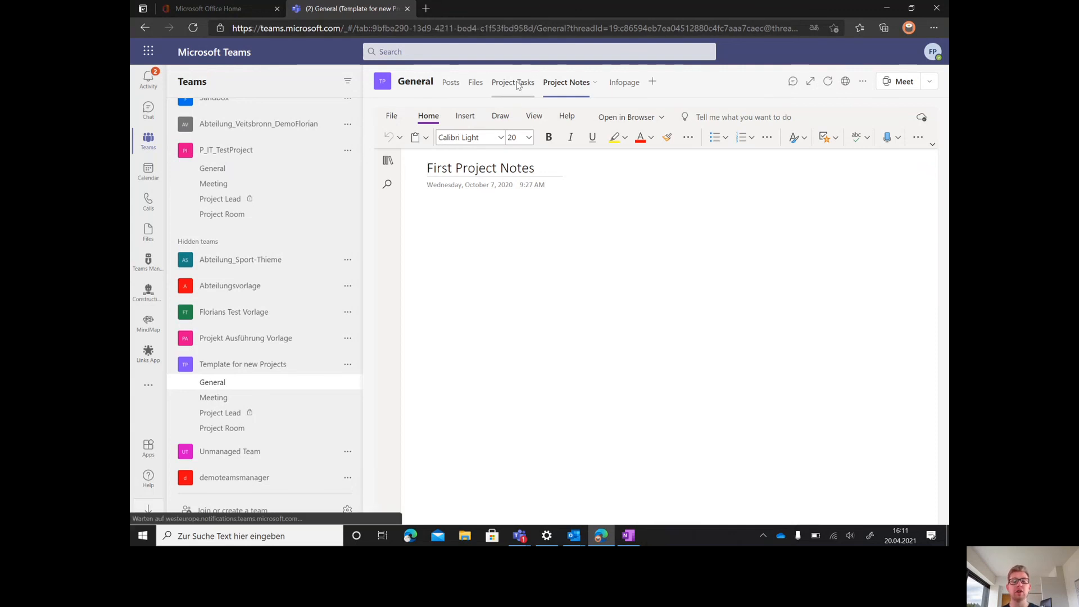
click(512, 81)
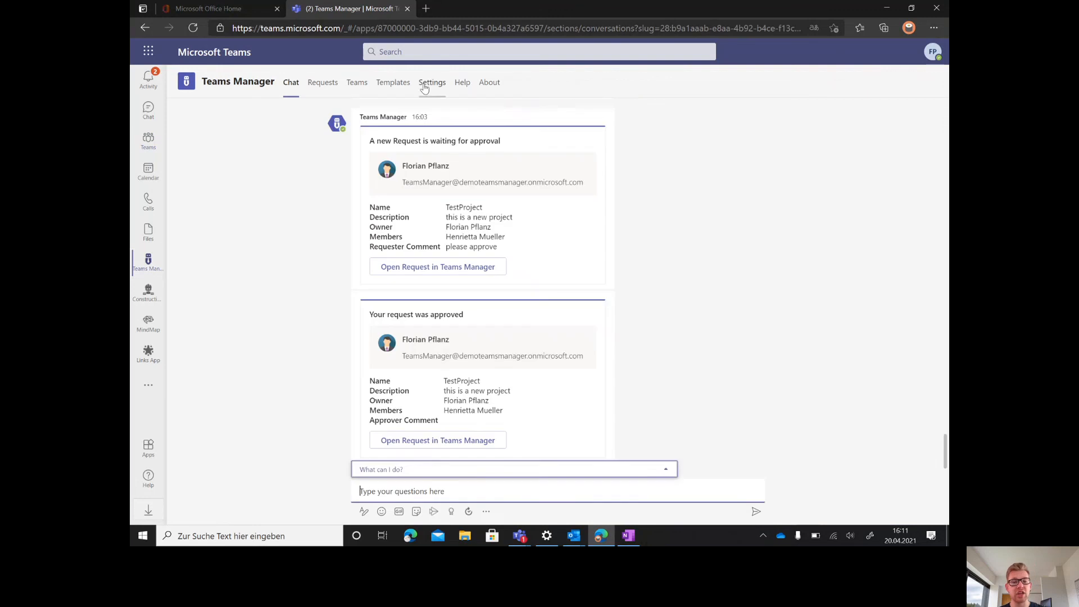
- Show the five active templates and the options for Template for new Projects
click(393, 82)
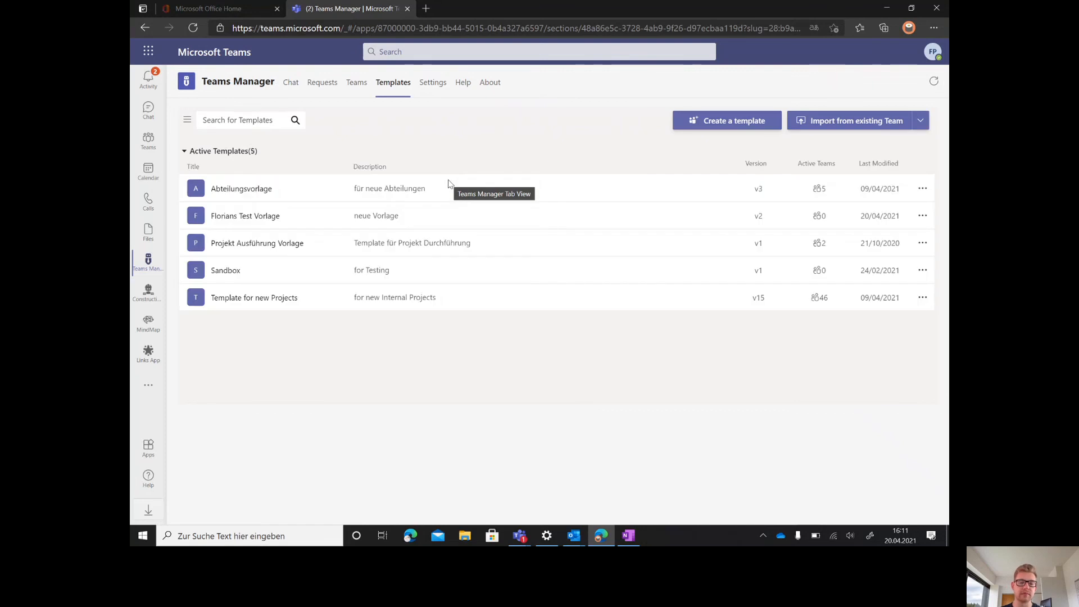
click(924, 296)
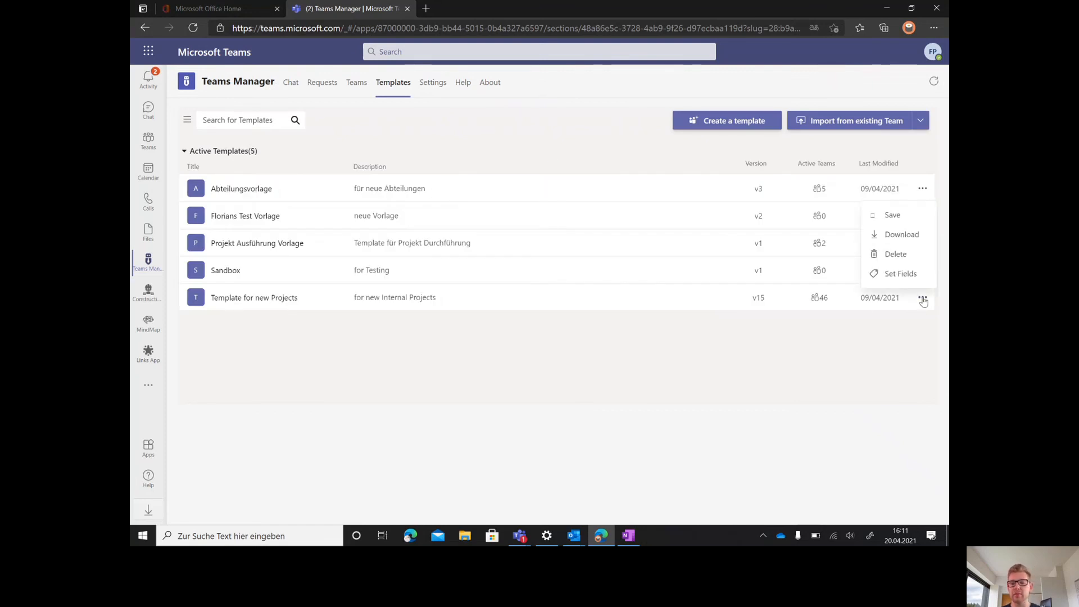
mouse_move(899, 277)
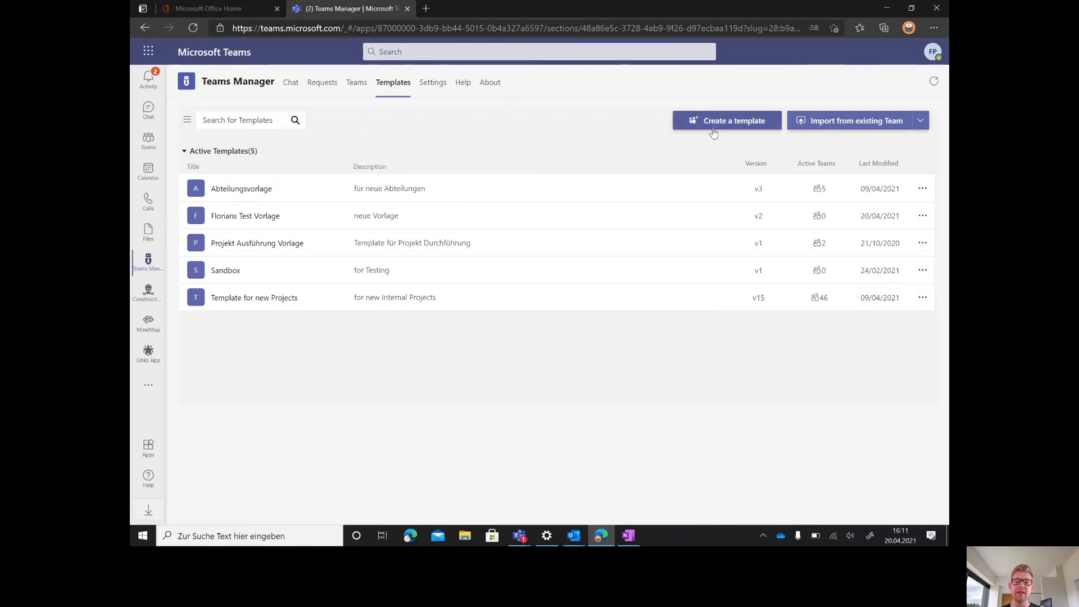
- Create a template named 'New Project Template' described as for new projects
click(727, 120)
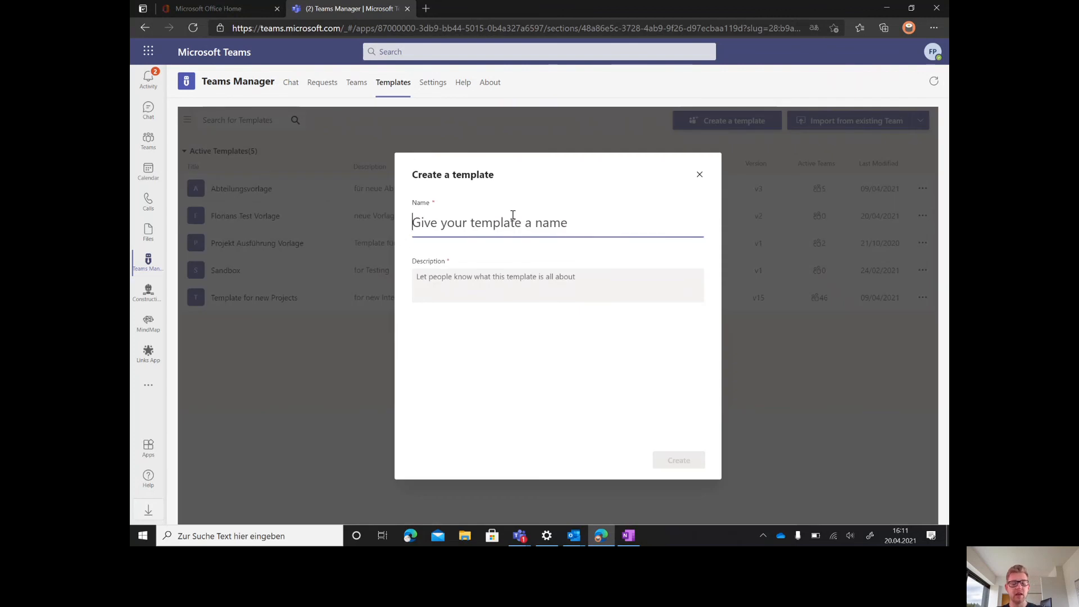
text(New Pro)
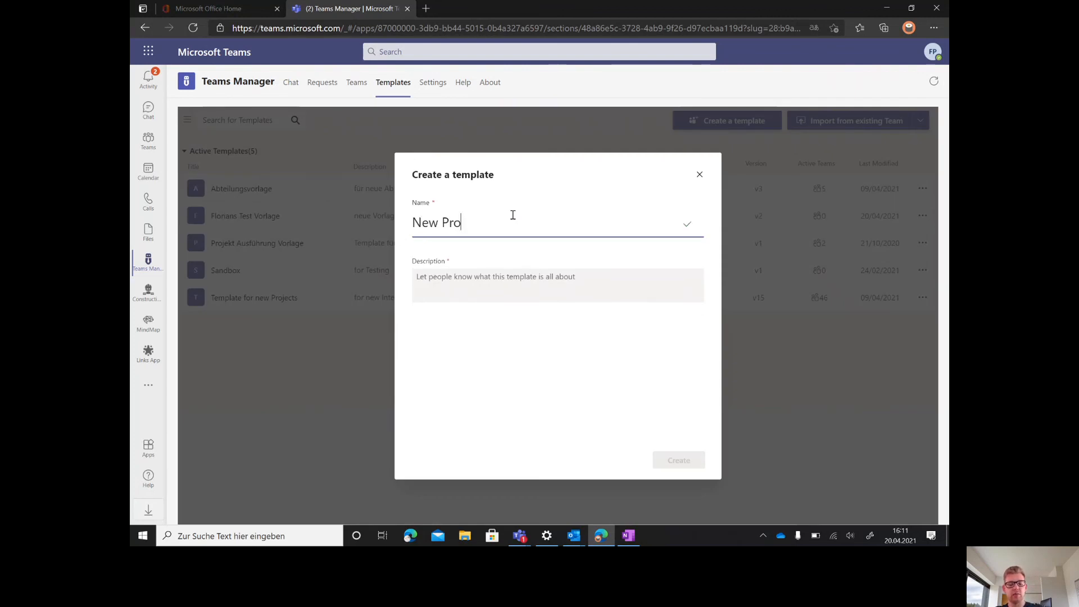
text(ject Te)
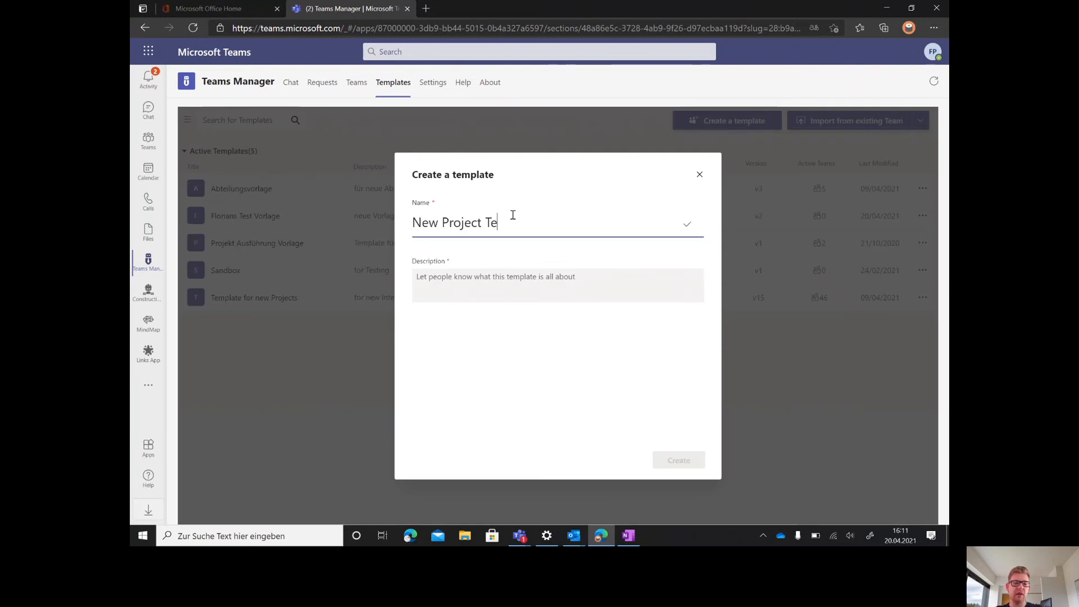
text(mplar)
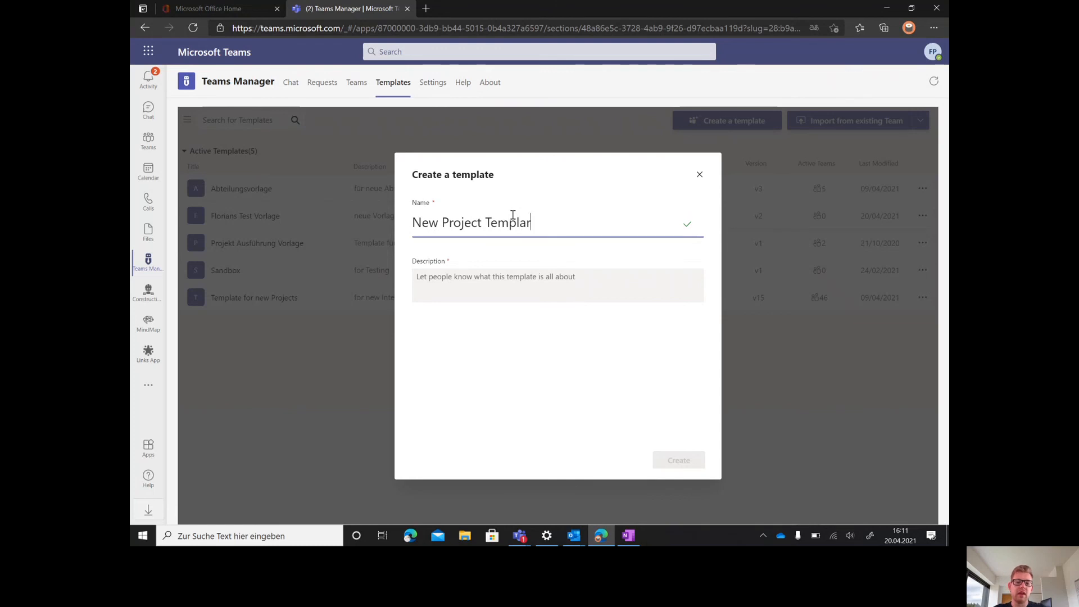
click(558, 277)
text(for new projects)
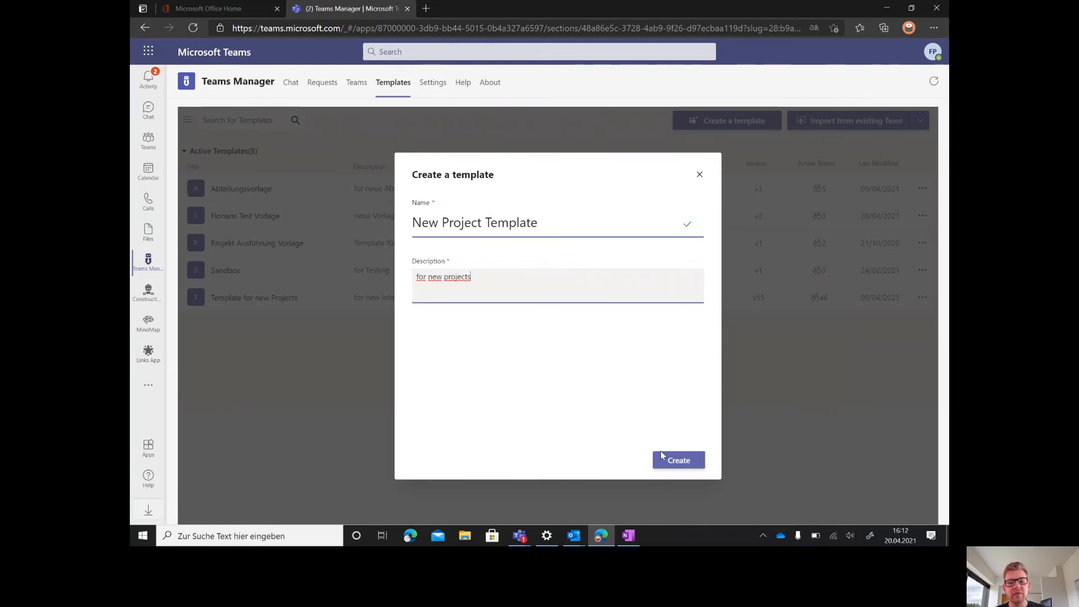
click(678, 460)
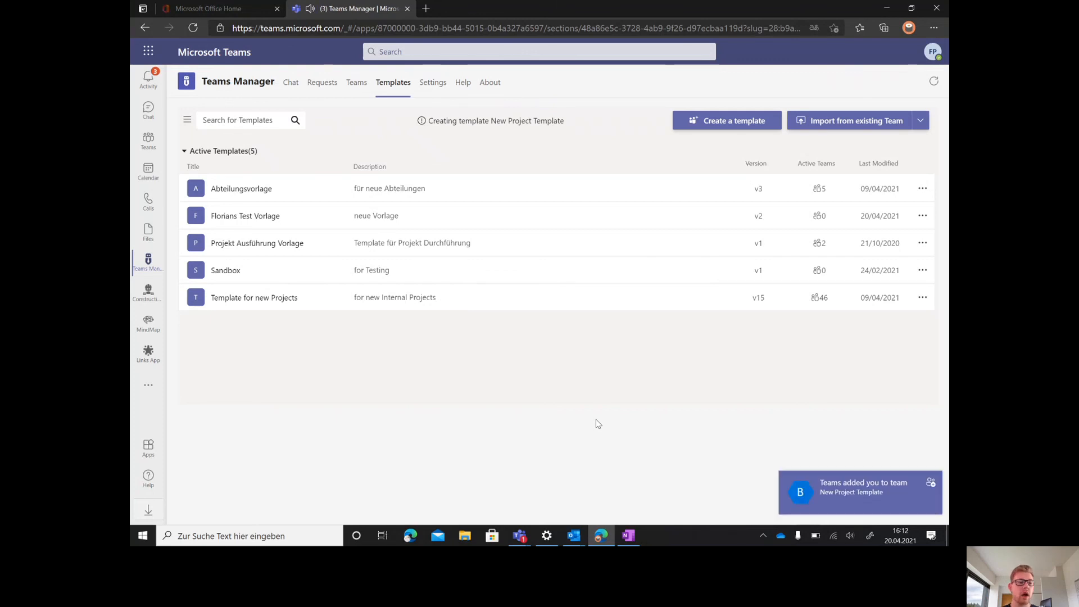
- Add a new channel named Meetings to the New Project Template team
click(148, 142)
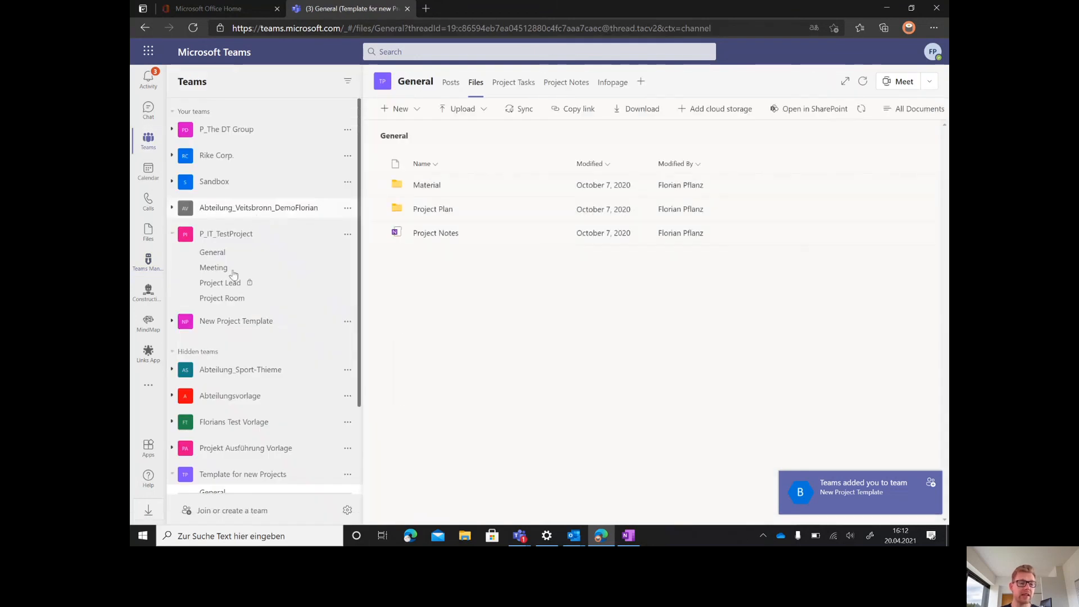
mouse_move(241, 327)
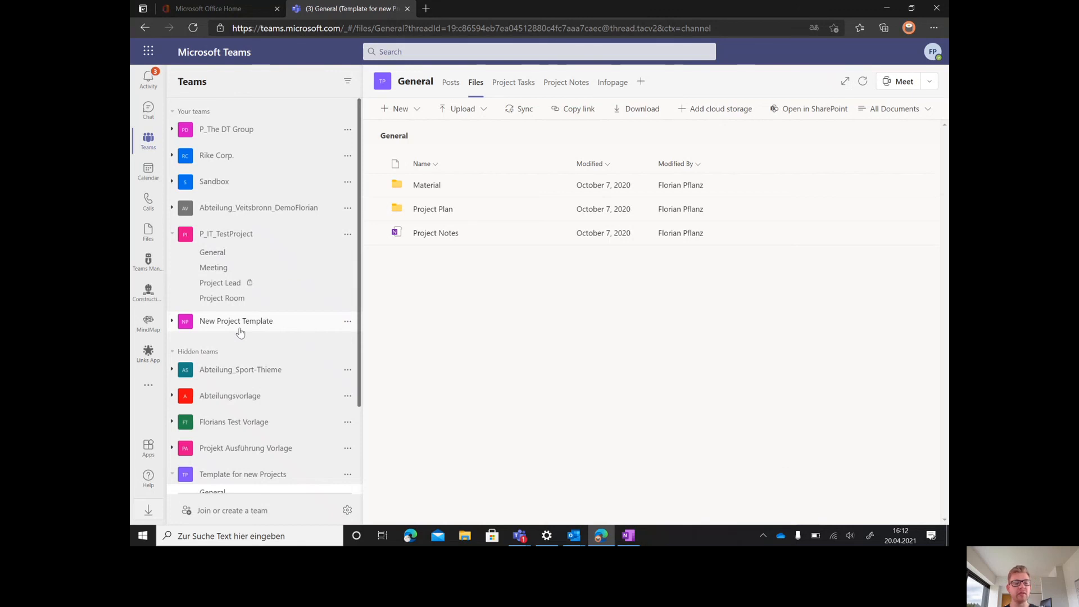
click(213, 338)
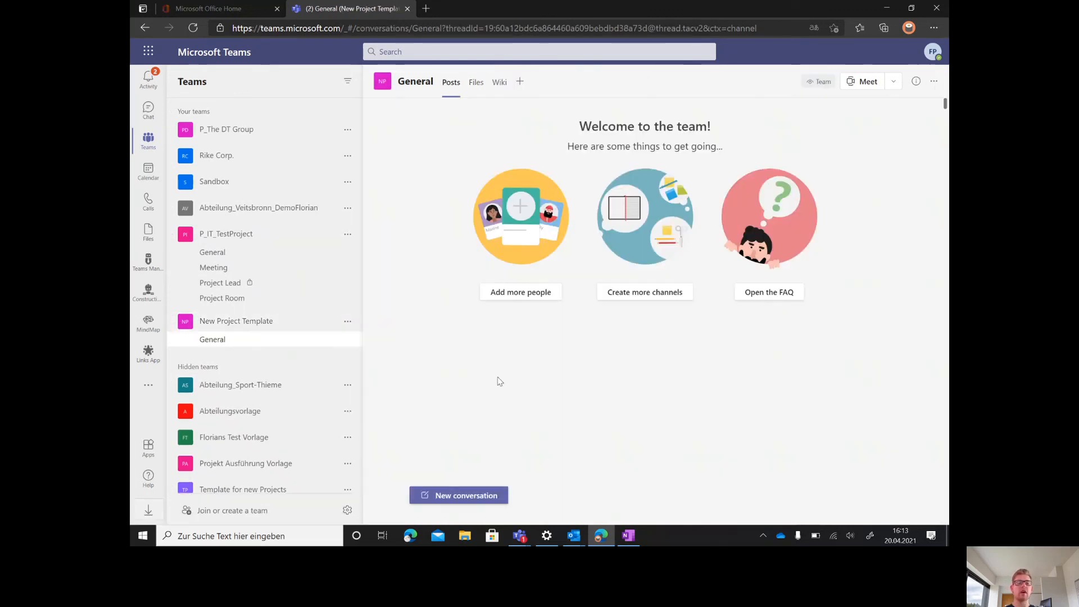
click(347, 320)
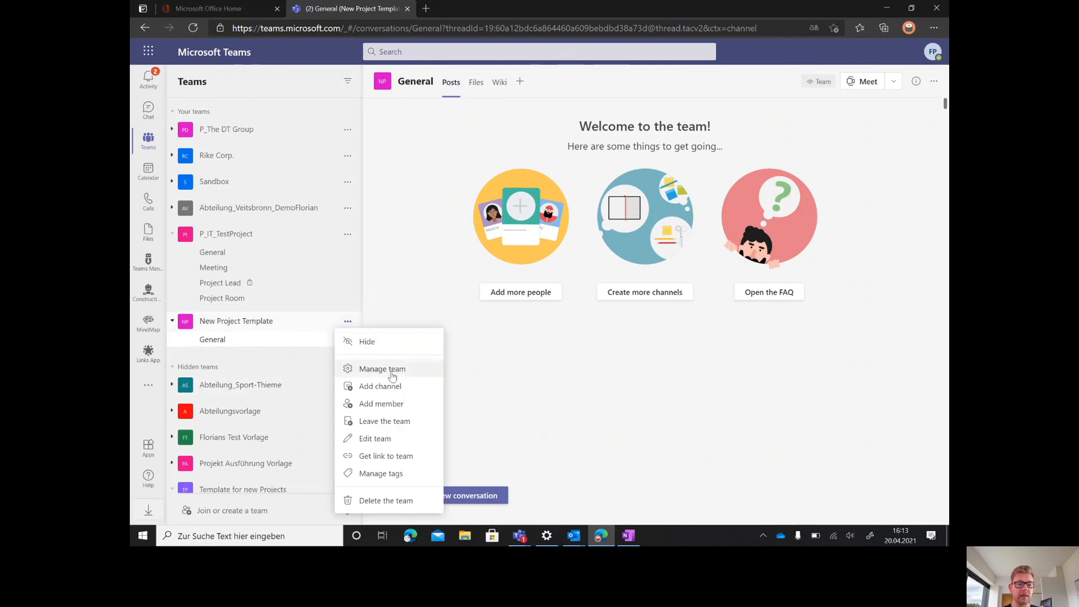
click(379, 386)
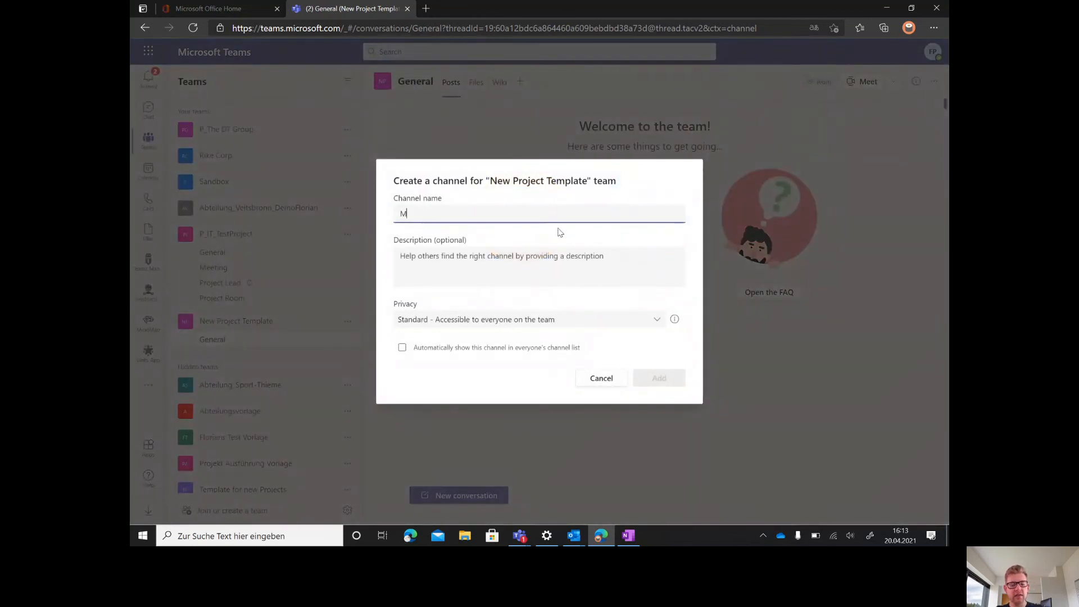
click(658, 378)
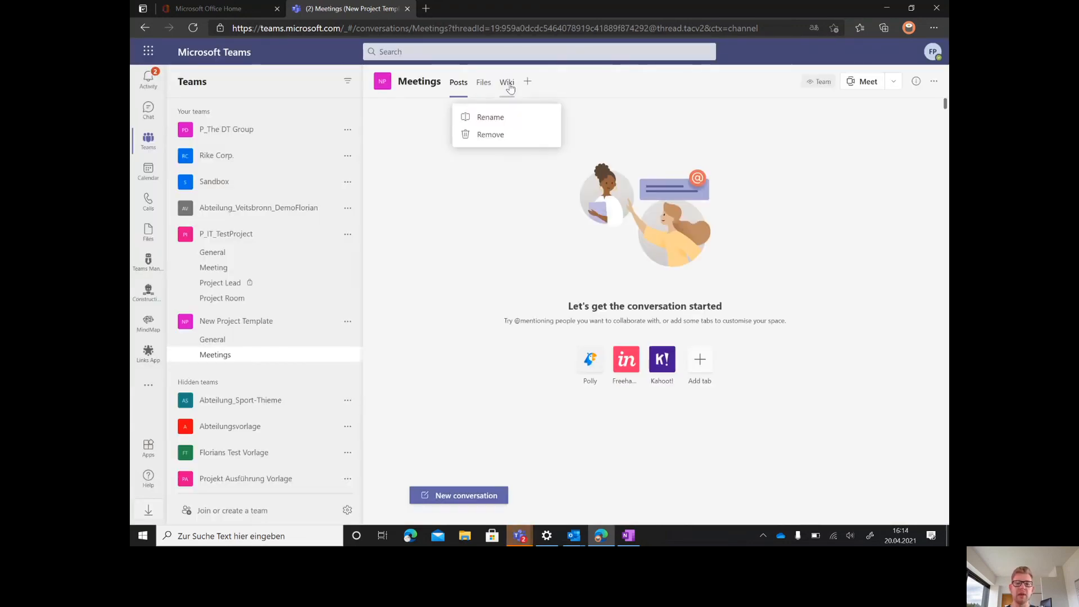
- Start renaming the Wiki tab in the Meetings channel, then cancel it
click(489, 117)
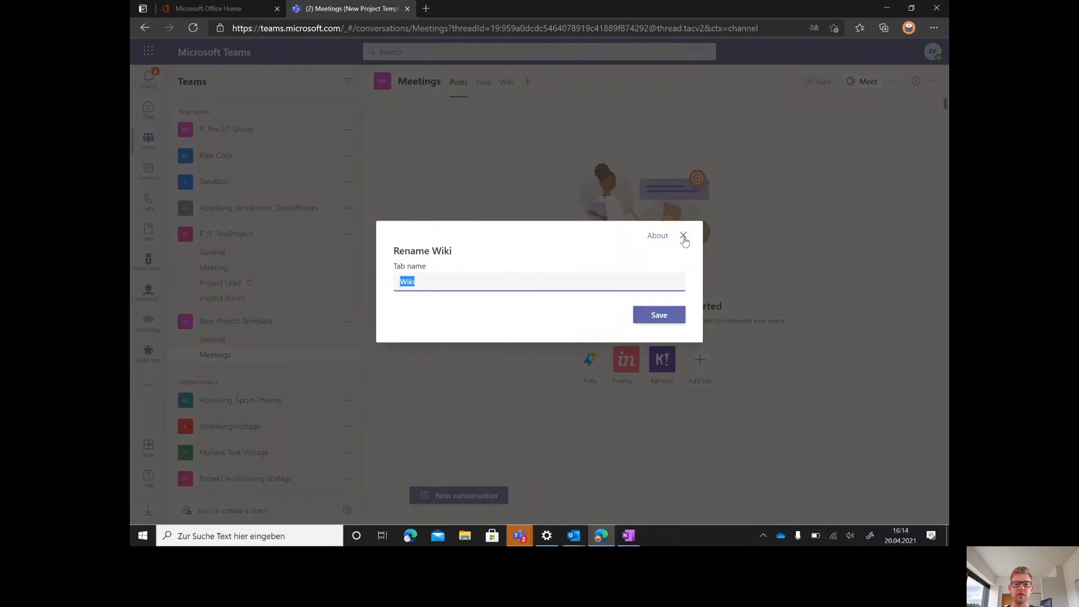
click(683, 235)
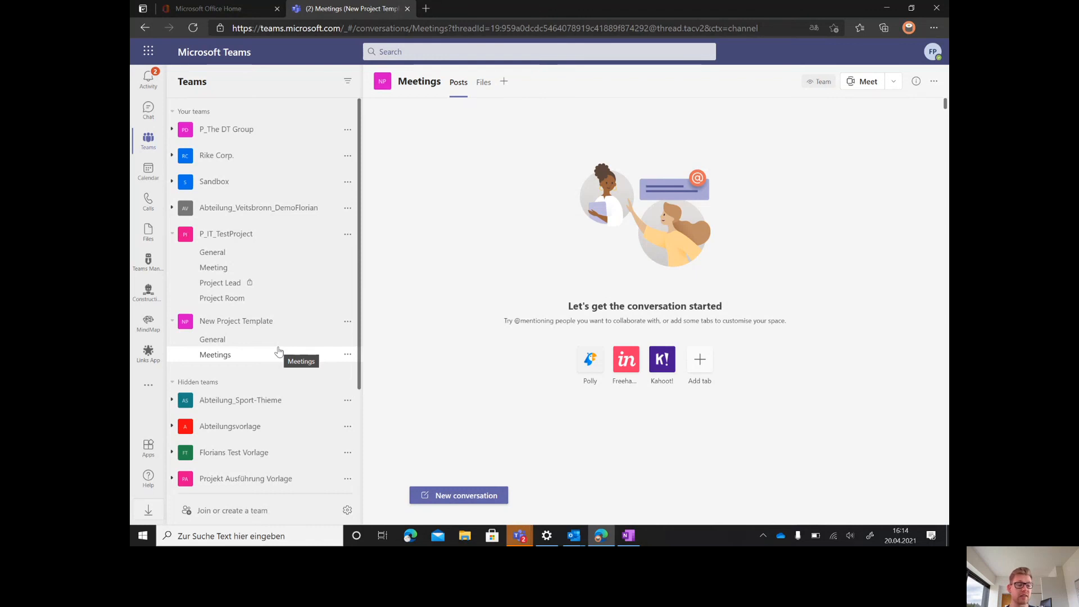
- Save New Project Template from the Templates list so it becomes version 2
click(149, 262)
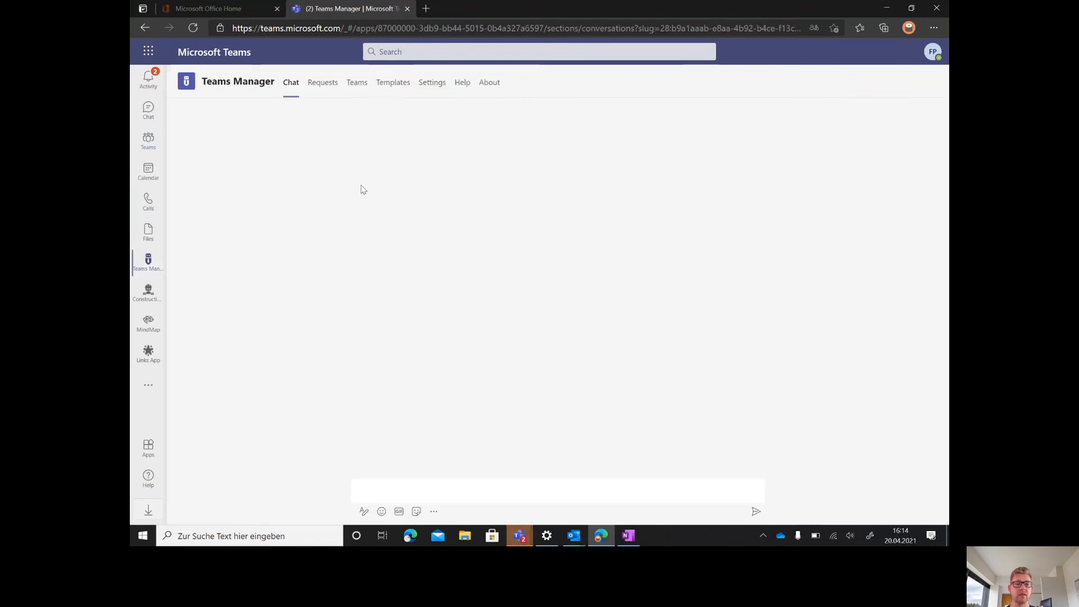
click(394, 82)
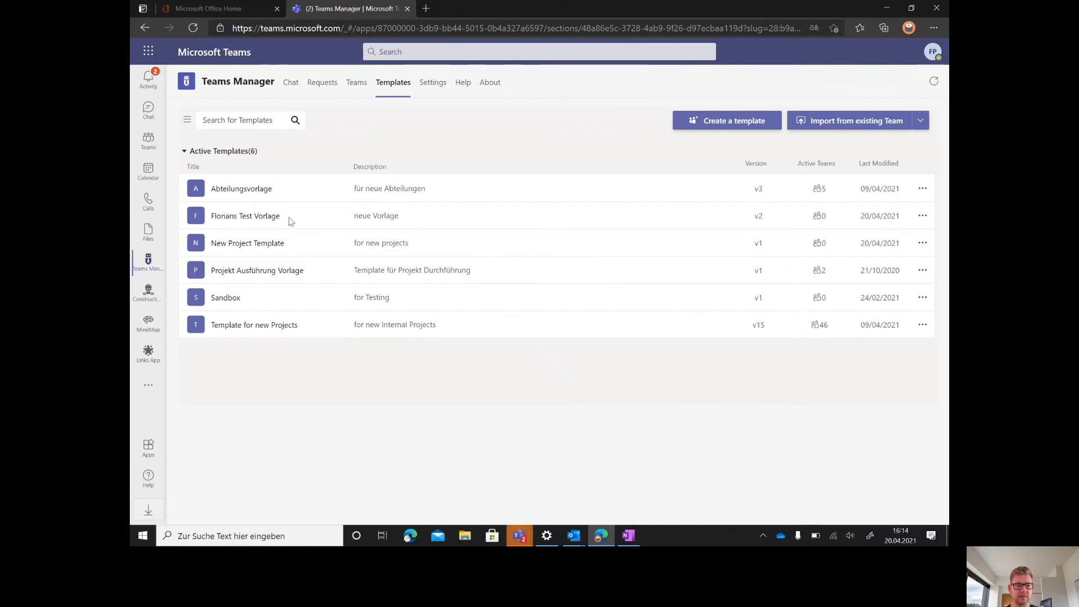
mouse_move(683, 246)
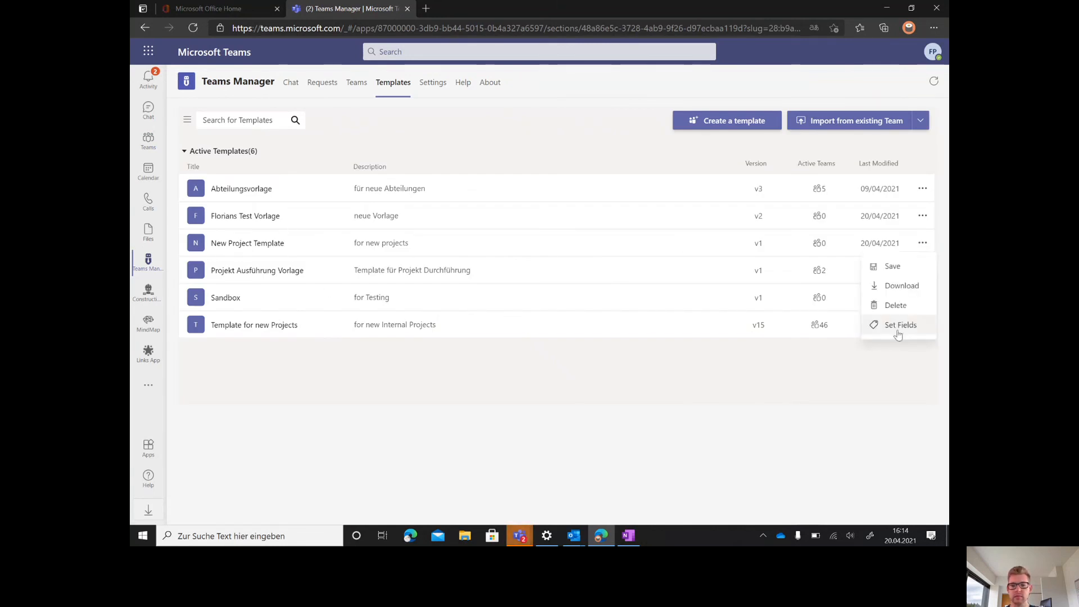
click(892, 267)
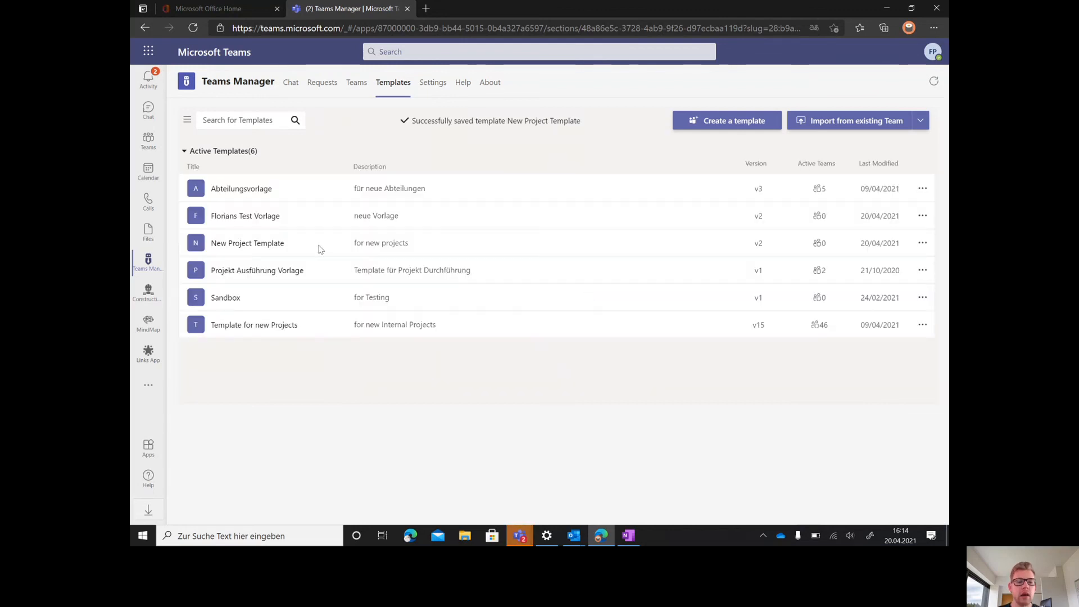
click(922, 243)
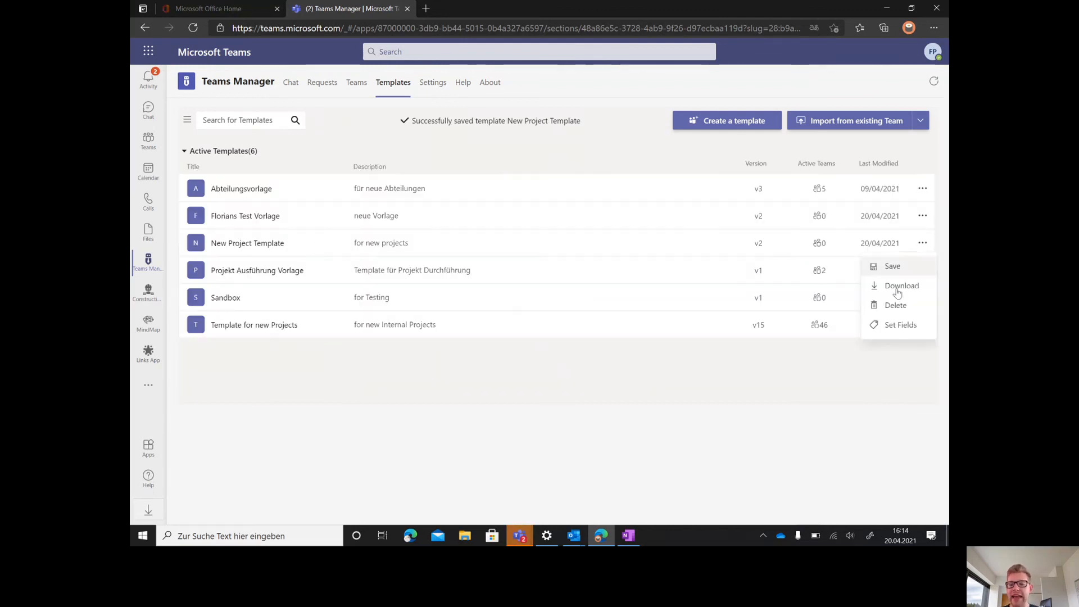
- Add the existing Leader, Project Start, Project End and Project Type fields to the template
click(901, 324)
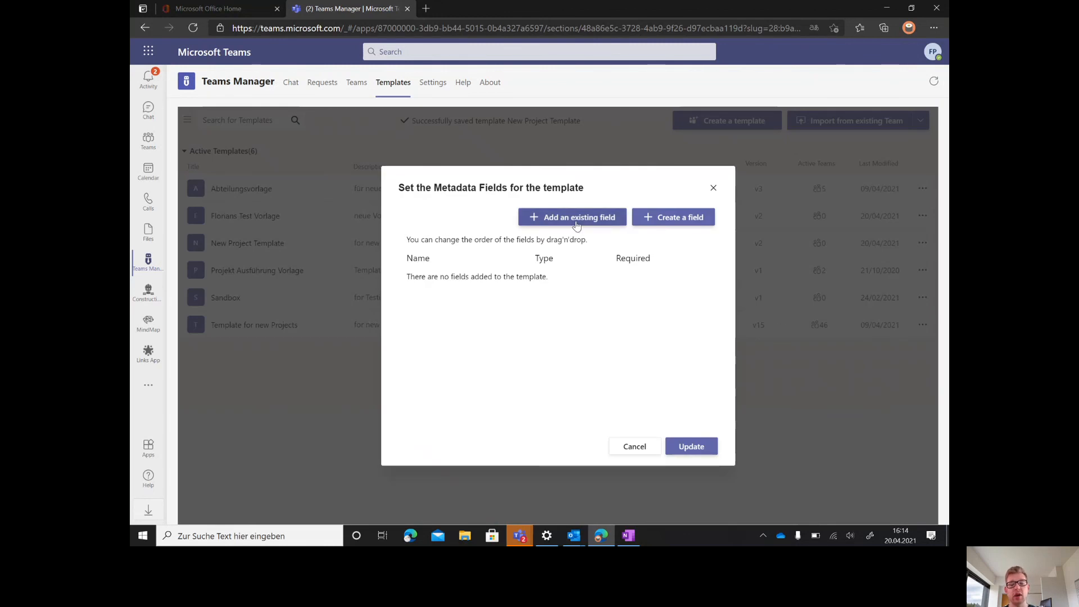
click(573, 217)
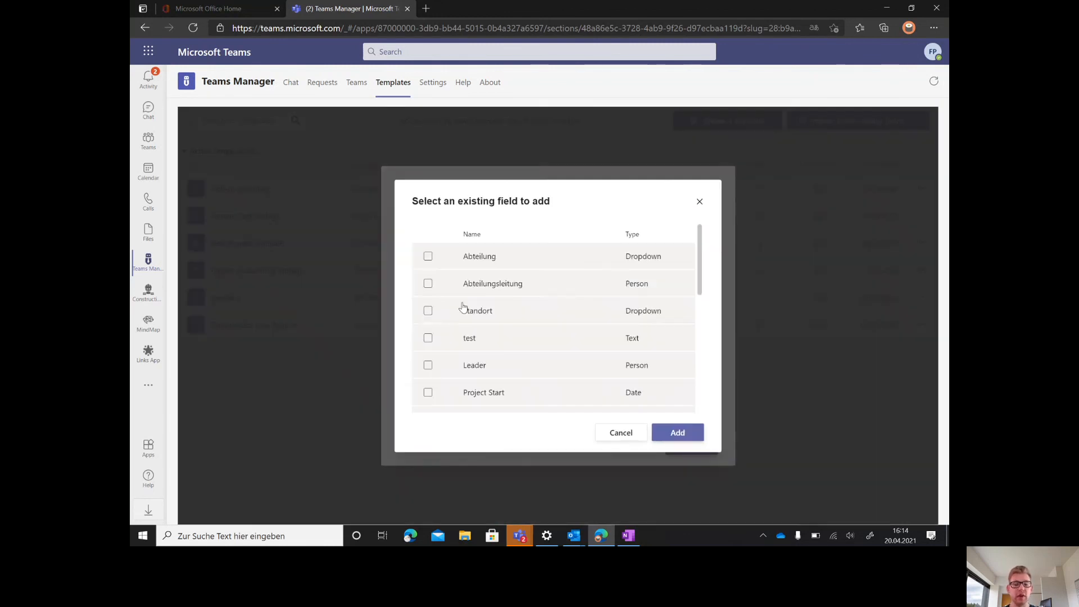
click(428, 364)
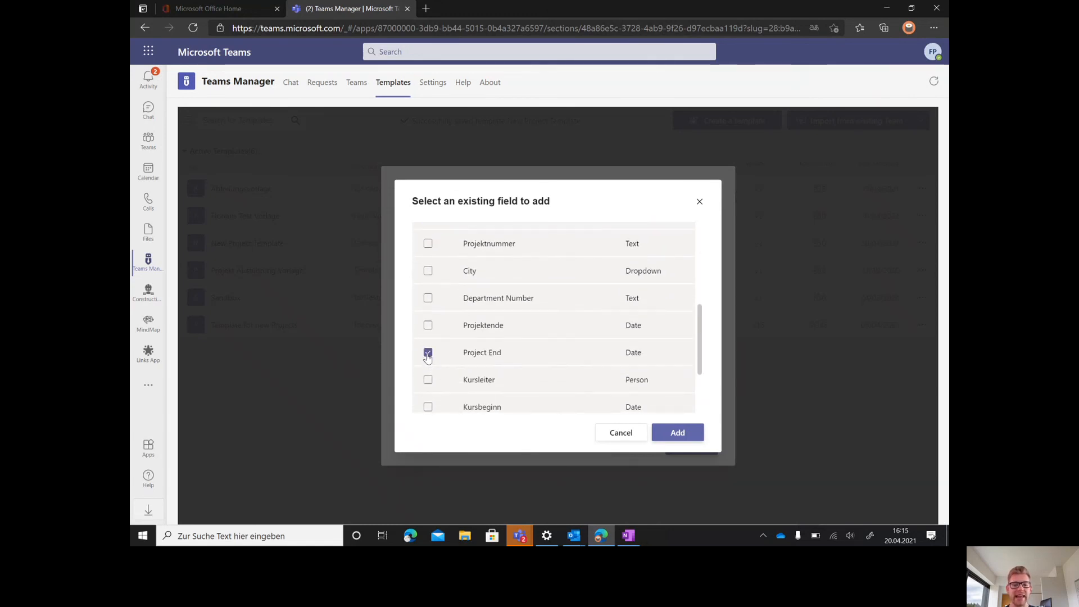
scroll(down, 3)
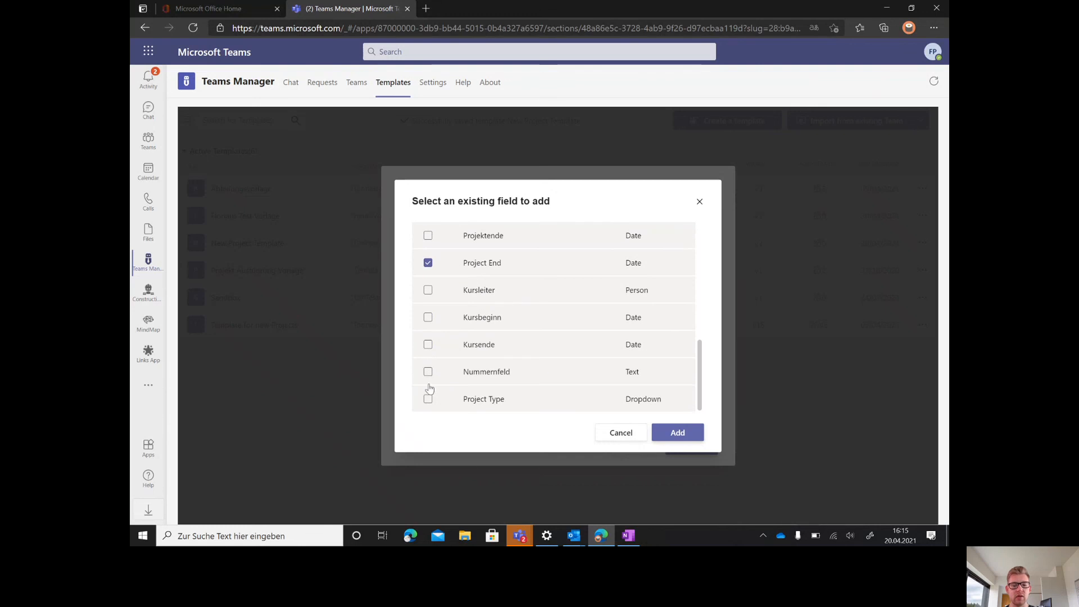
click(677, 431)
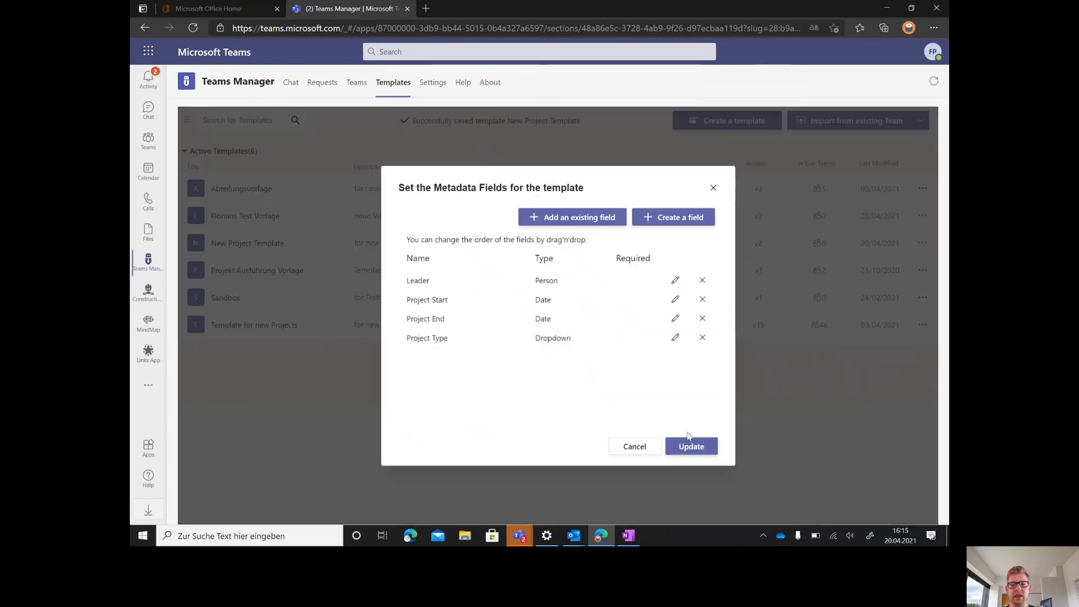
mouse_move(584, 418)
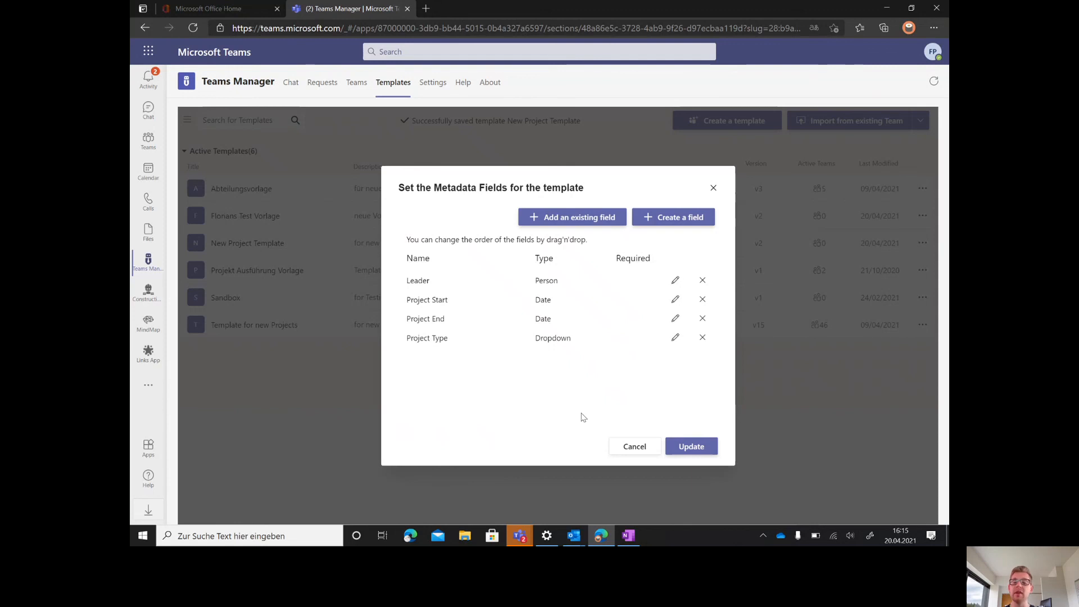
mouse_move(516, 376)
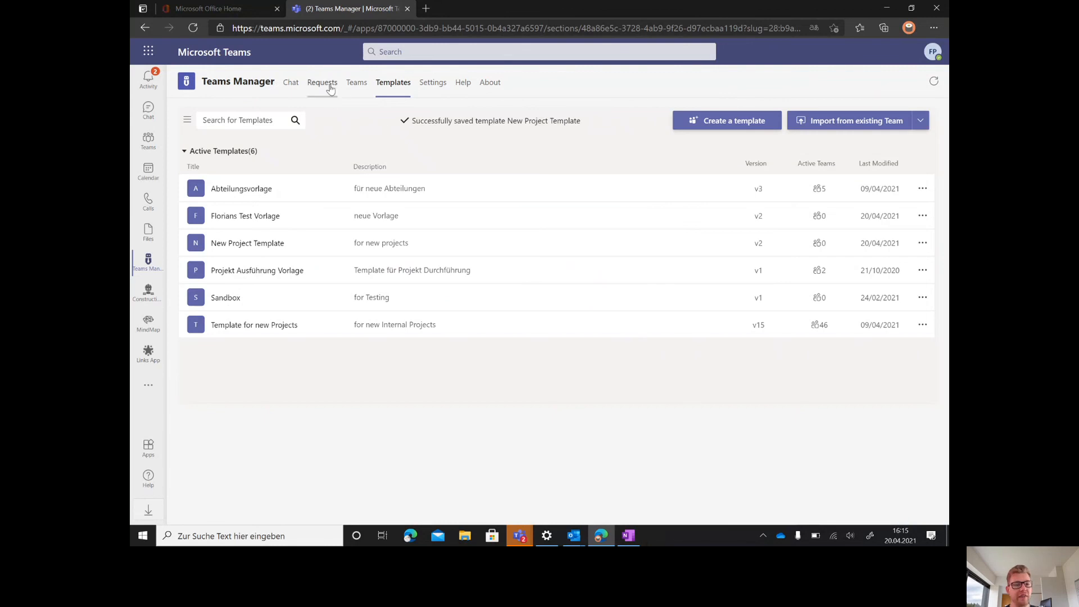
- Switch the Teams list to the Projects view with start, leader, department, city and end columns
click(357, 82)
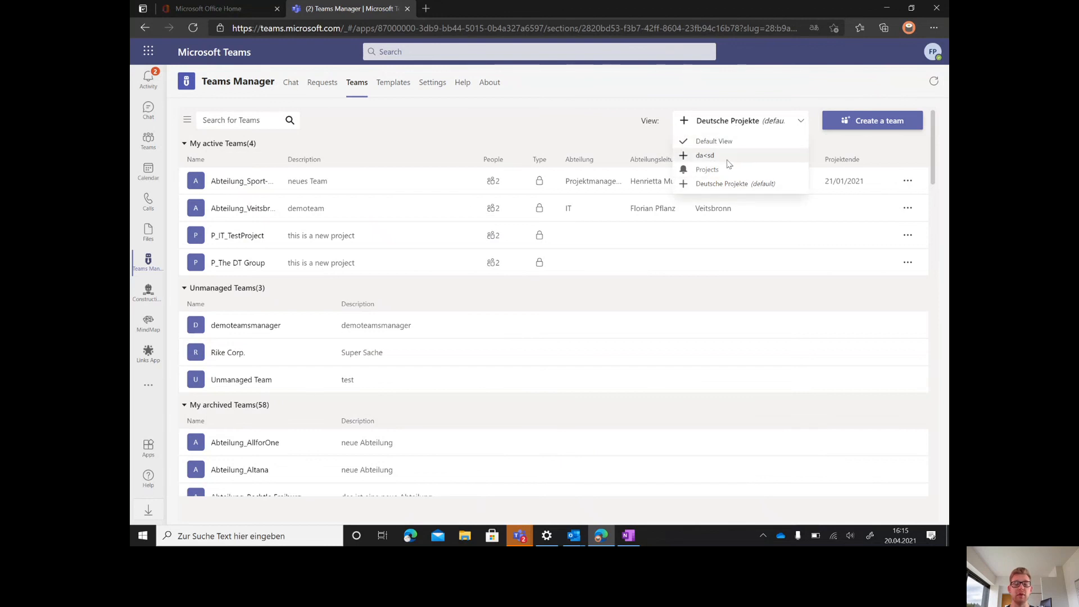
click(708, 170)
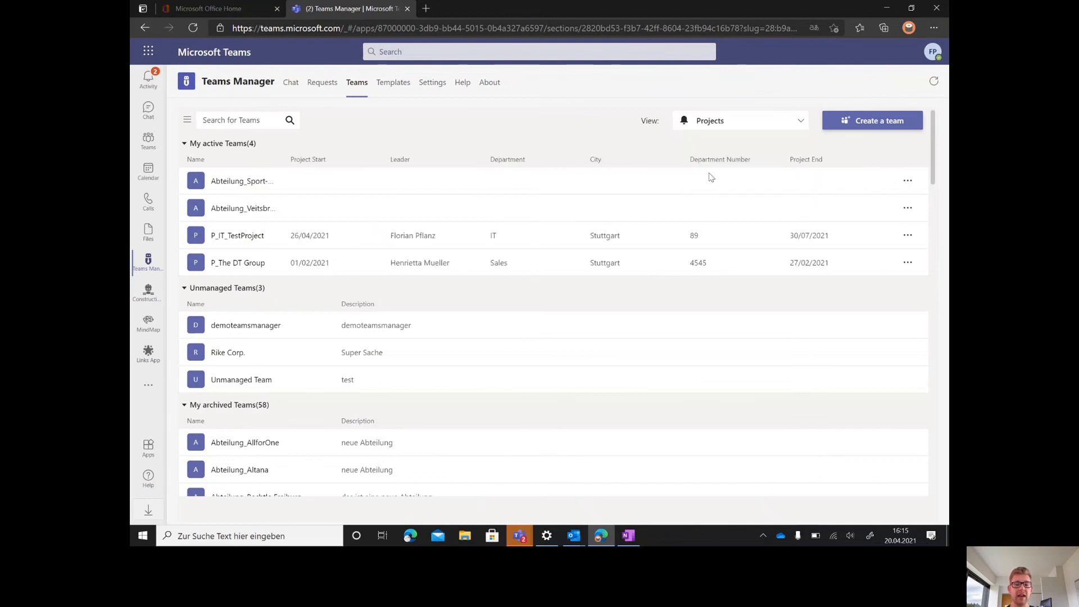
mouse_move(251, 246)
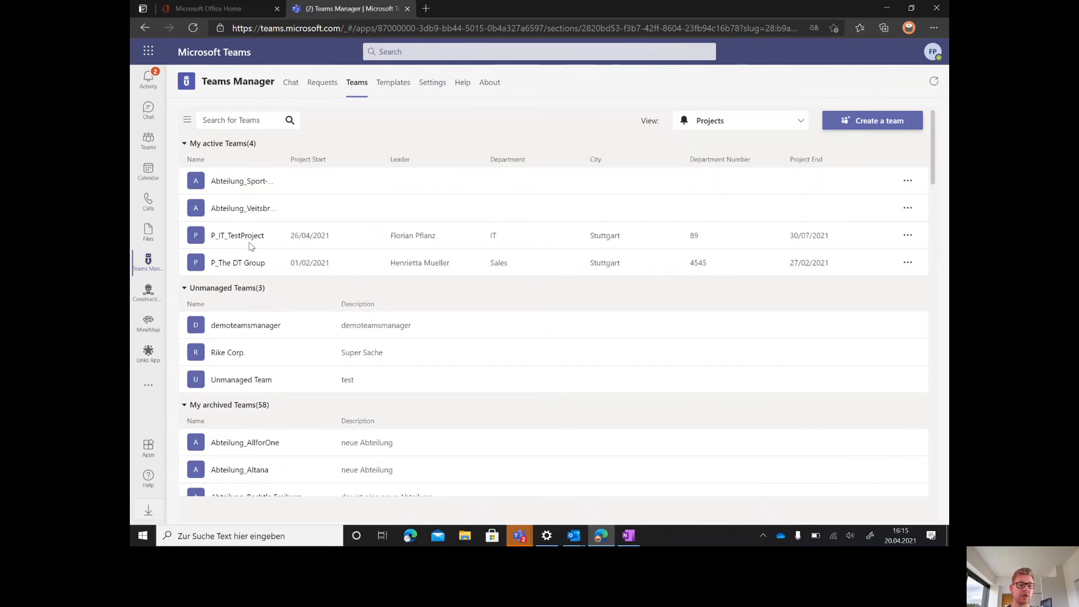
mouse_move(828, 278)
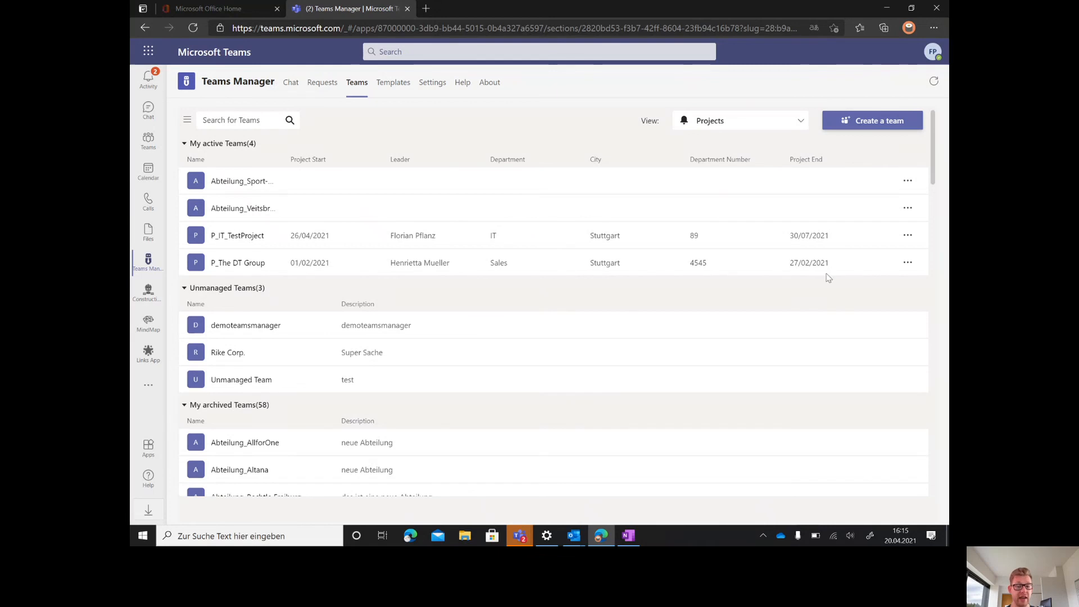
mouse_move(781, 276)
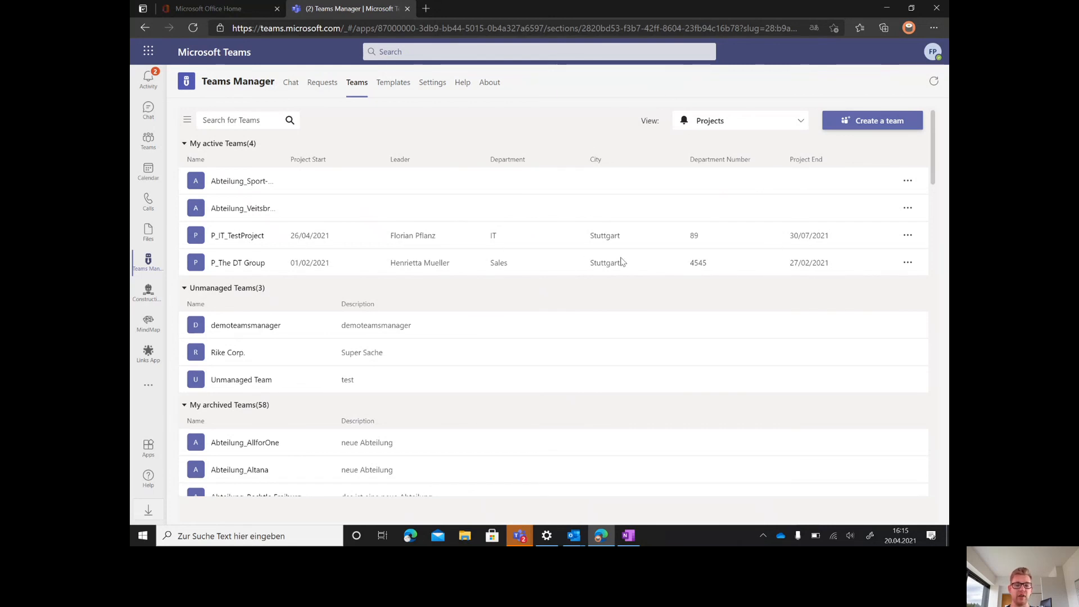
mouse_move(739, 126)
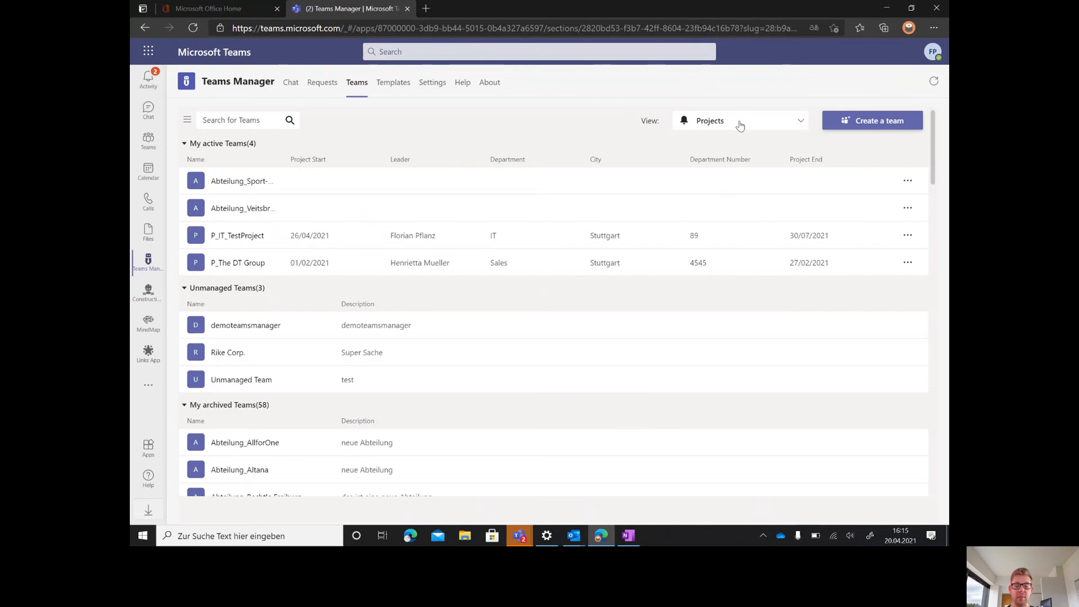
mouse_move(314, 118)
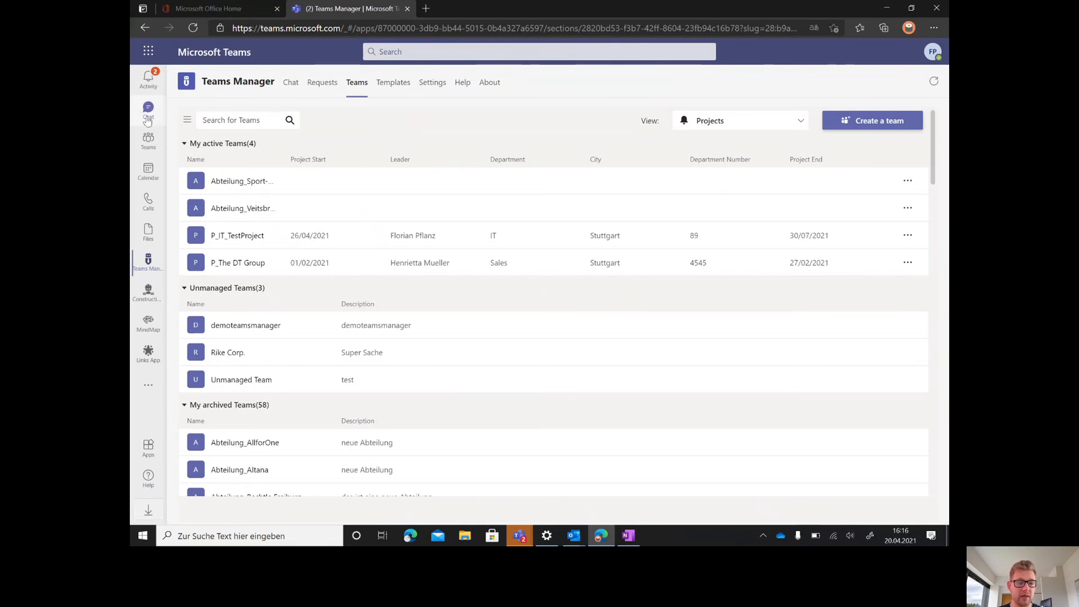
- Expand the Extend Team and Reactivate Team cards and show the 3–12 month reactivation choices
click(147, 110)
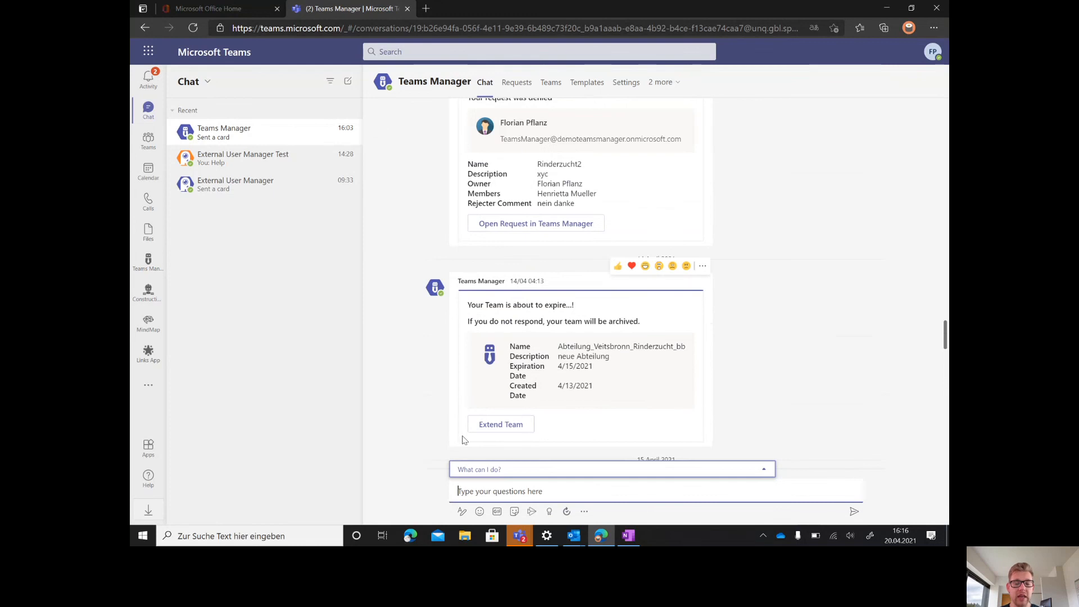
mouse_move(502, 424)
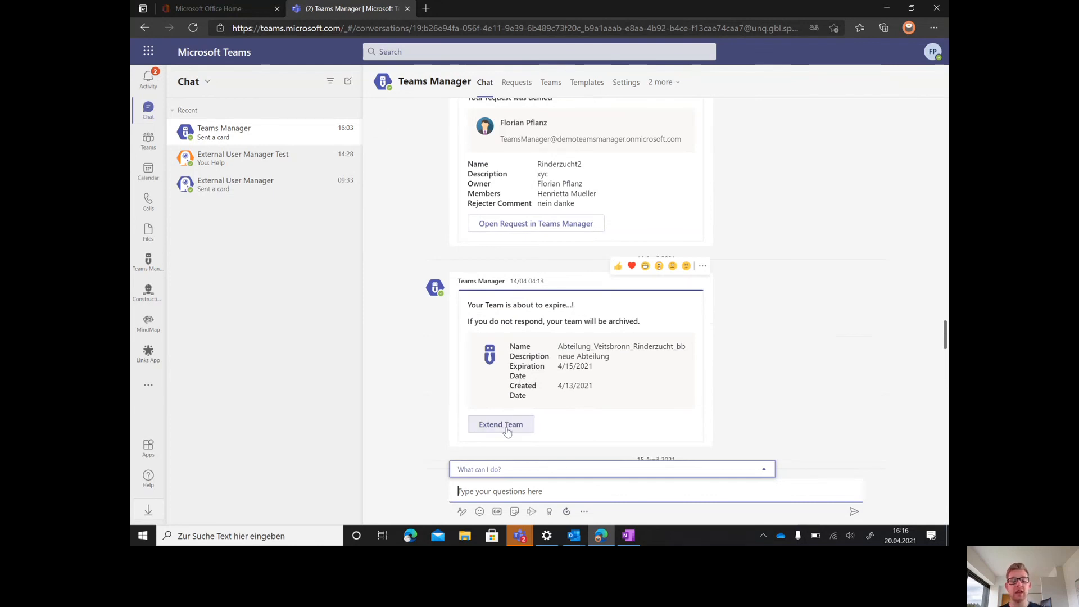
click(501, 423)
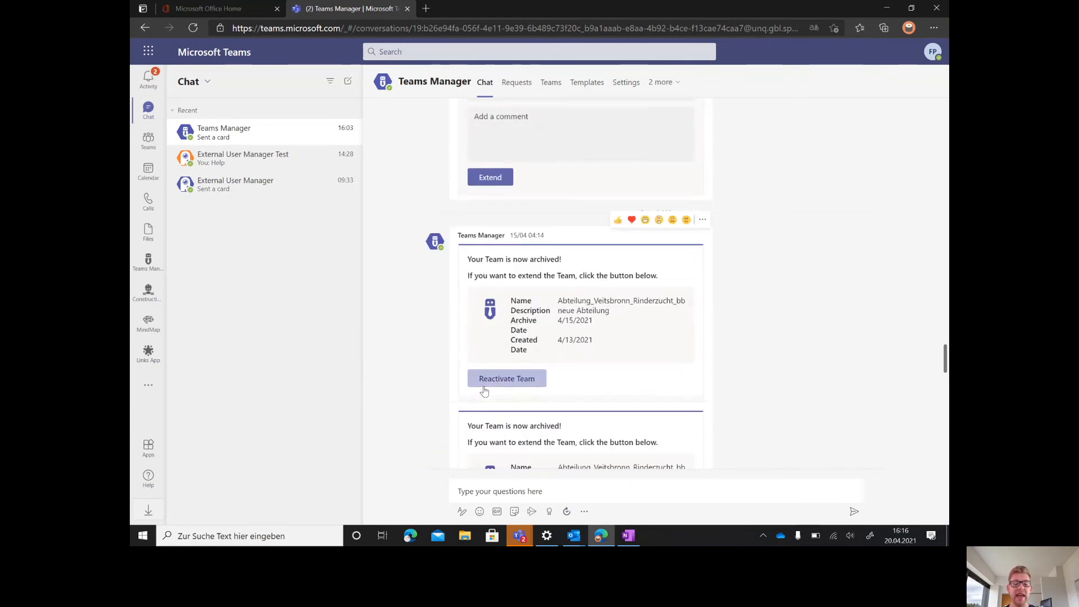
click(507, 378)
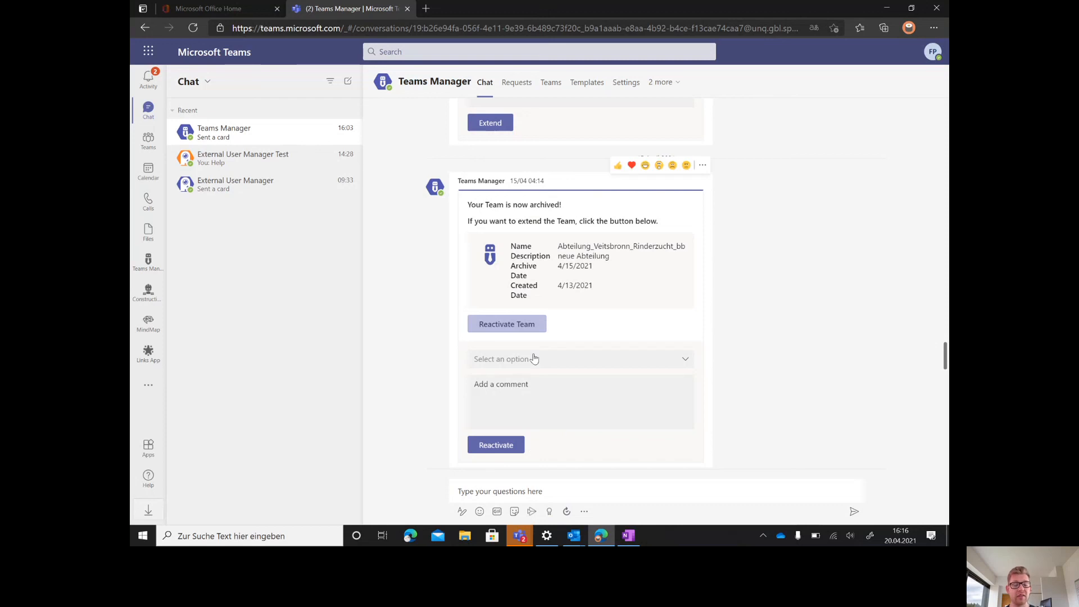
click(580, 359)
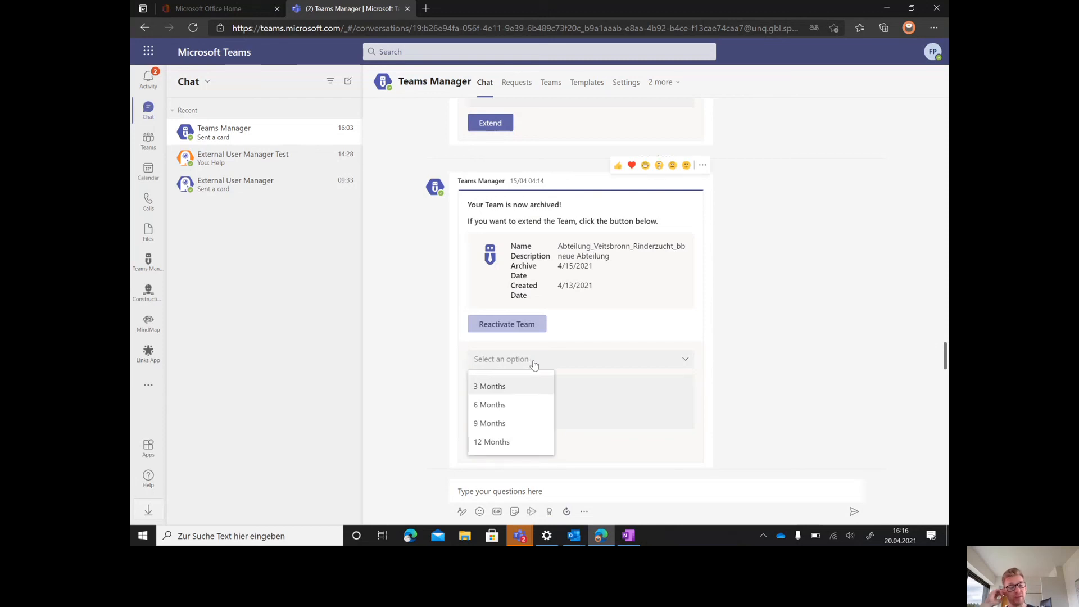